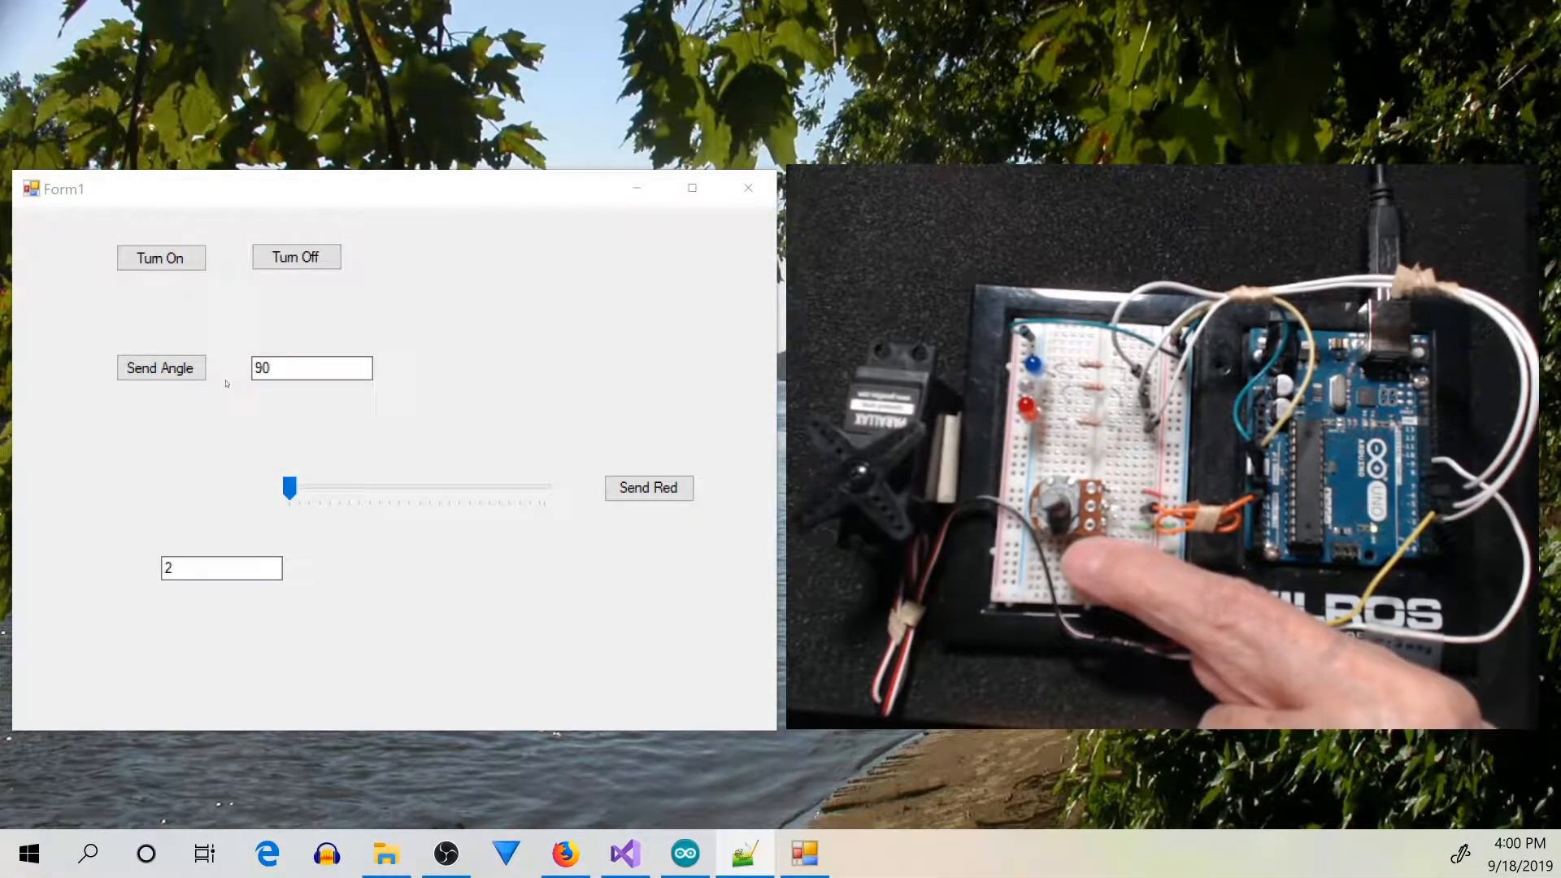
Move the red brightness trackbar to about a third and send it to the Arduino
left_click(159, 367)
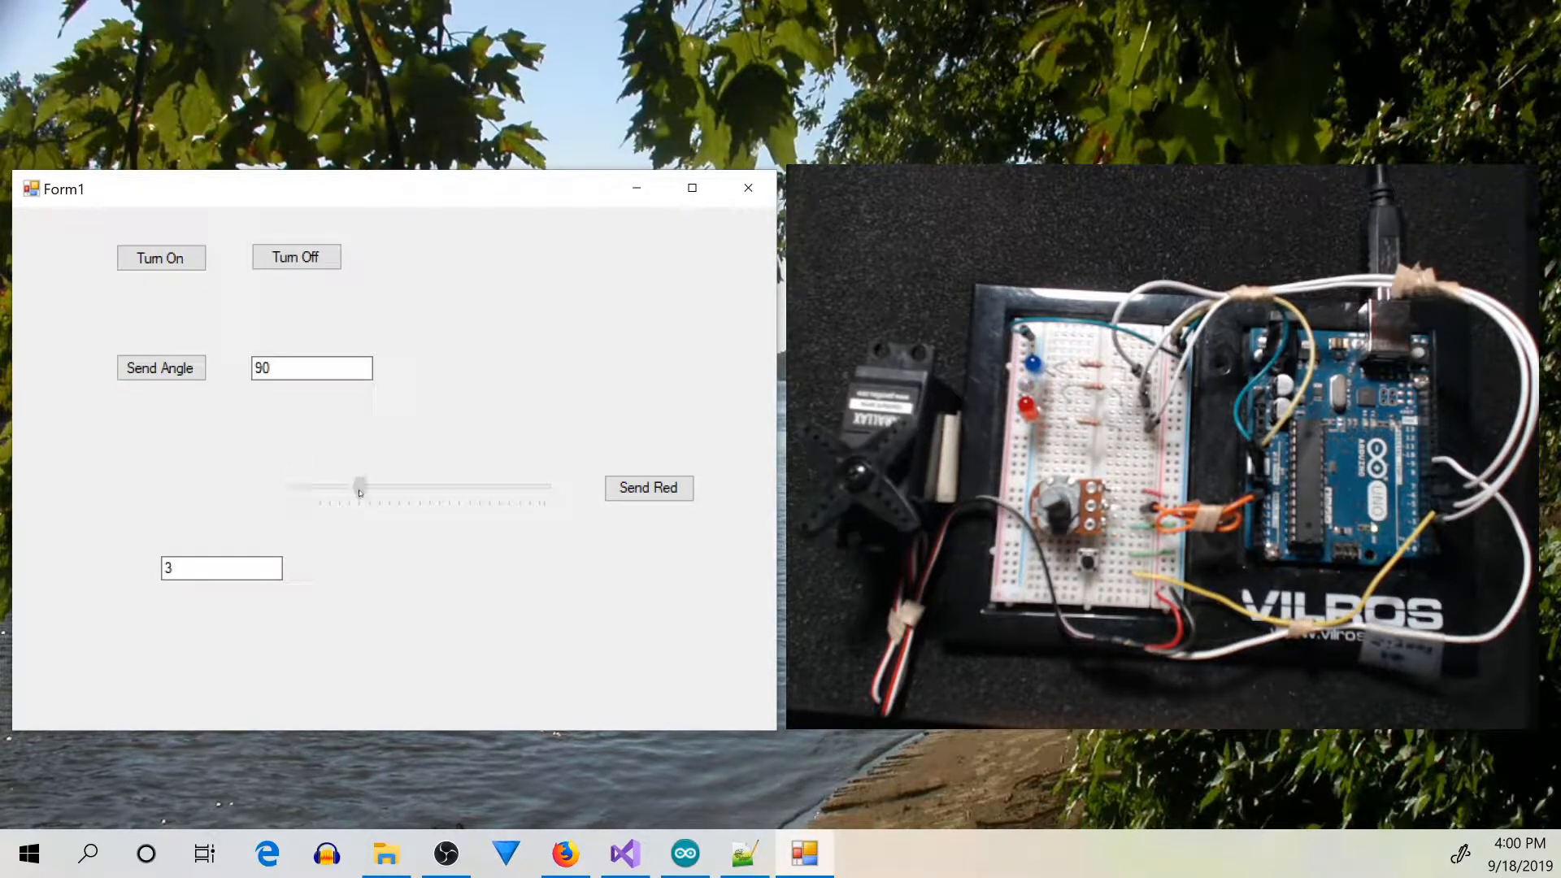
left_click_drag(360, 487, 394, 487)
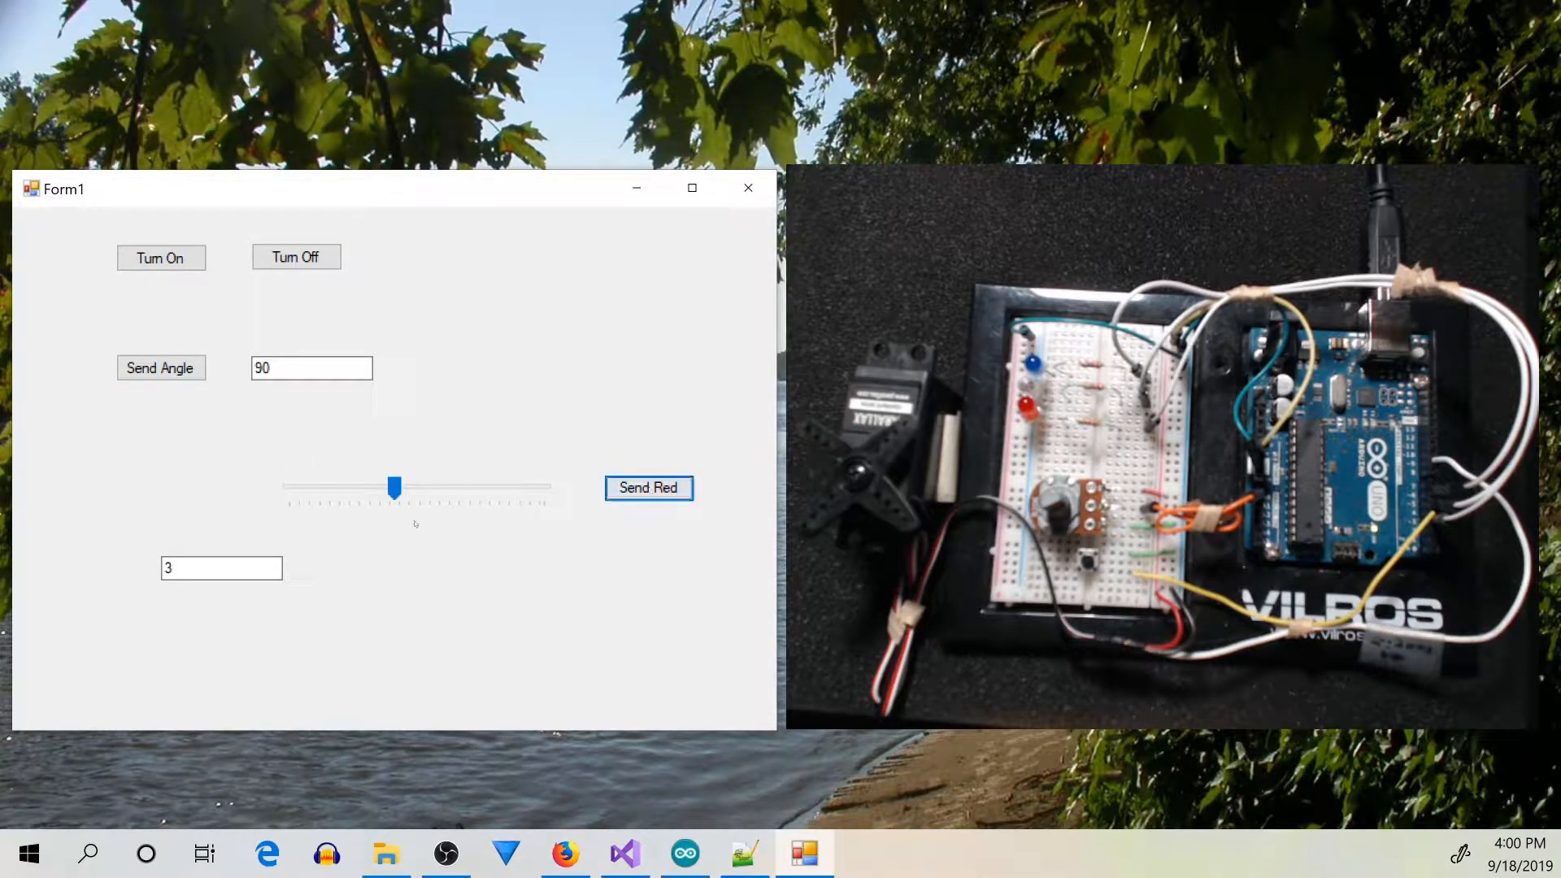
left_click(648, 487)
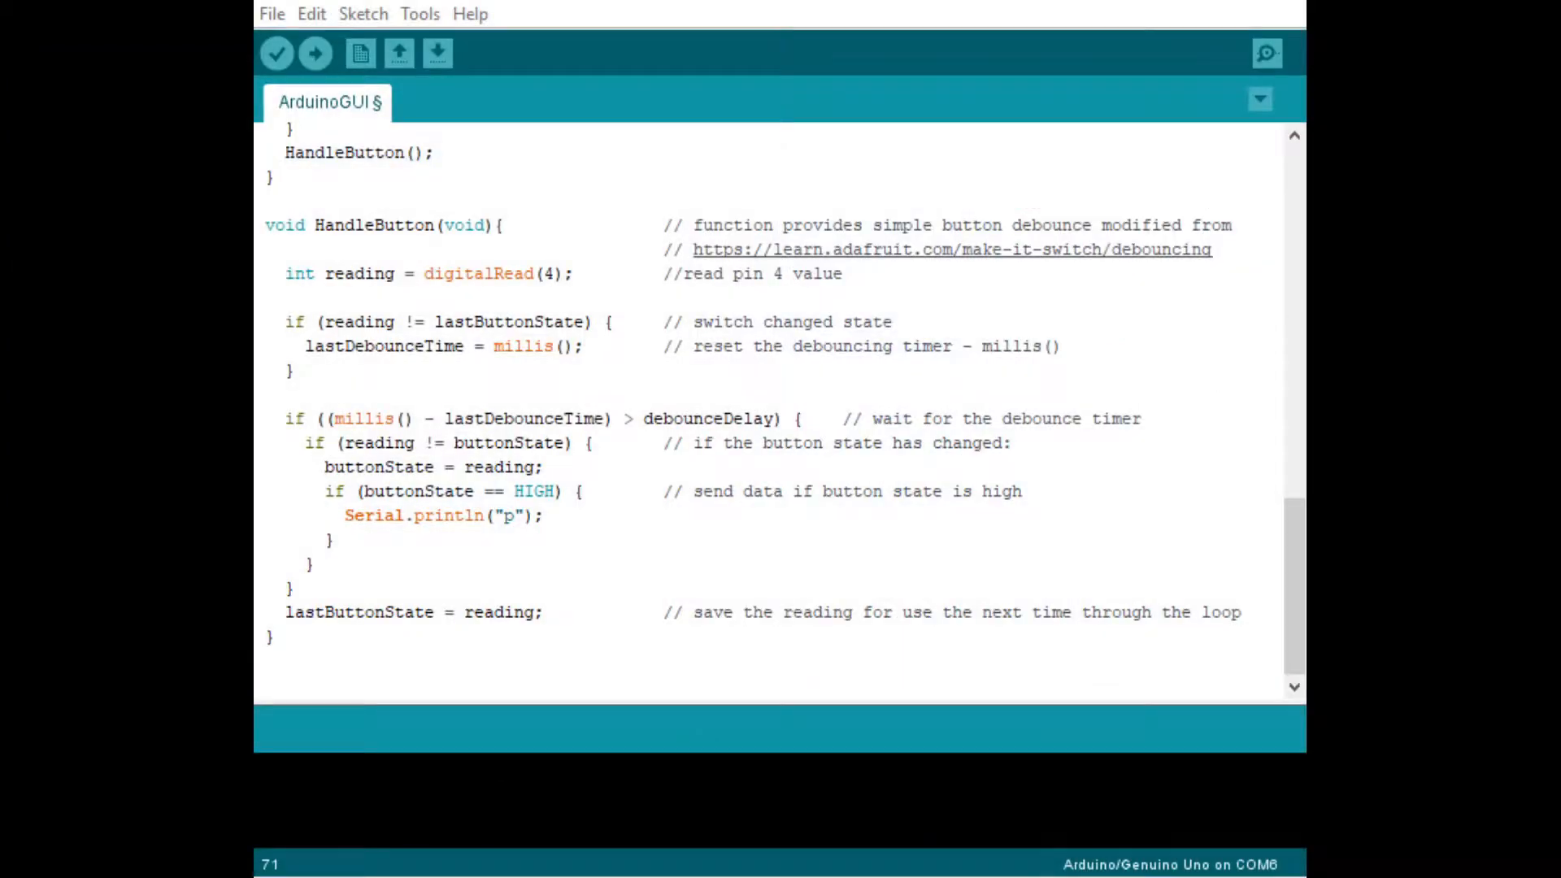
mouse_move(691, 831)
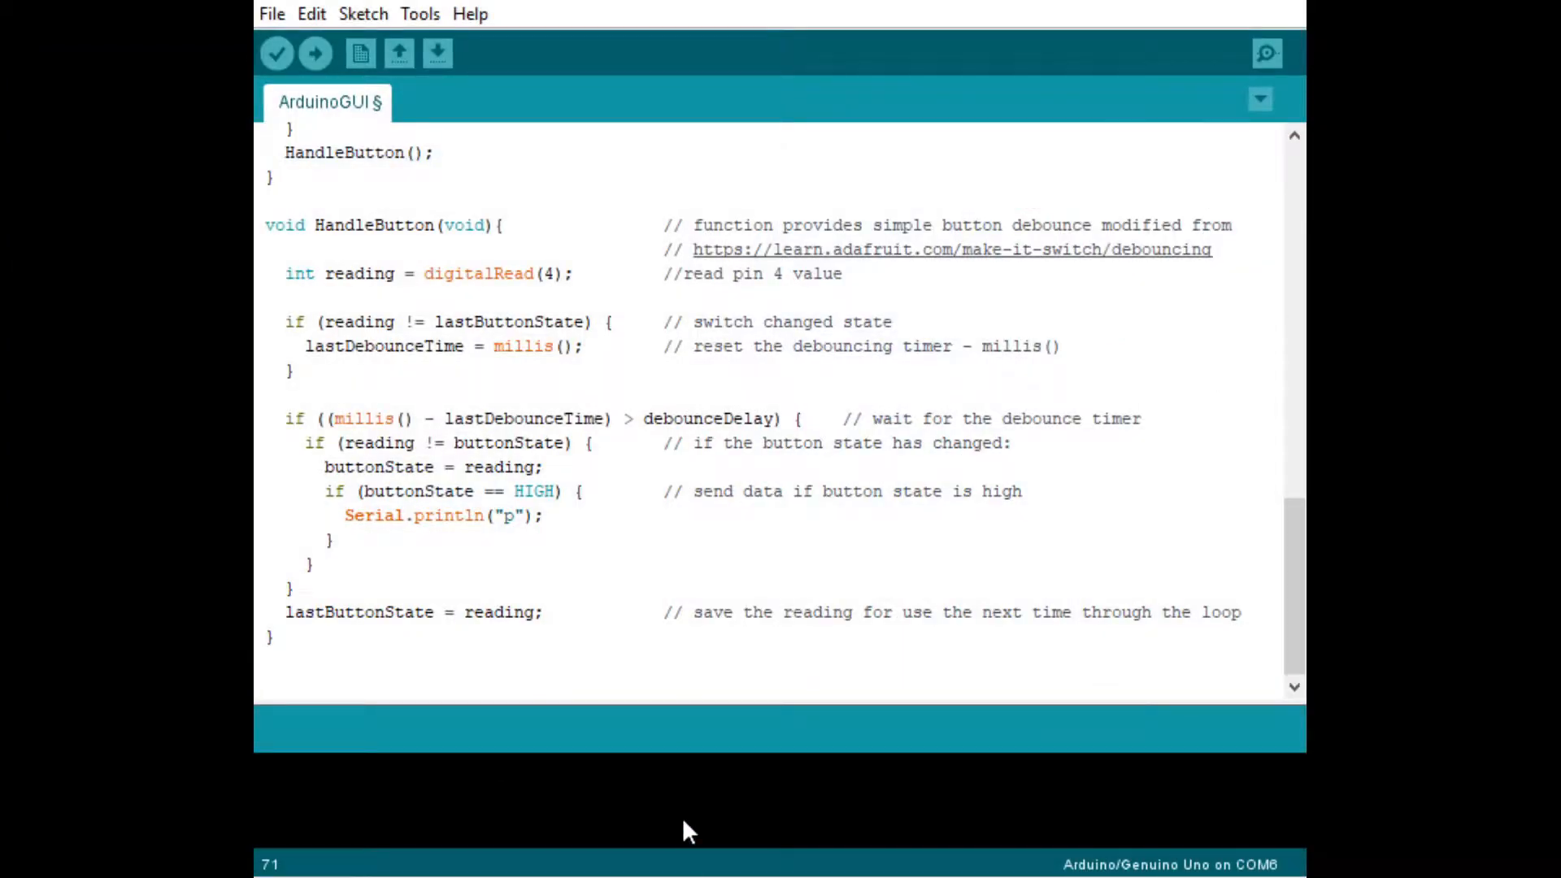
mouse_move(724, 739)
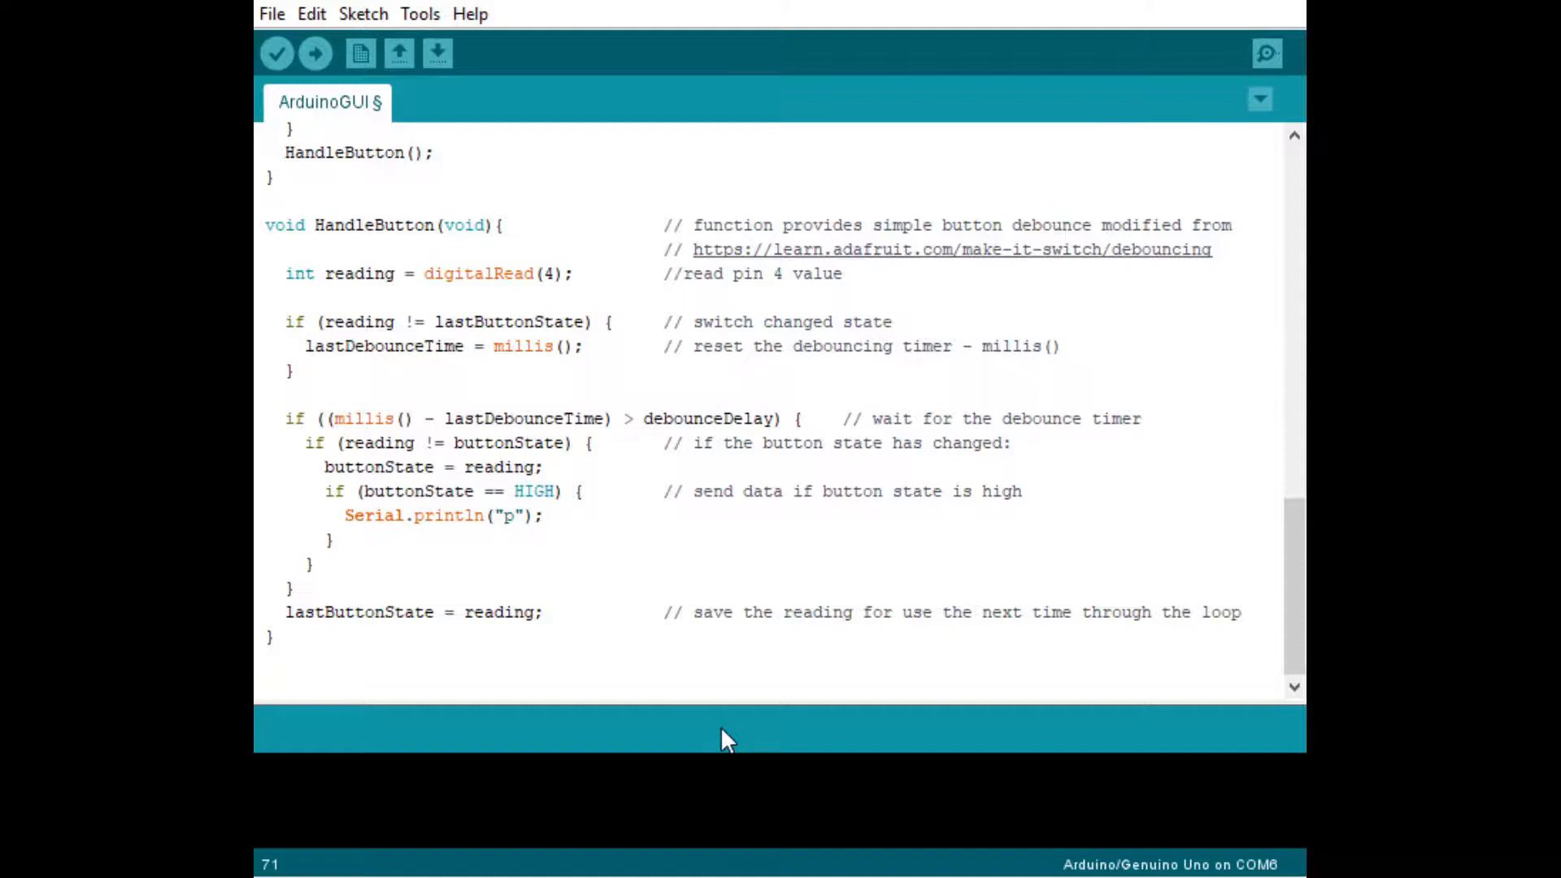
mouse_move(712, 687)
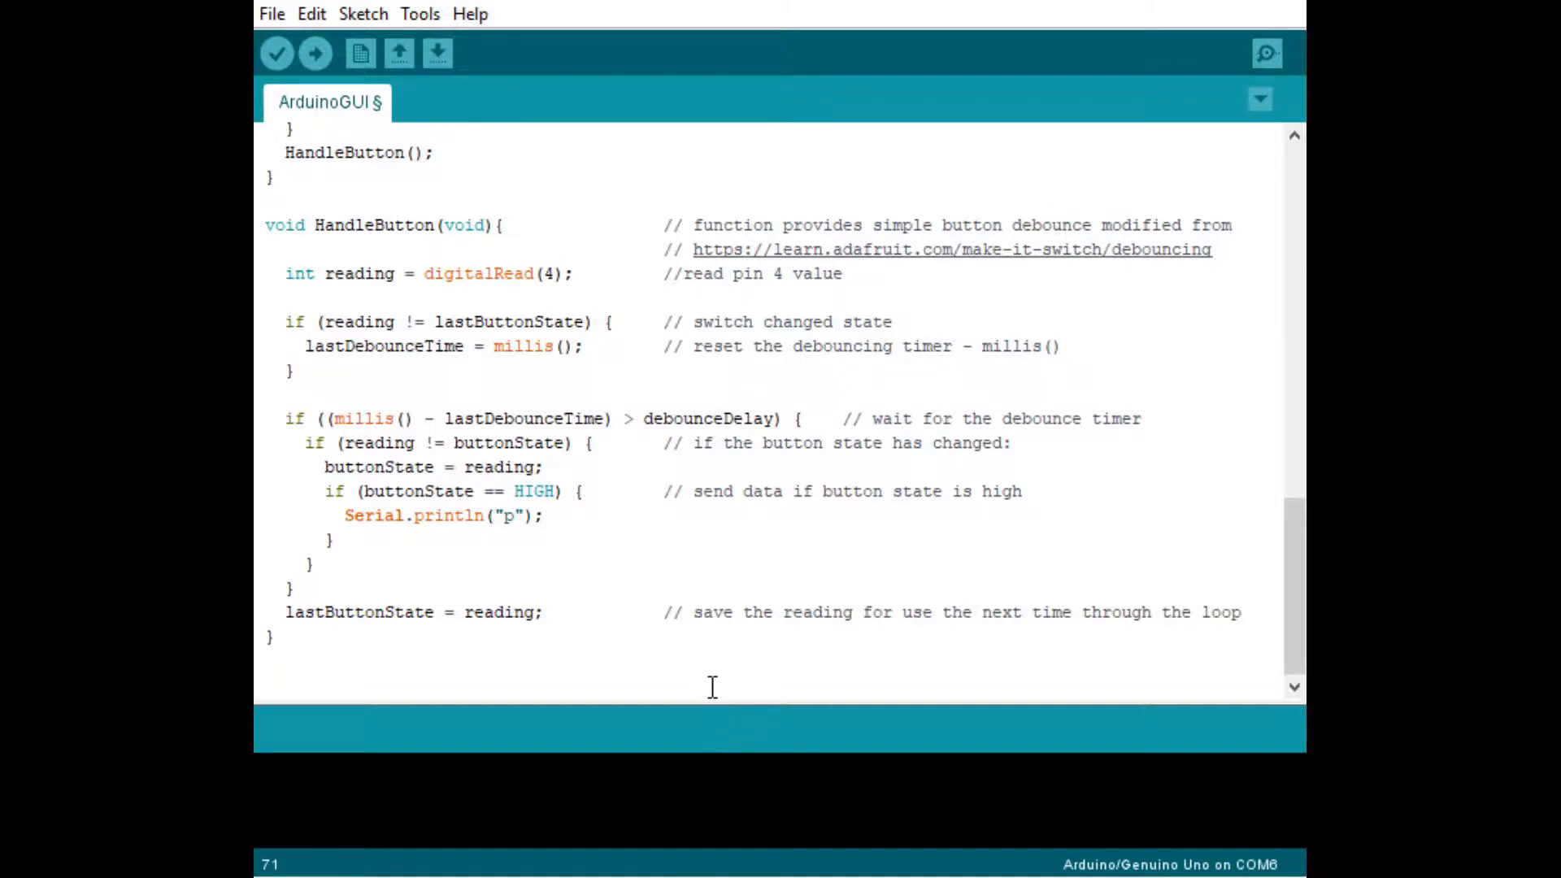
mouse_move(709, 652)
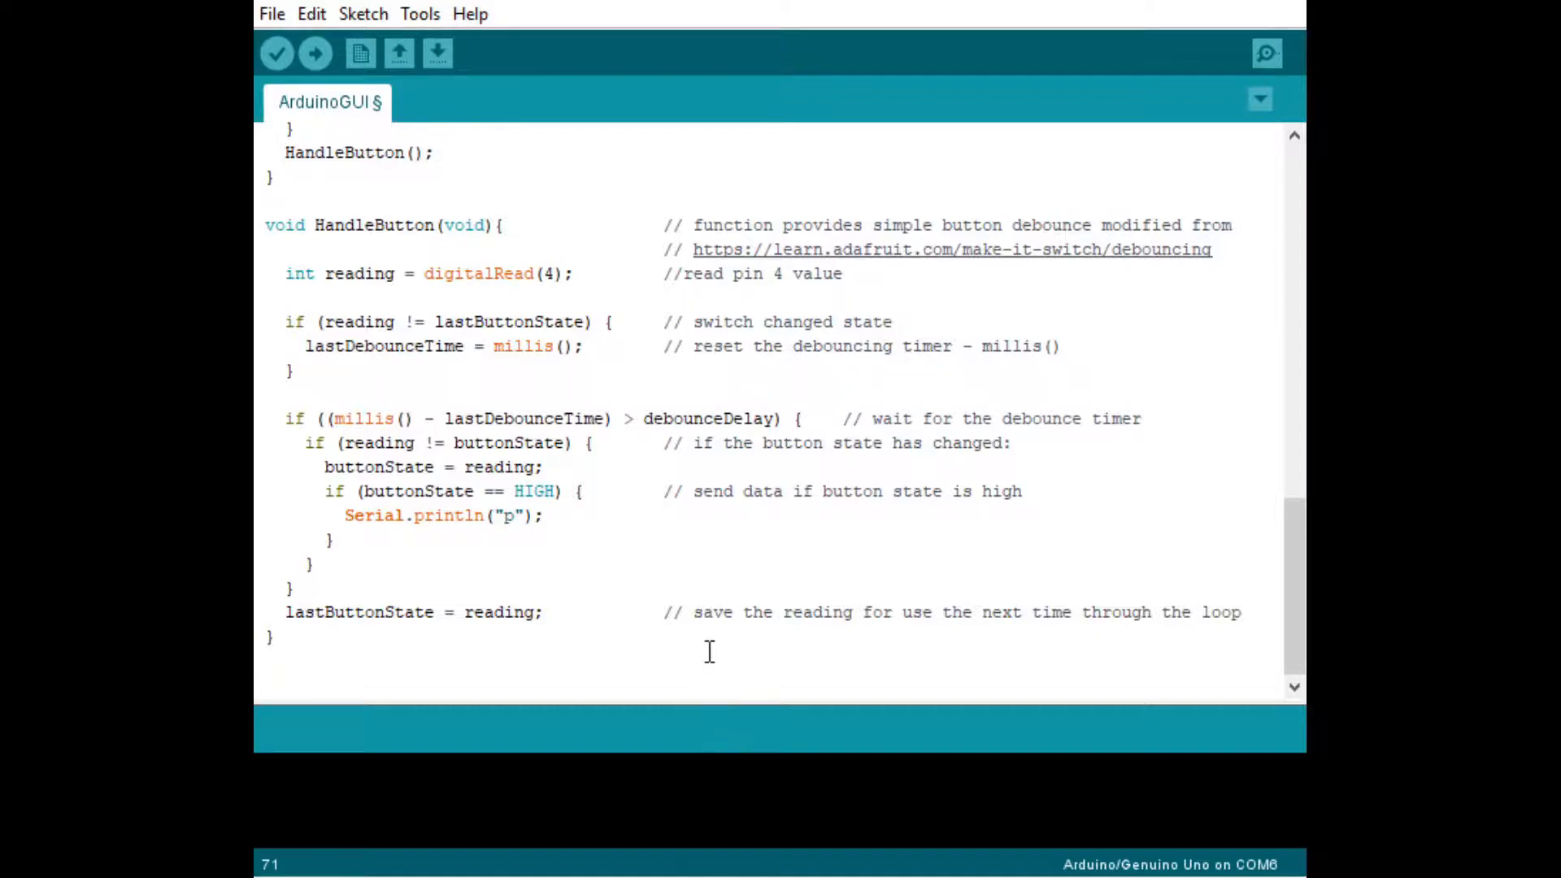
mouse_move(714, 531)
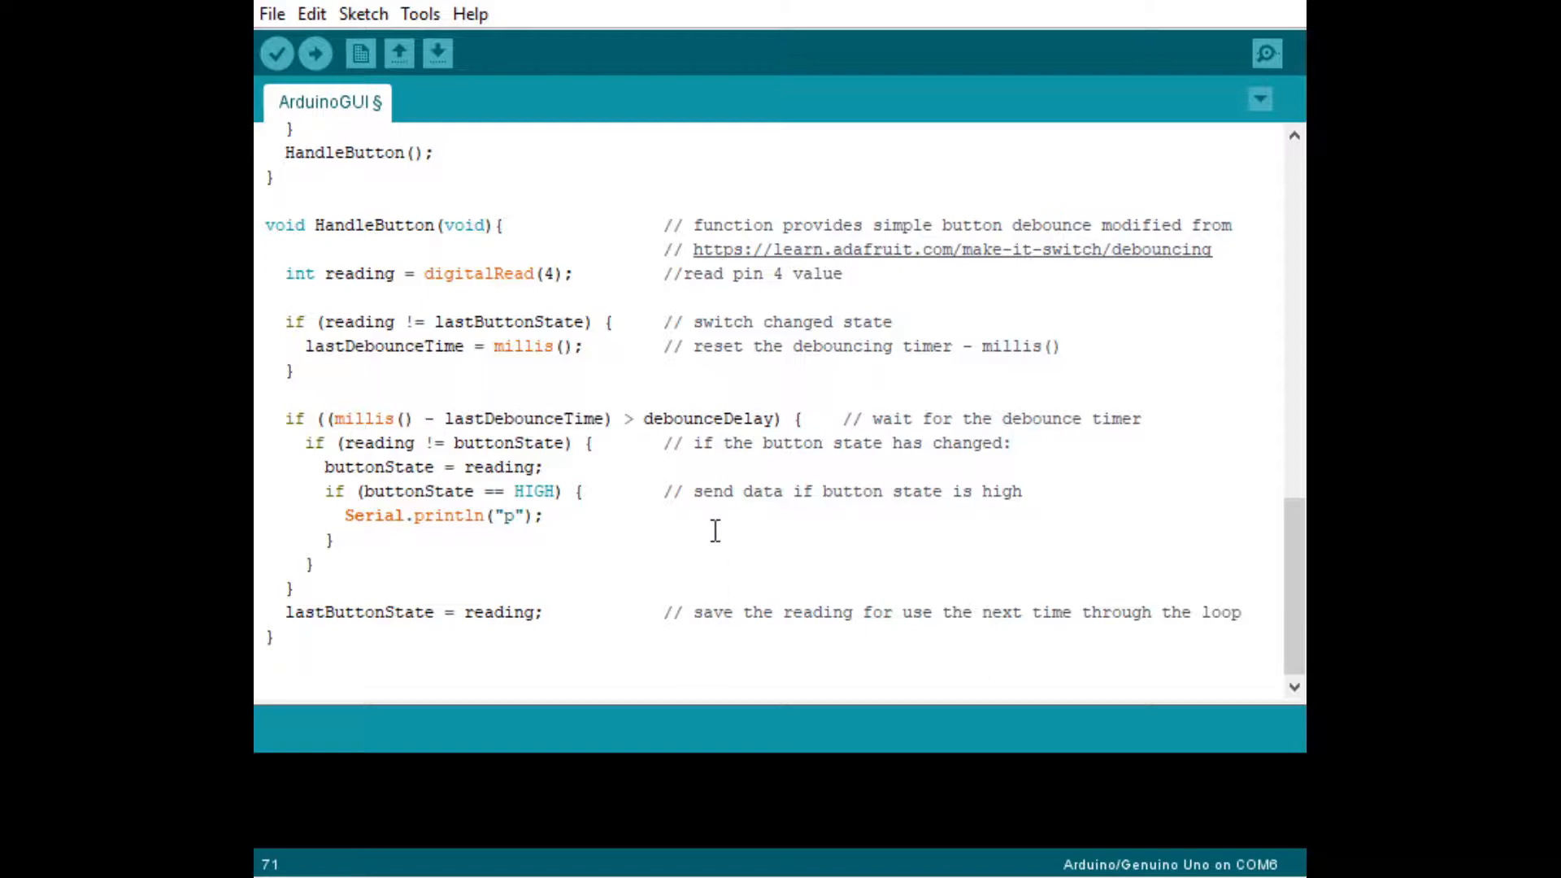
mouse_move(704, 526)
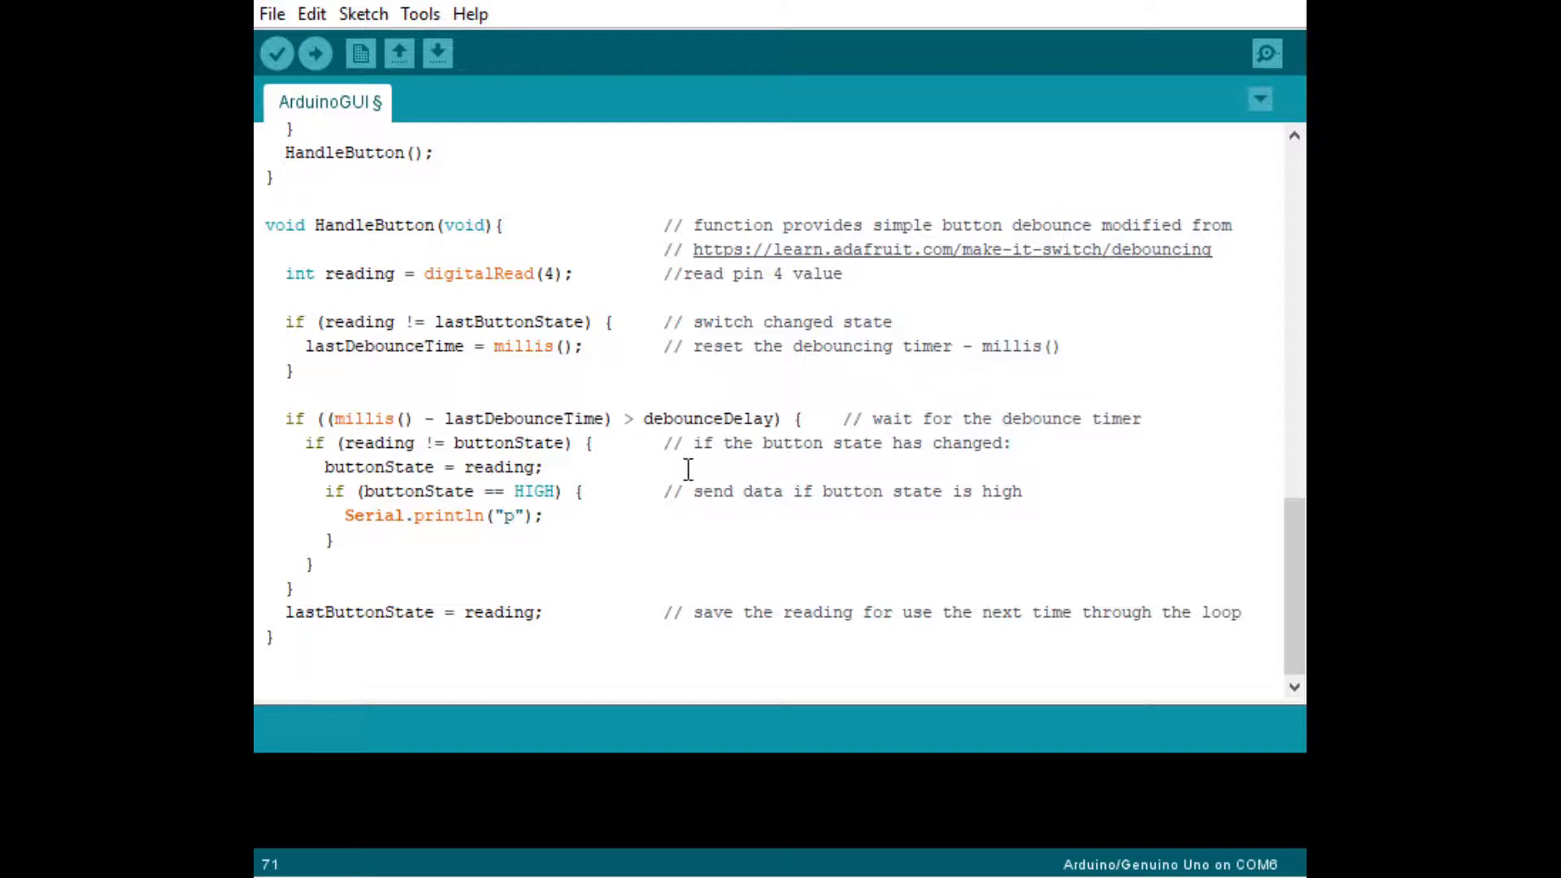
mouse_move(642, 692)
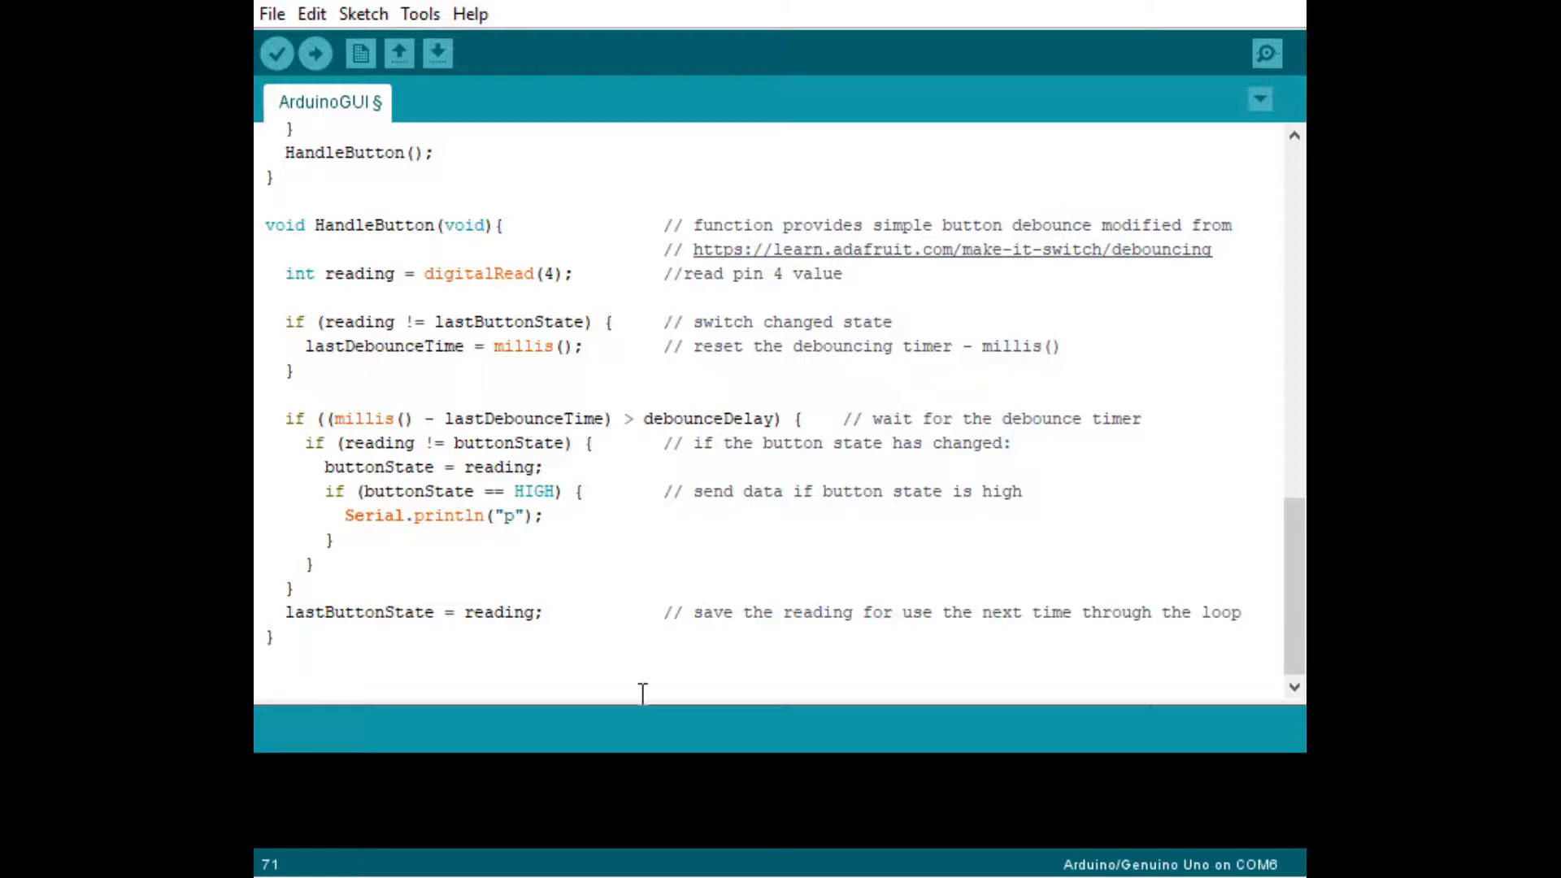
Scroll to the HandlePot function with its A0 reading and ±2 thresholds
scroll("down", 3)
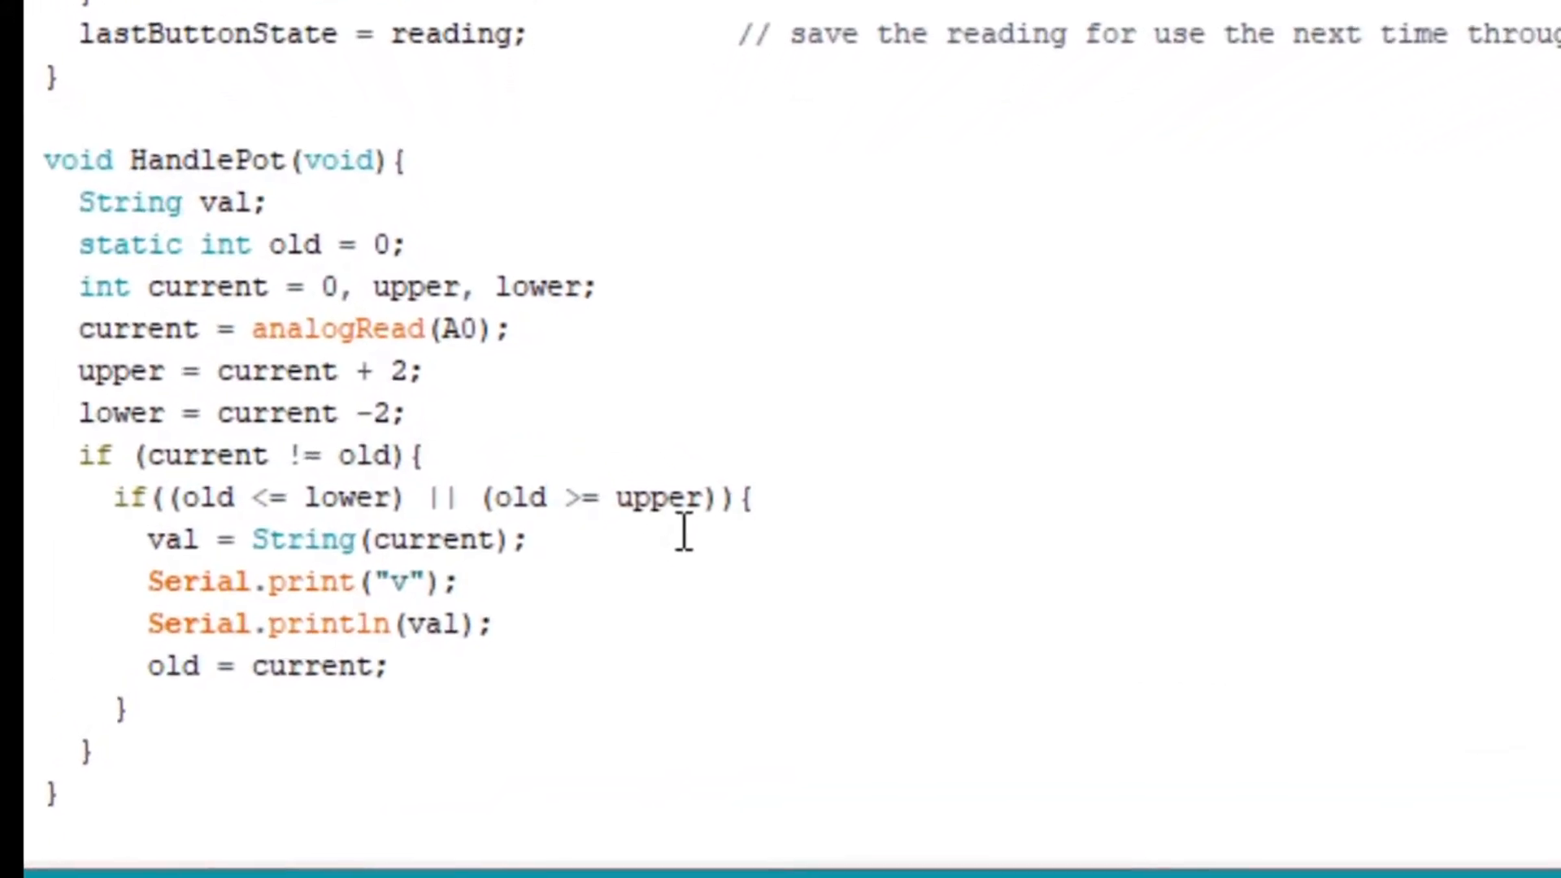
mouse_move(683, 418)
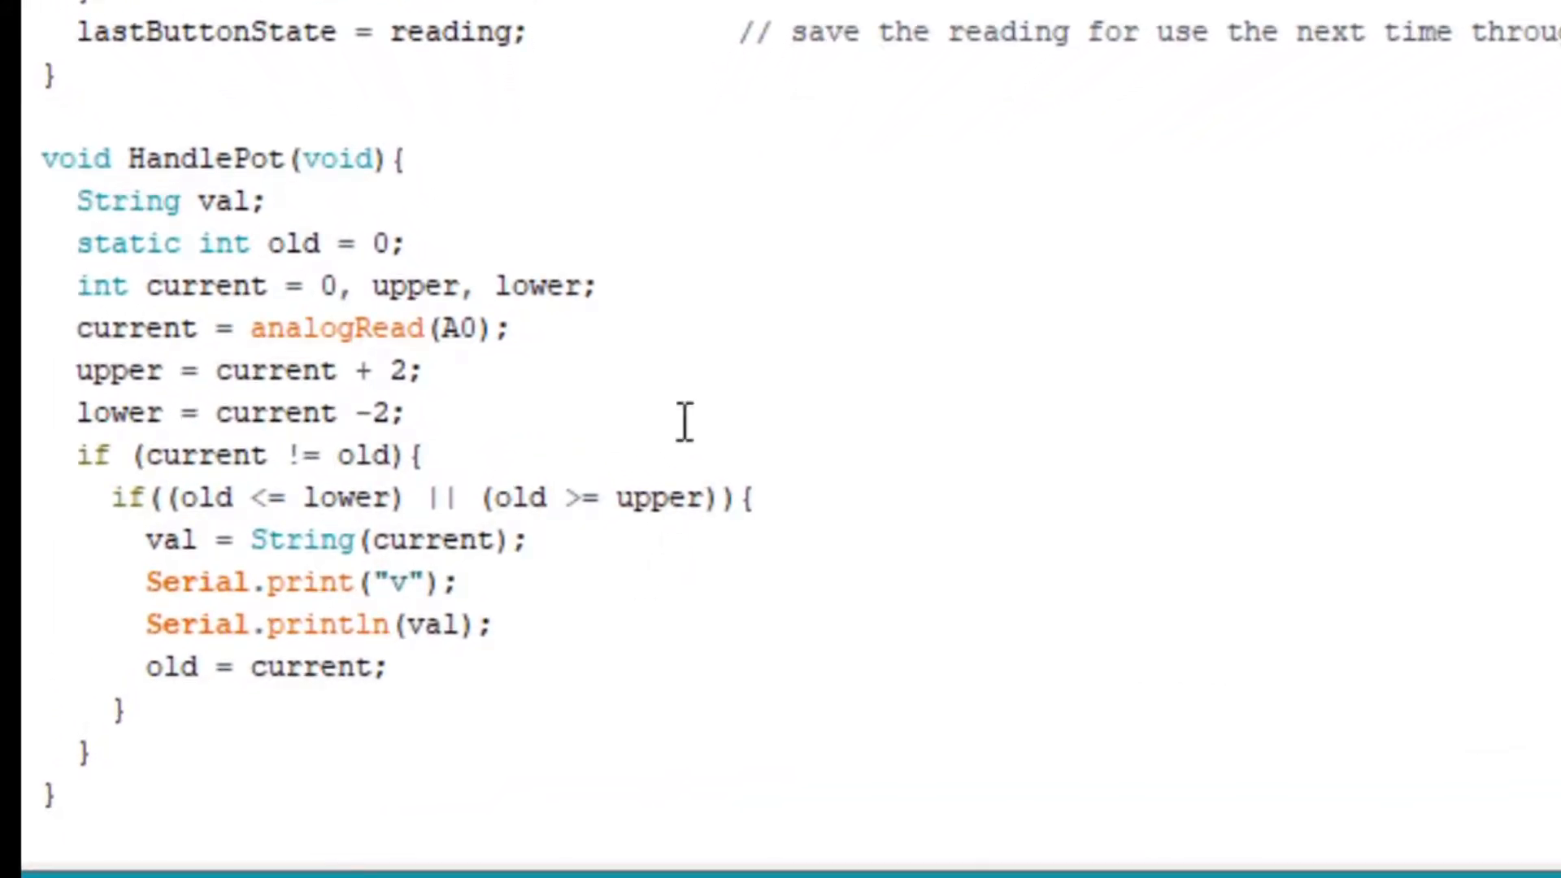
mouse_move(219, 174)
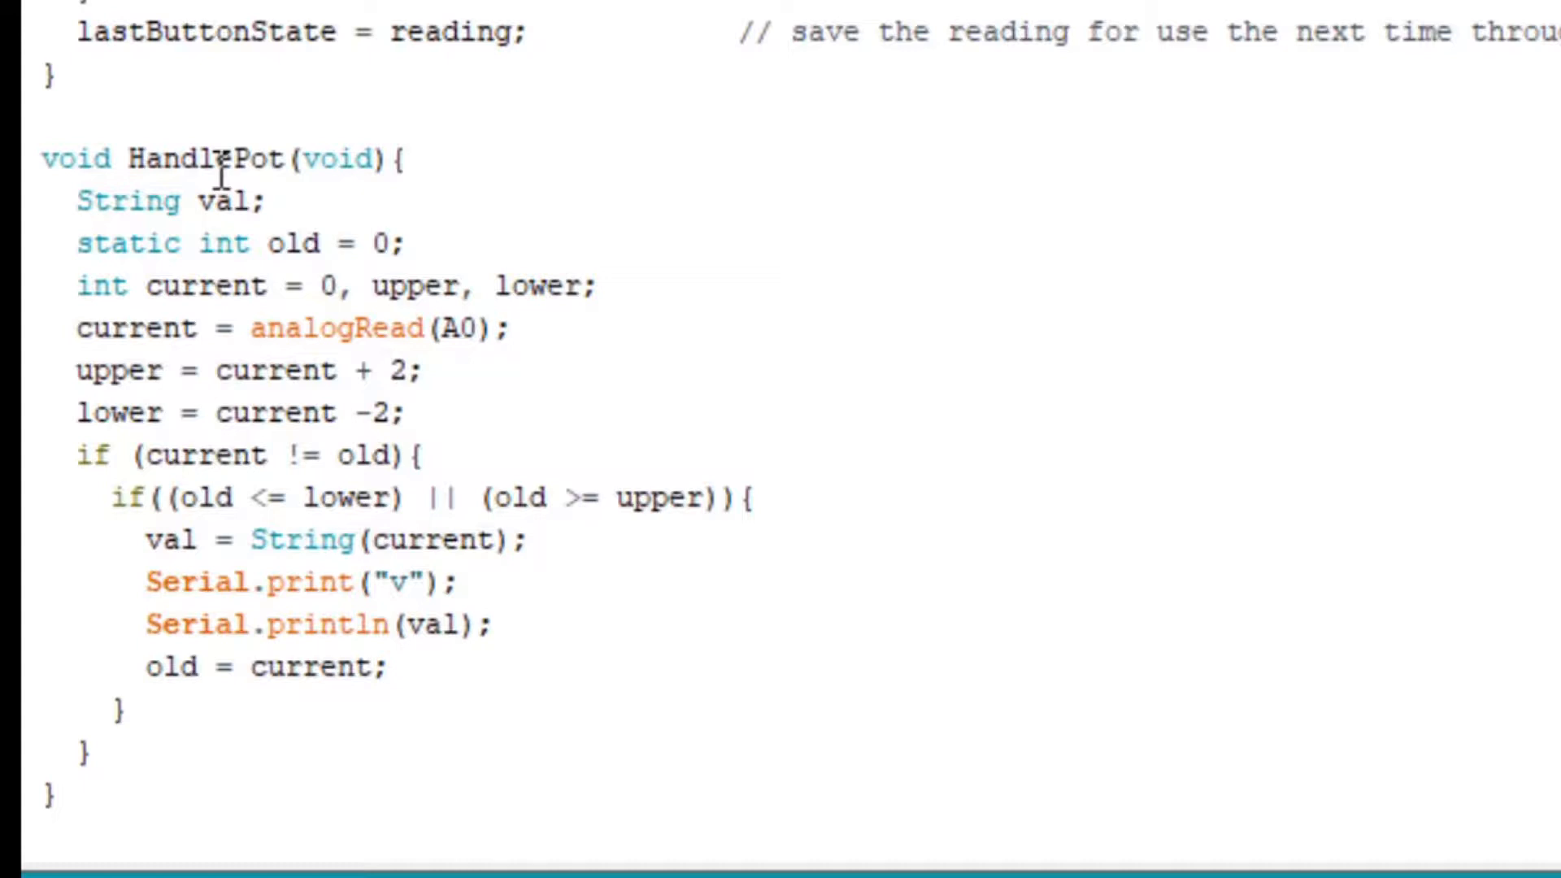
mouse_move(169, 257)
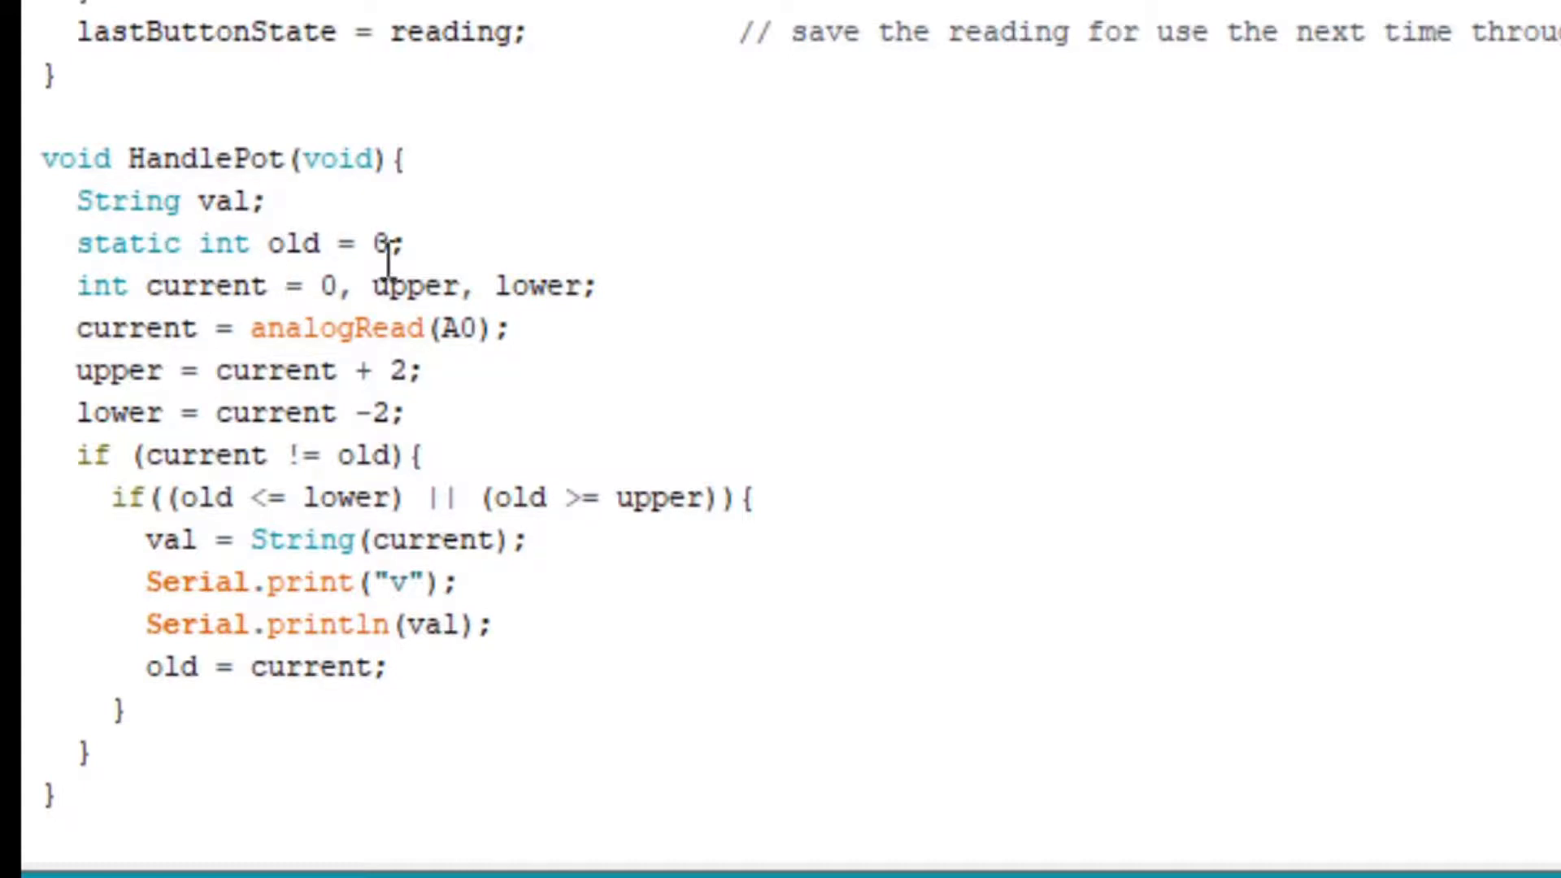
mouse_move(652, 285)
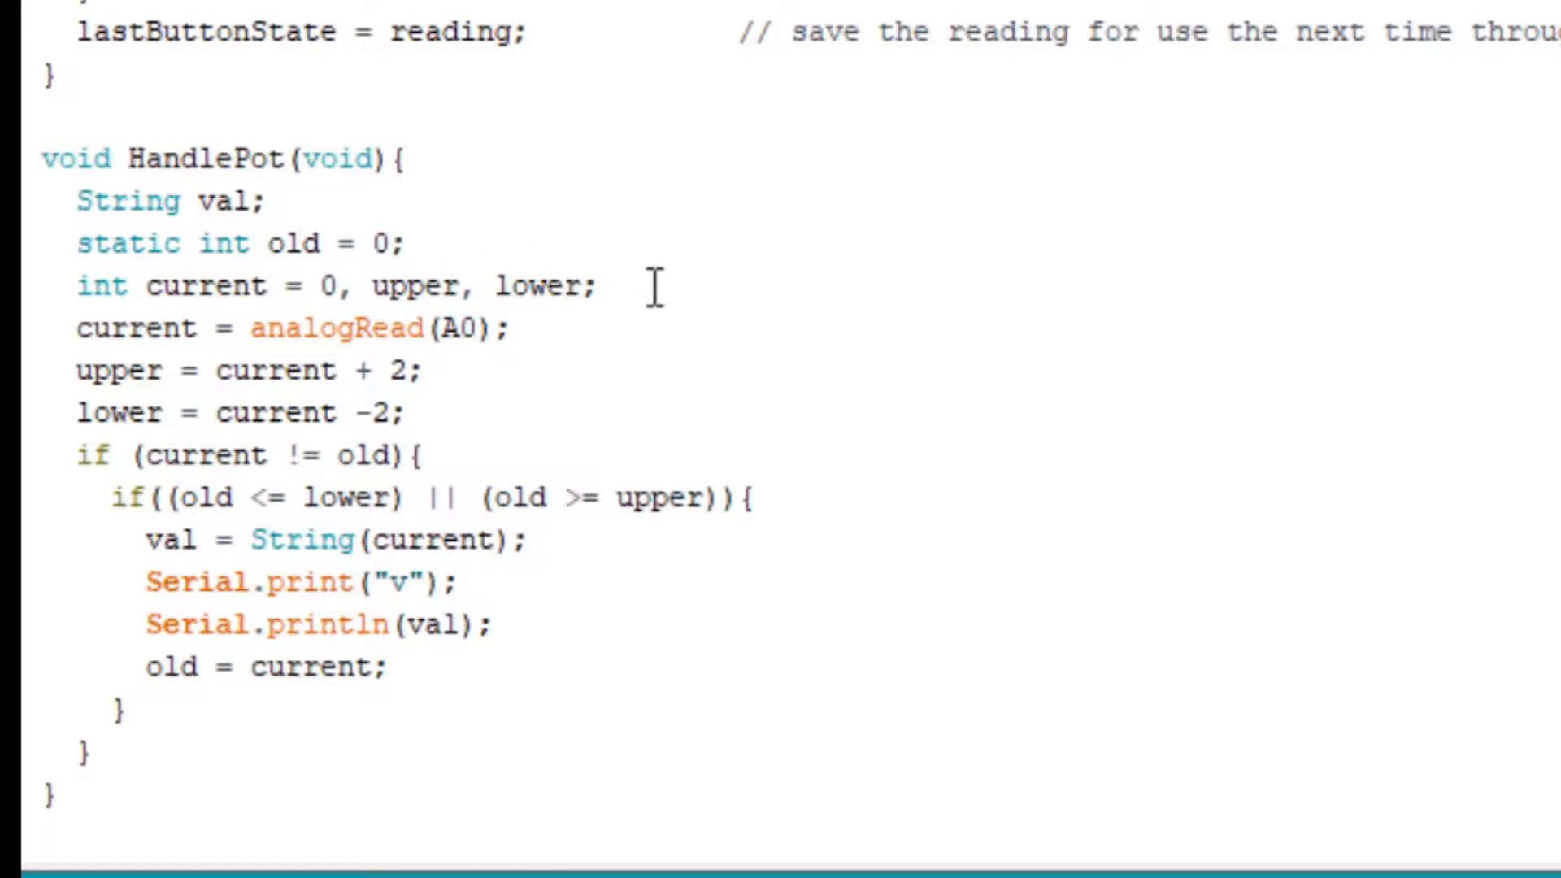
left_click(513, 328)
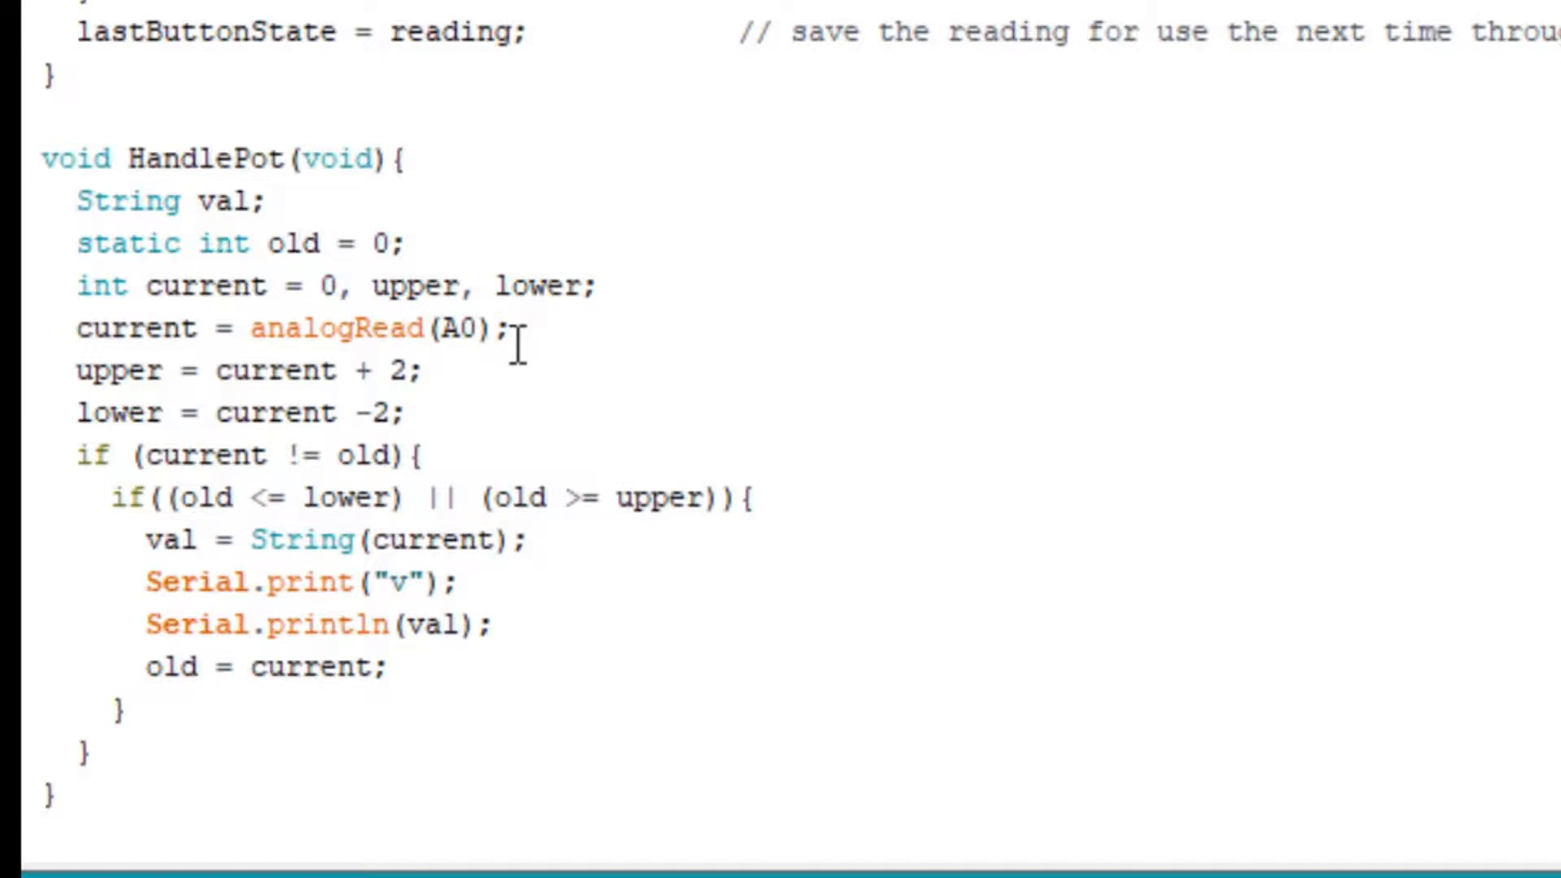
mouse_move(610, 390)
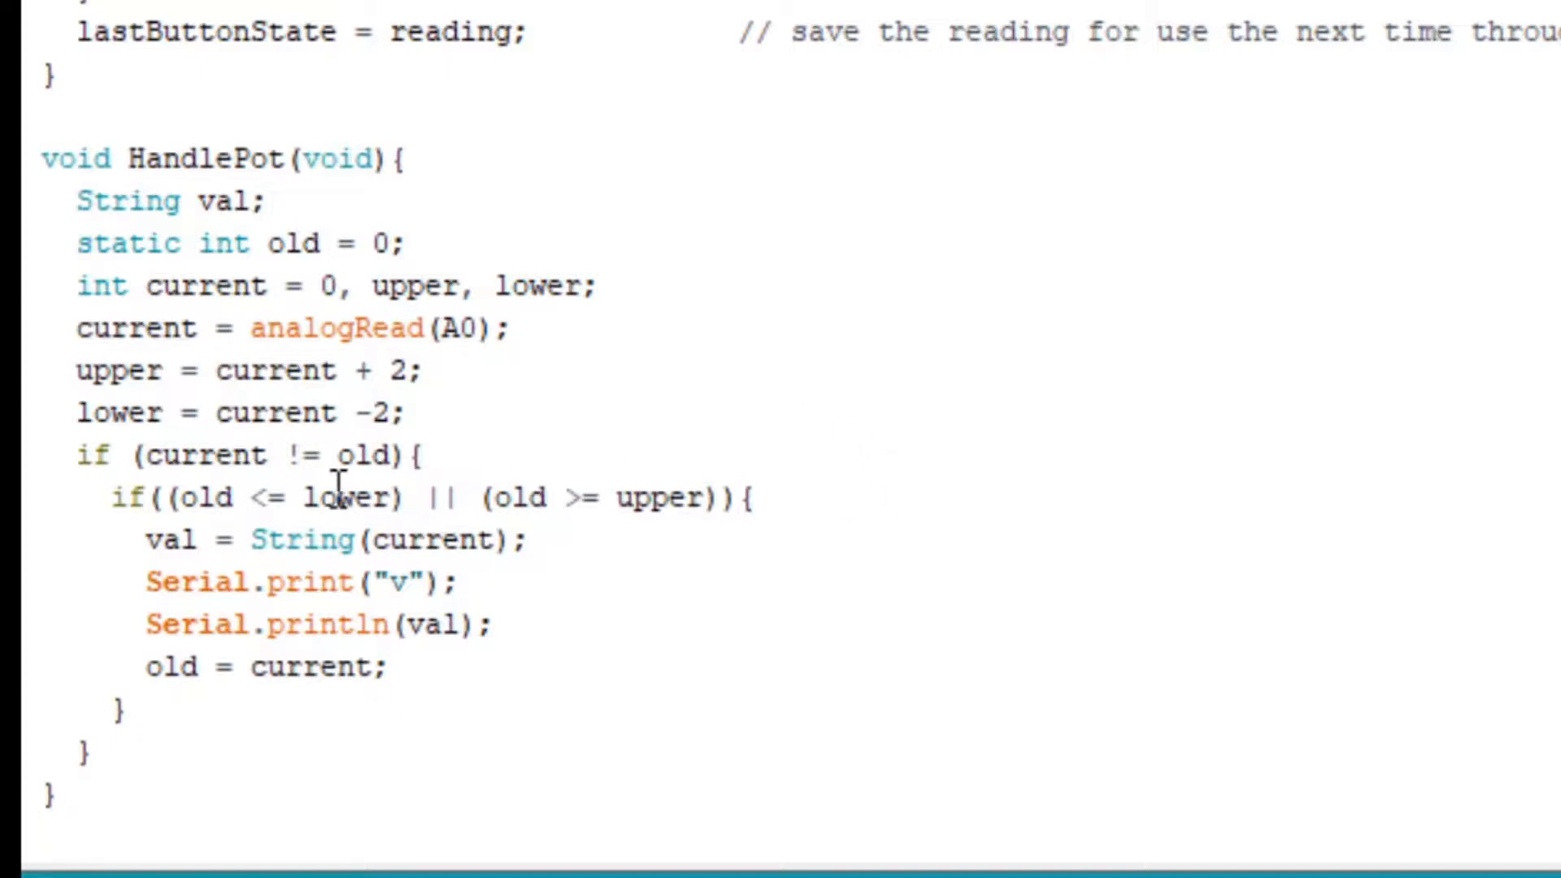
left_click(168, 497)
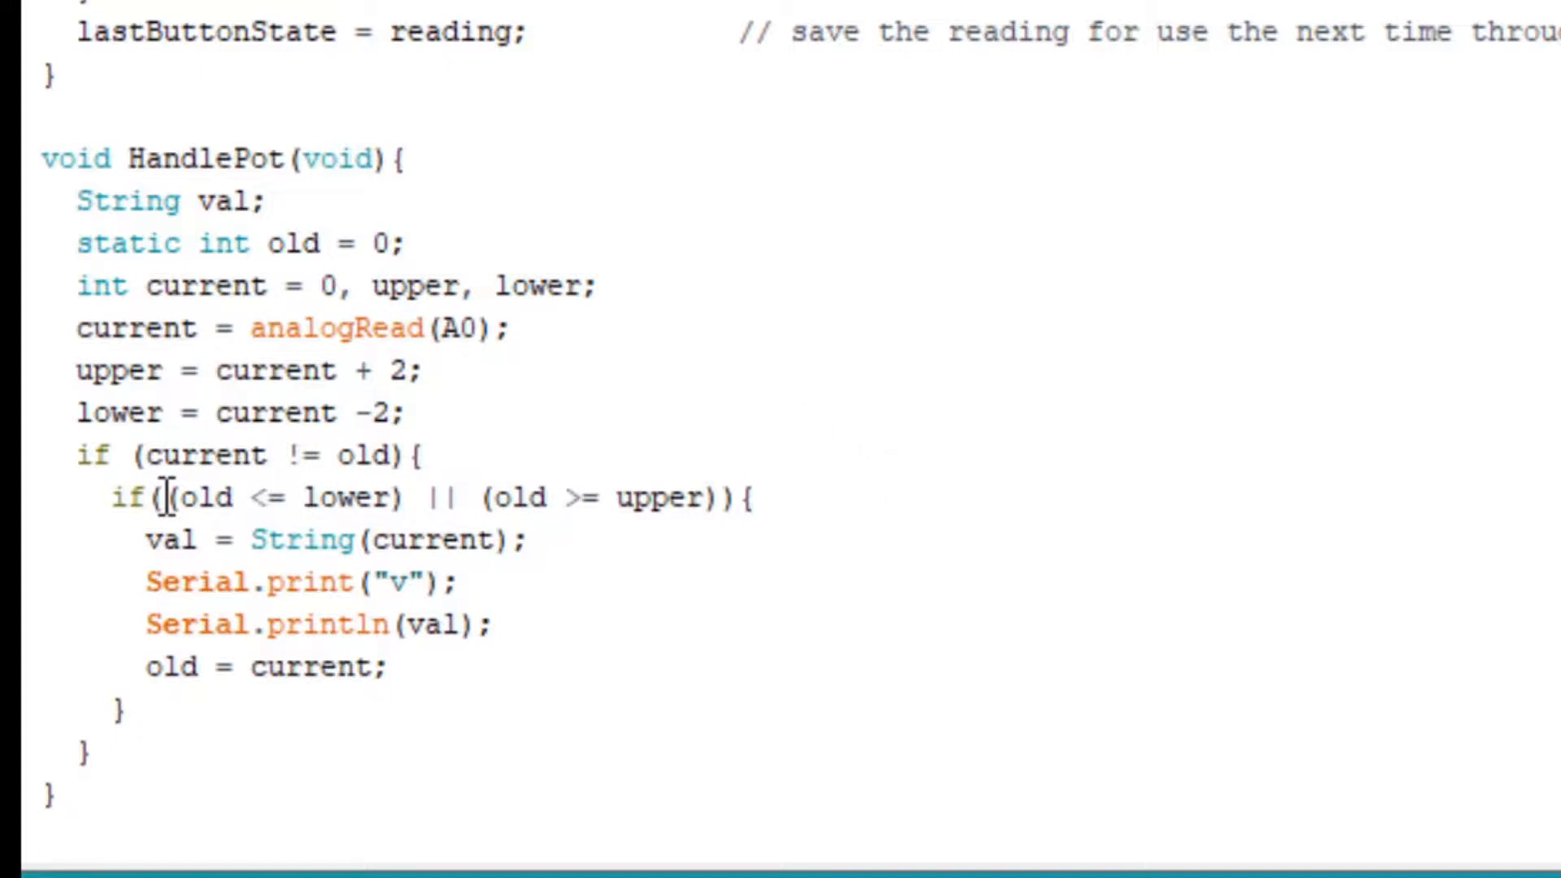
mouse_move(577, 498)
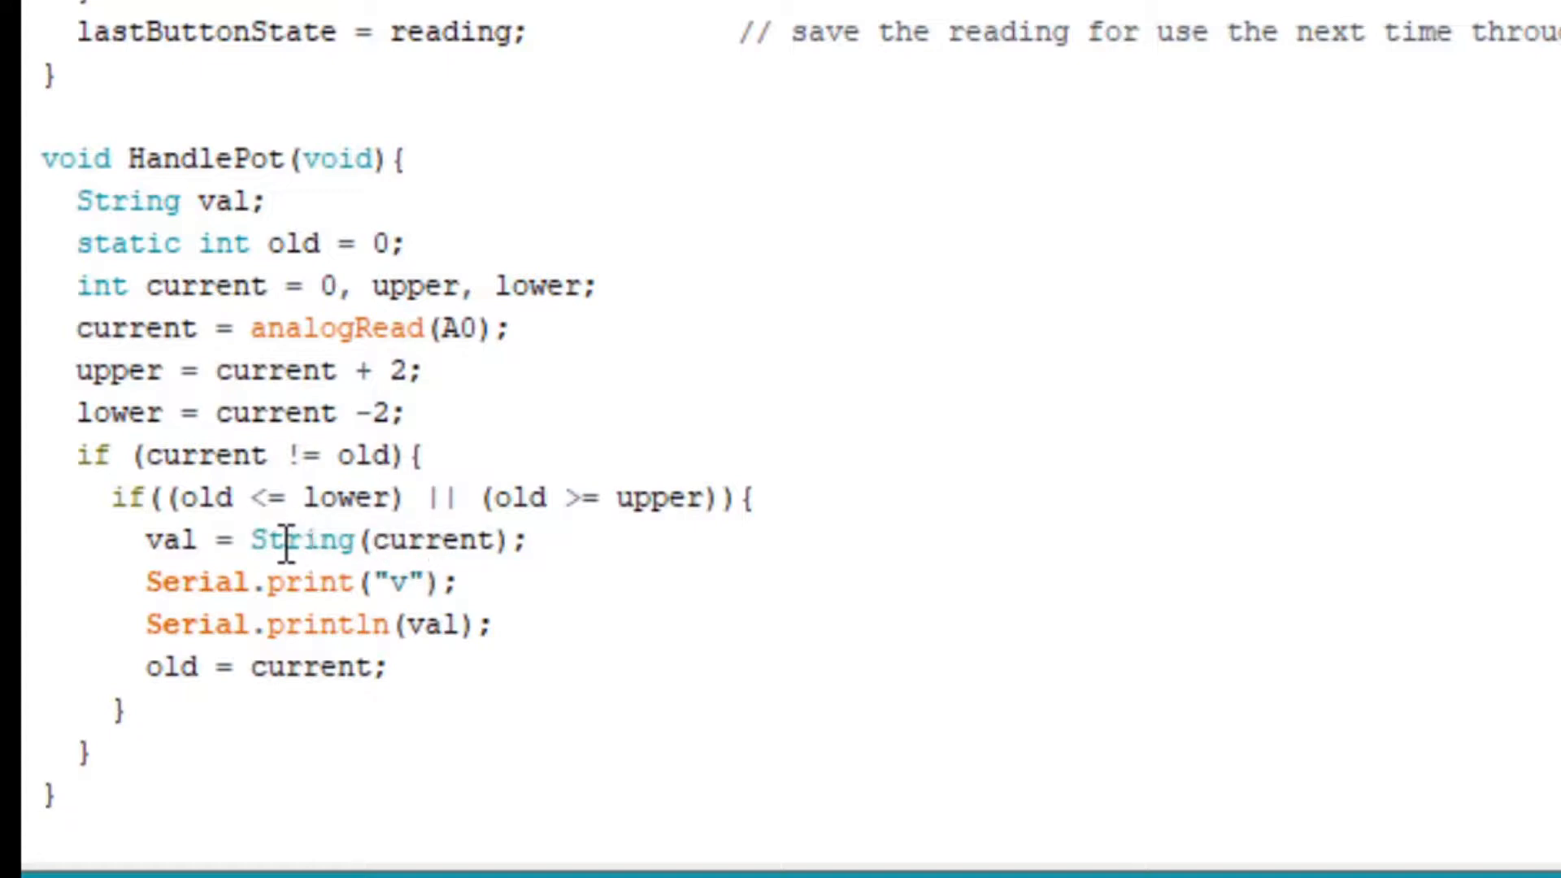
mouse_move(187, 541)
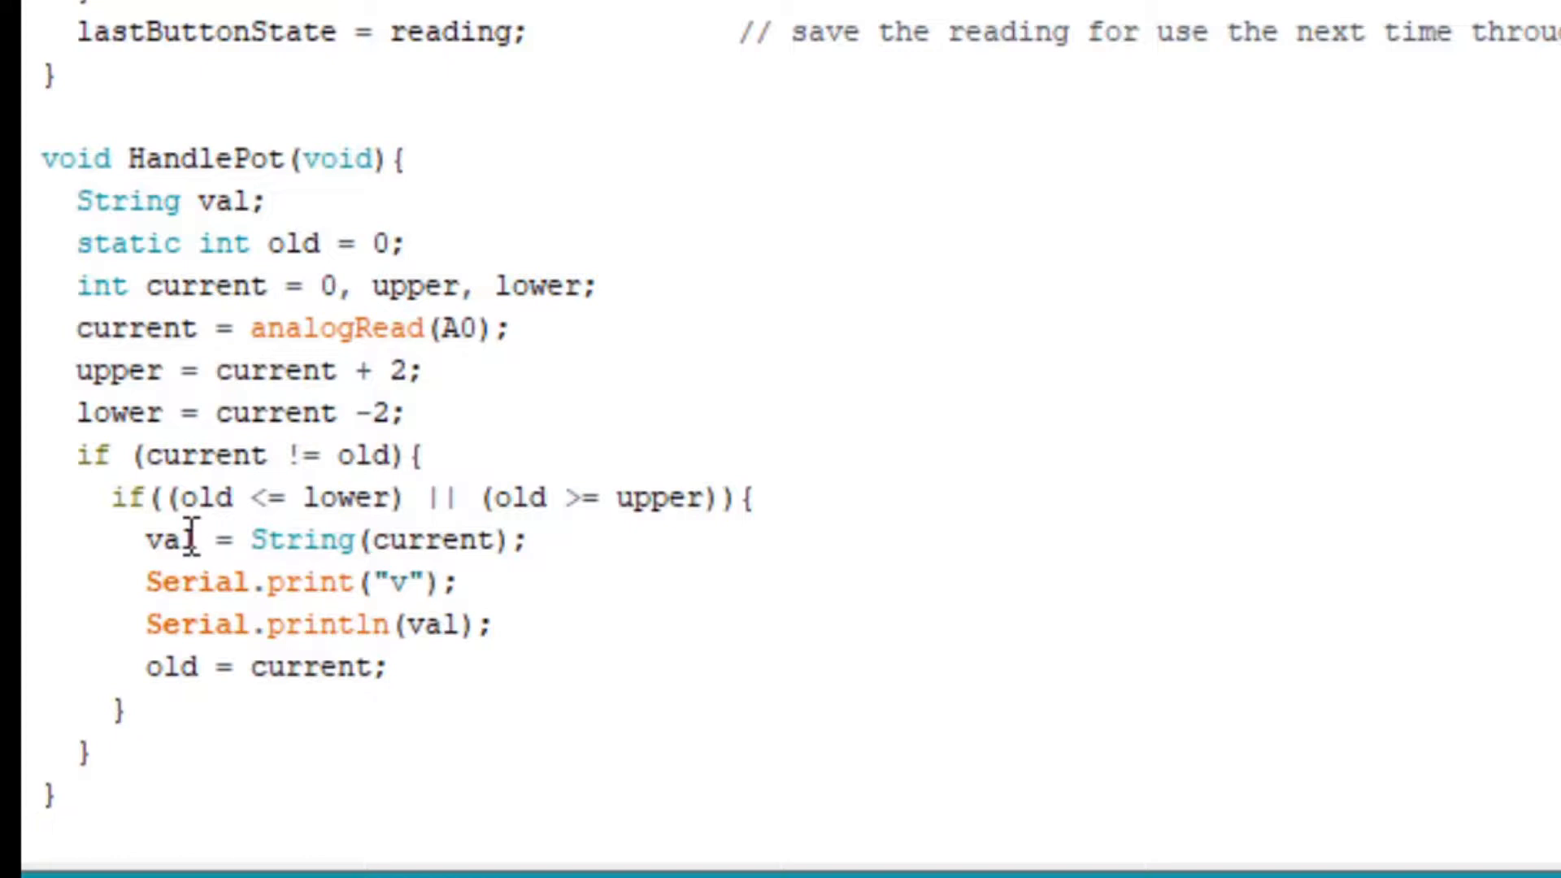
mouse_move(593, 550)
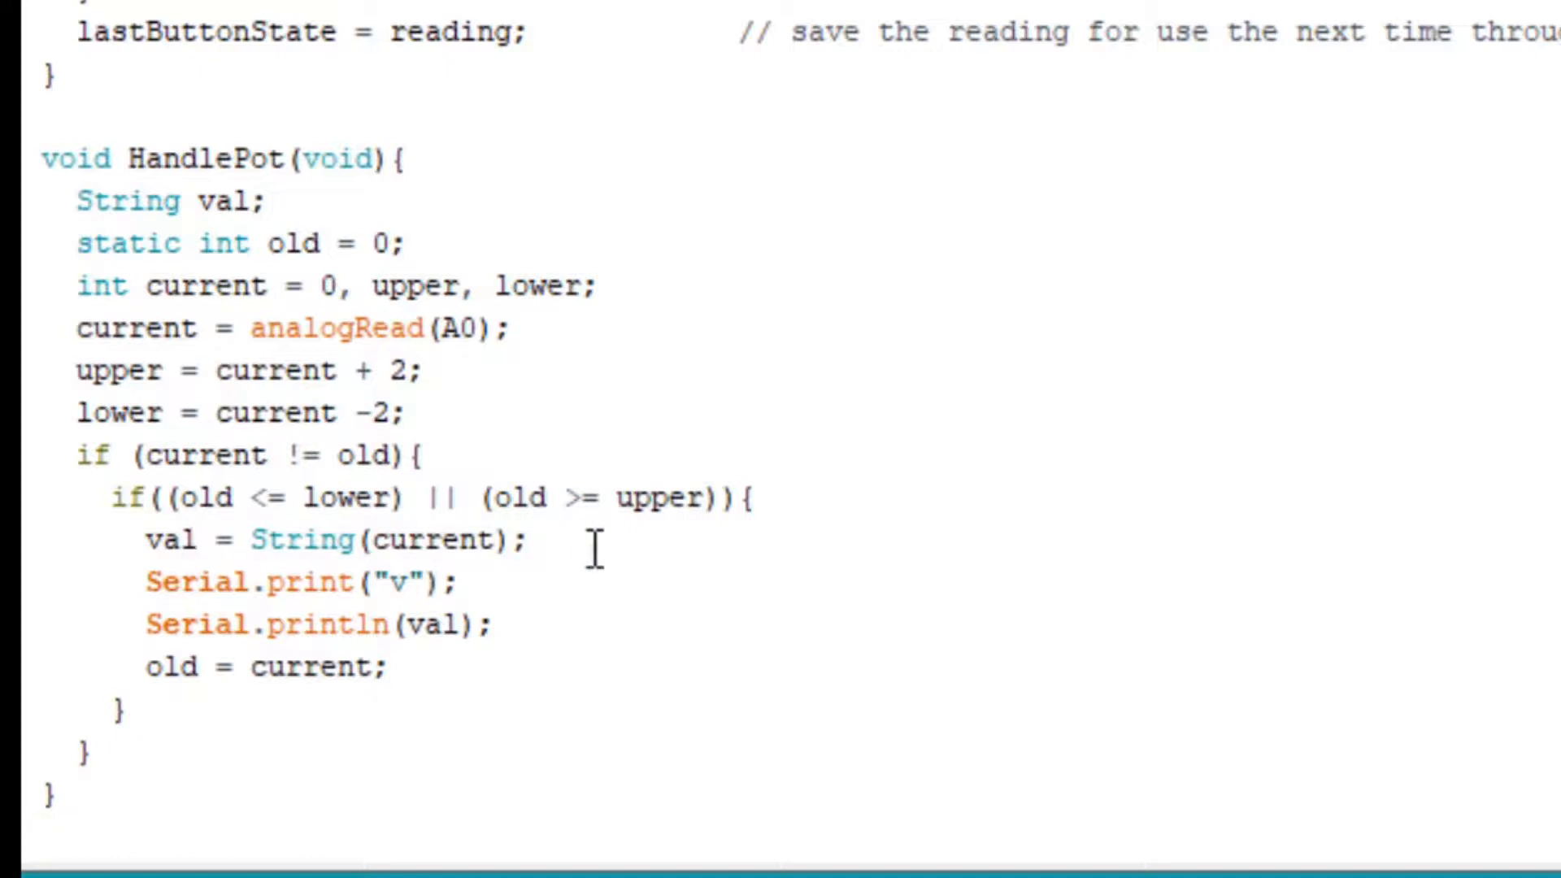
mouse_move(782, 580)
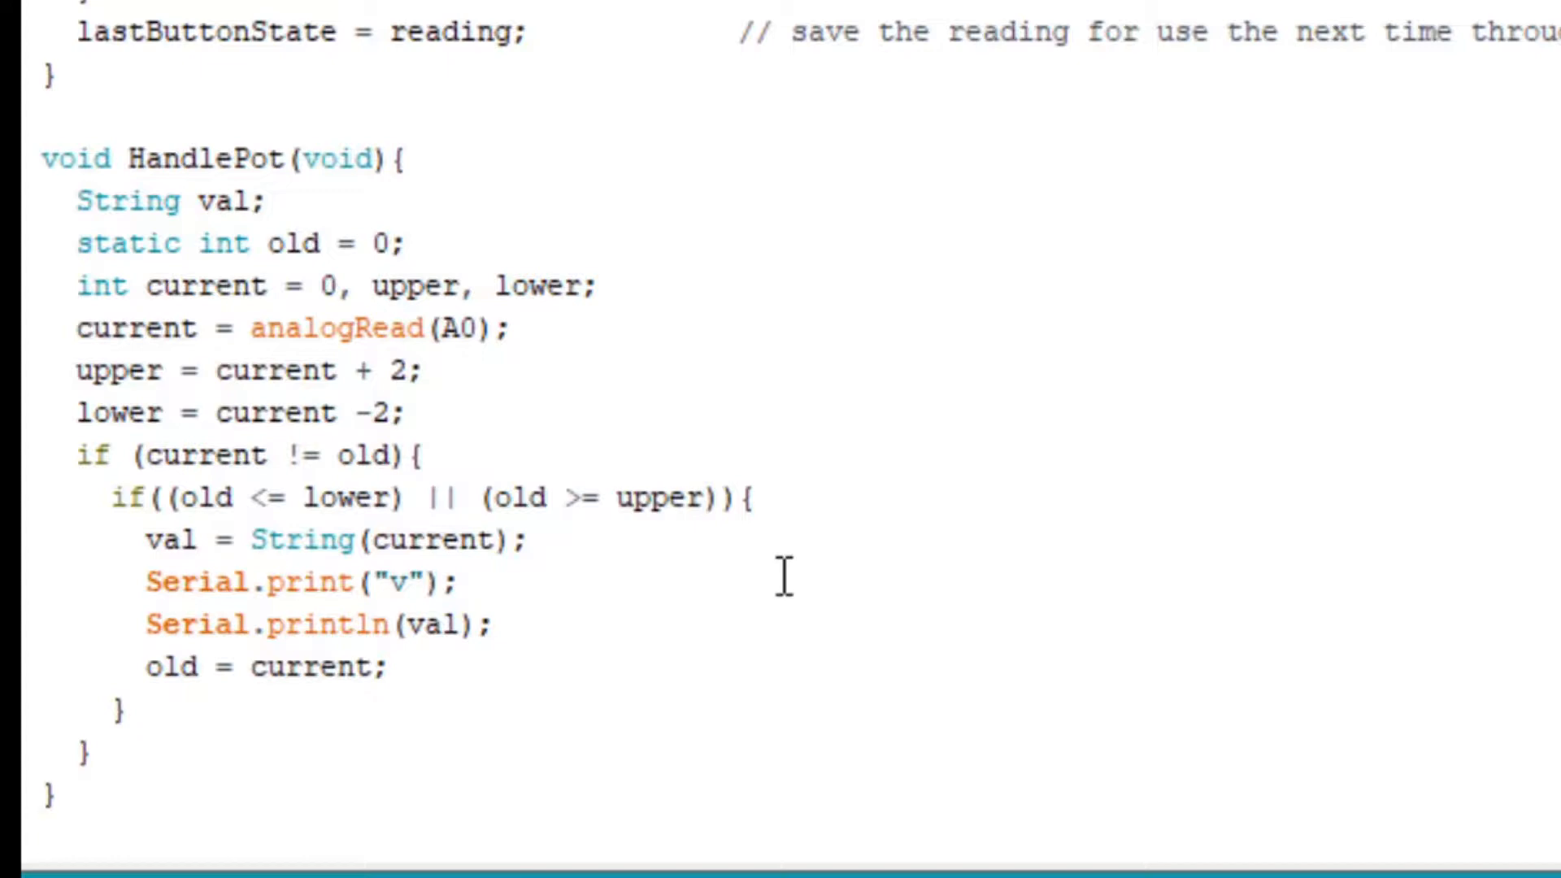
mouse_move(568, 581)
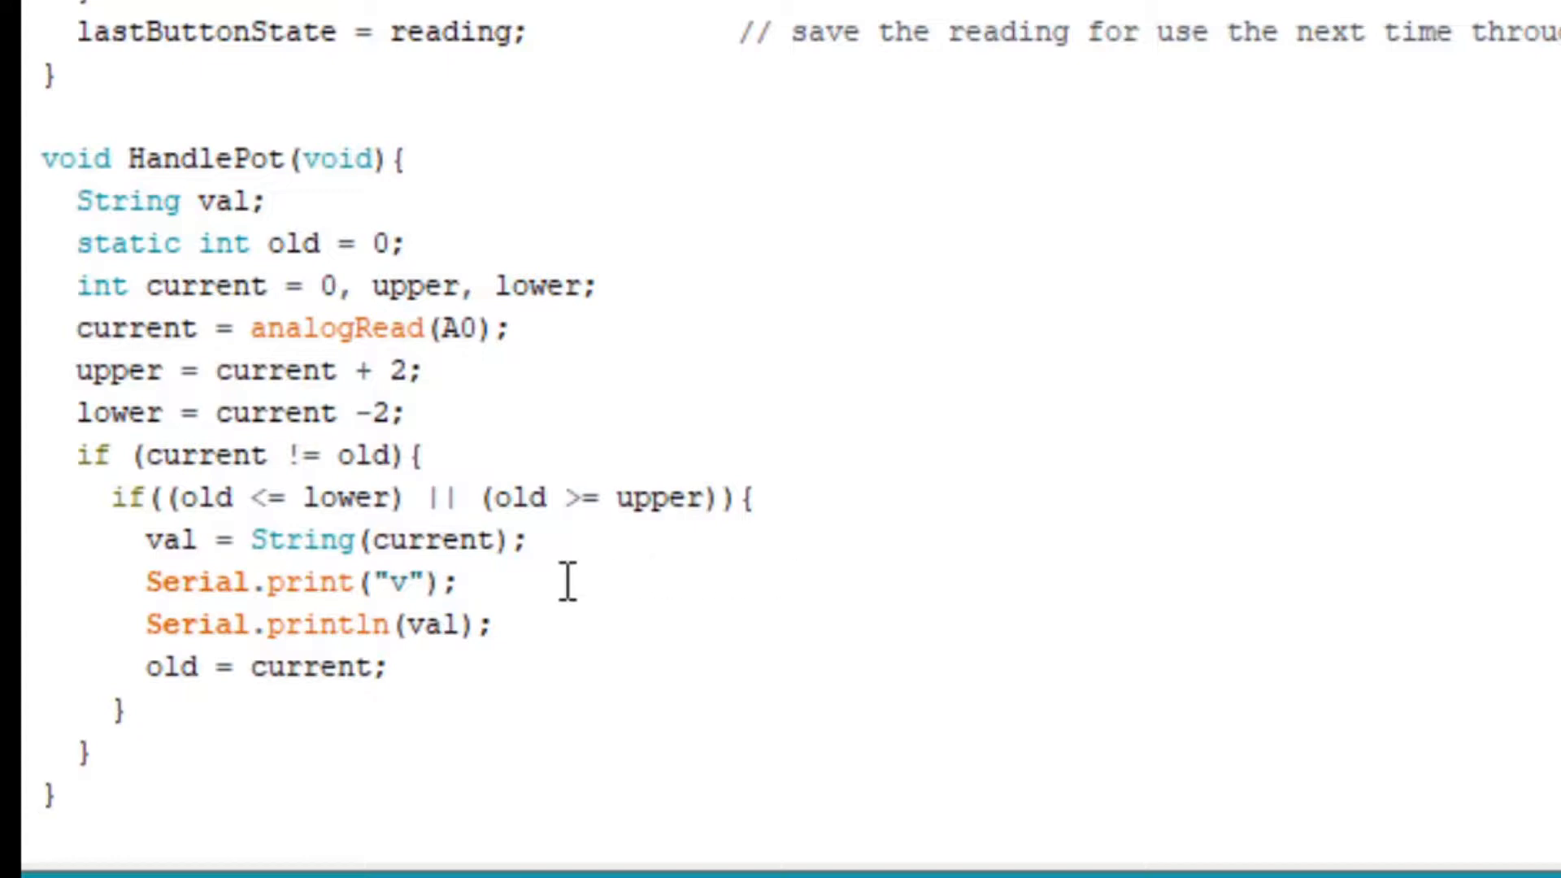
mouse_move(587, 638)
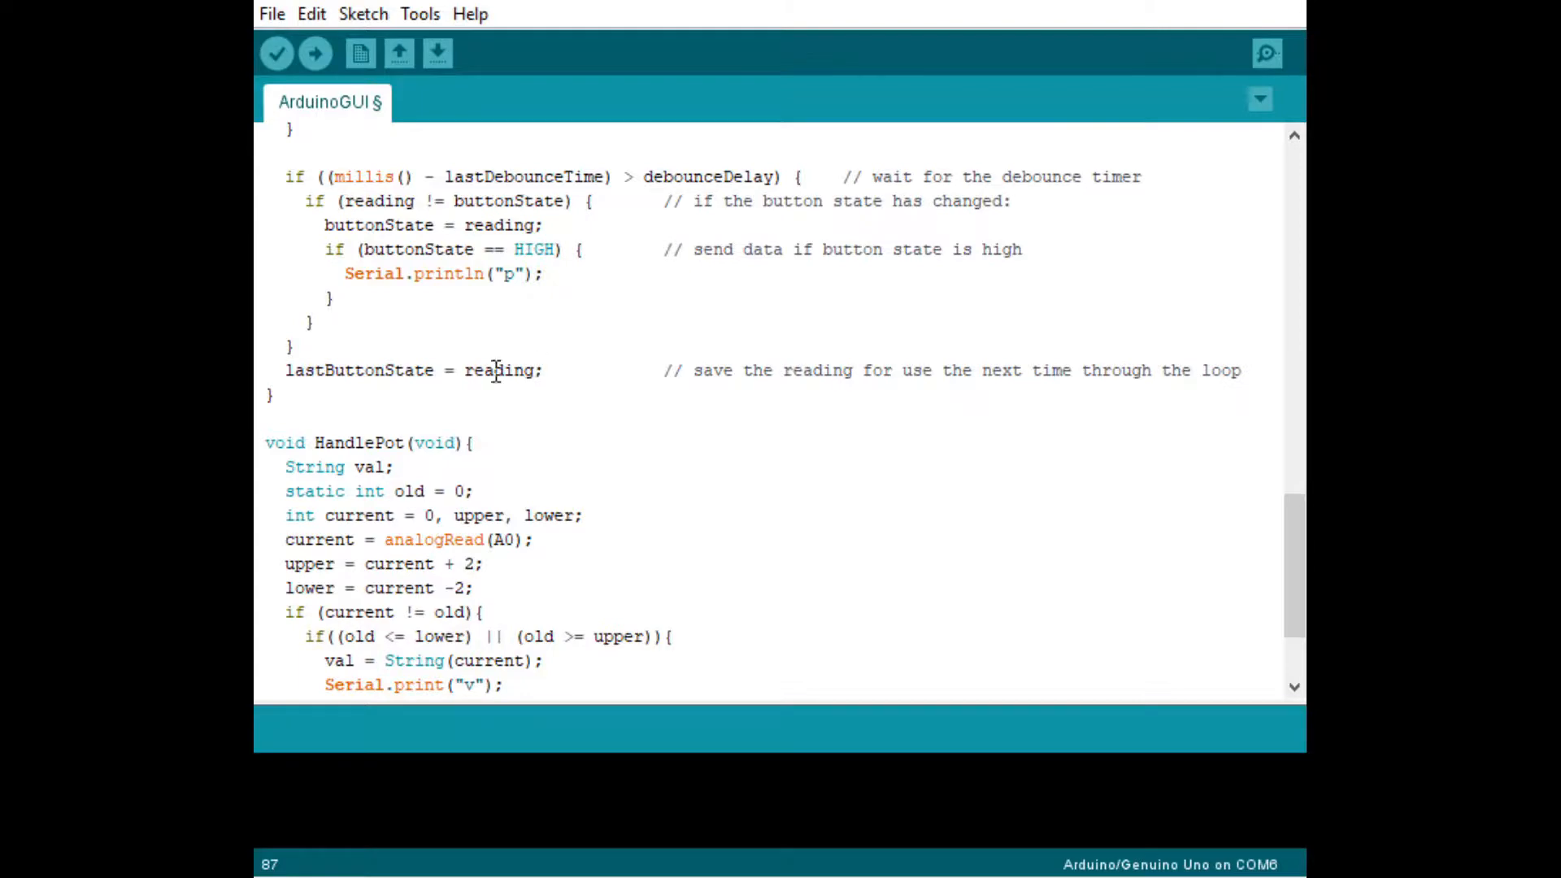
Add a HandlePot(); call on the line after HandleButton(); in loop()
scroll("up", 3)
type("Han")
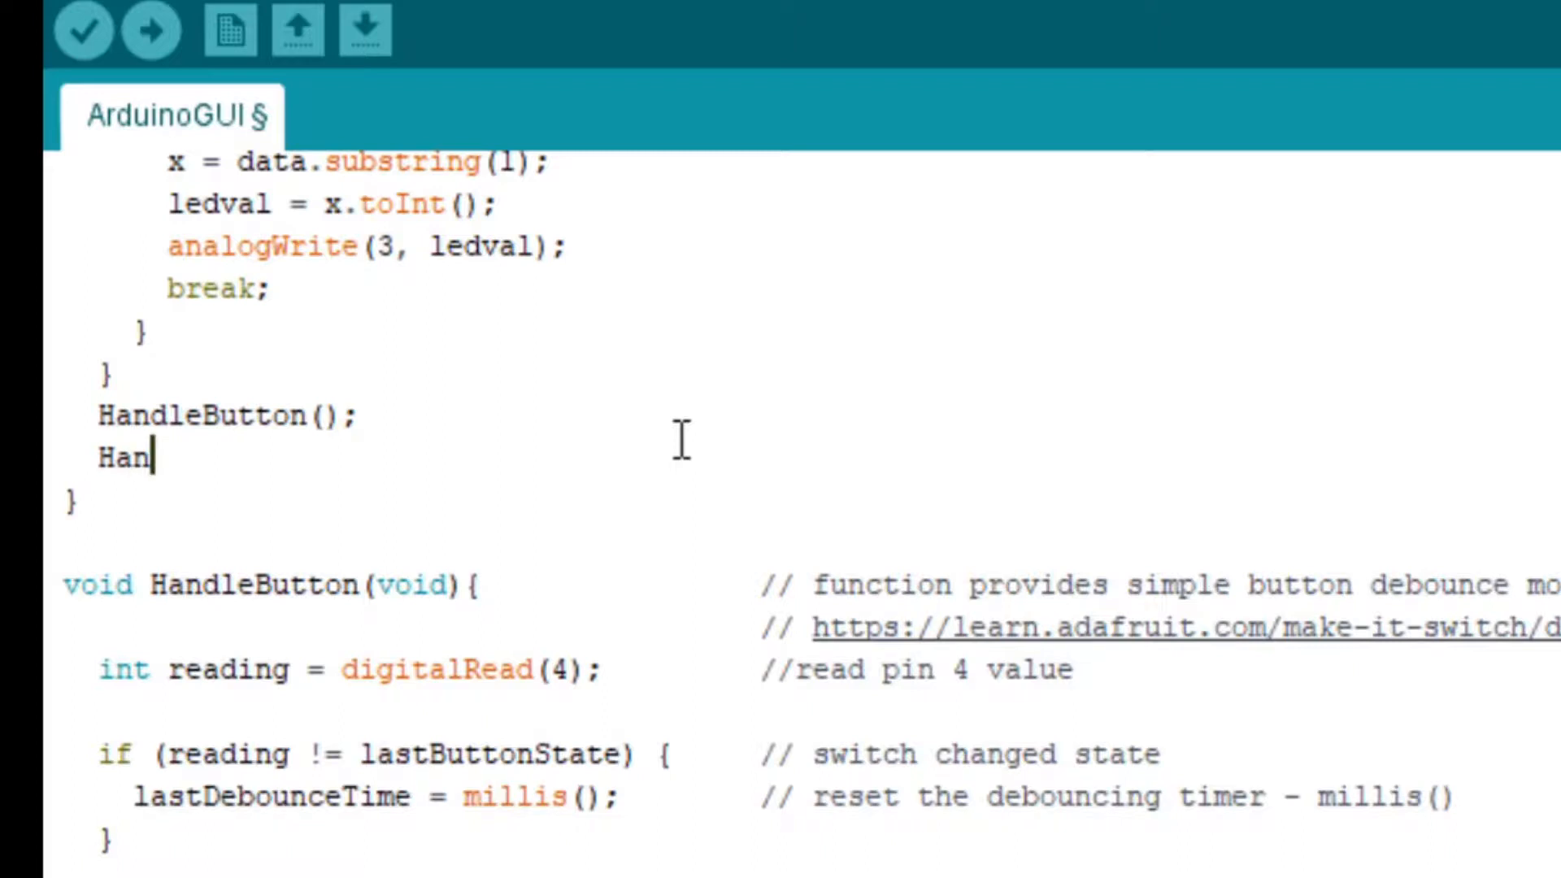
type("dleP")
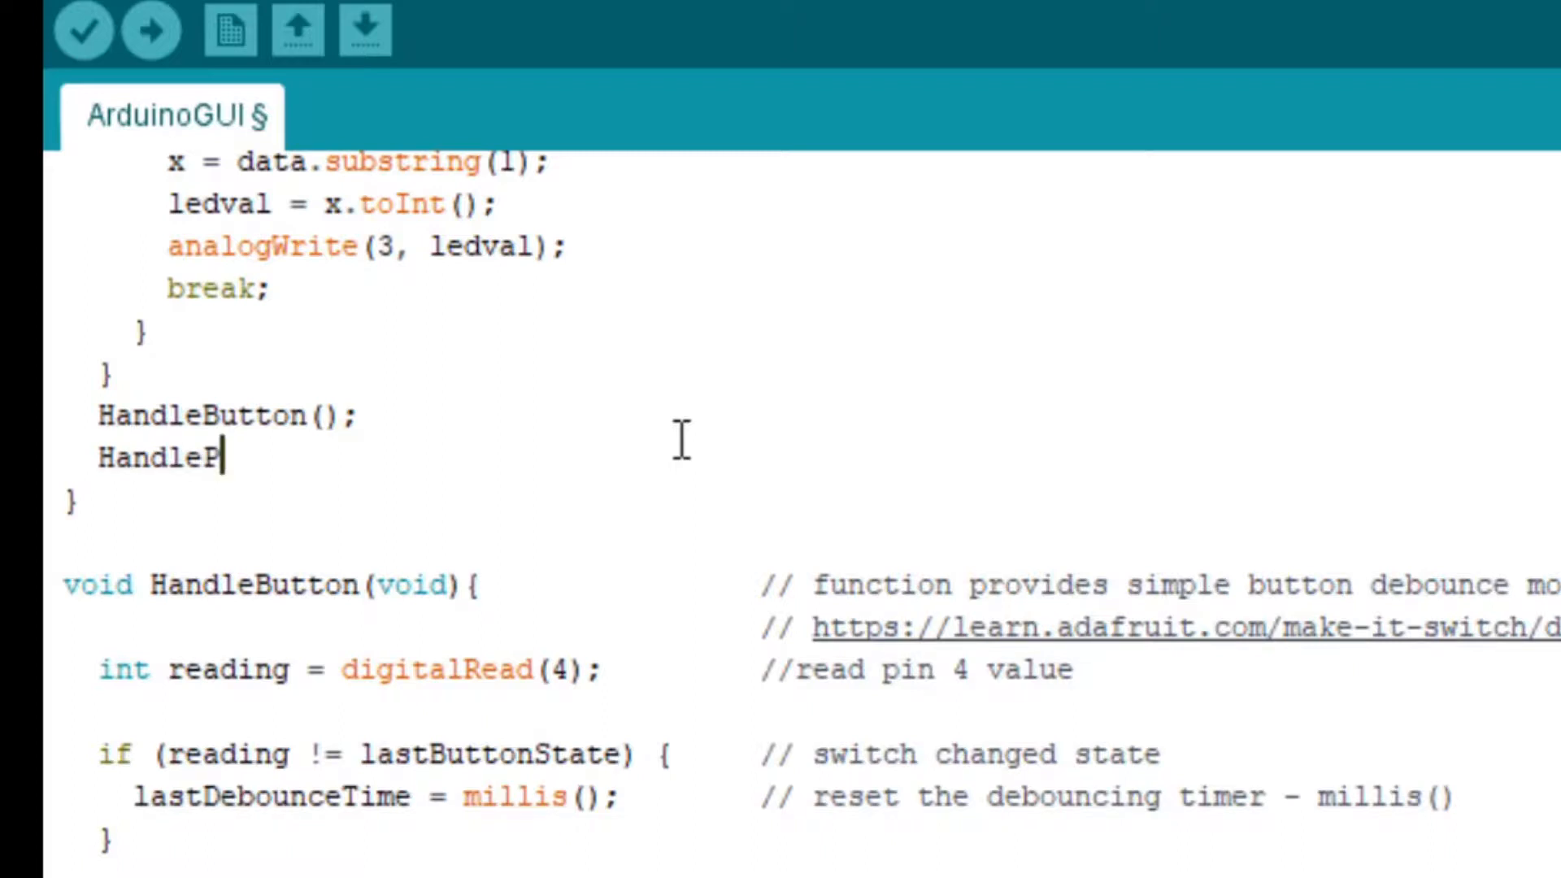
type("ot()")
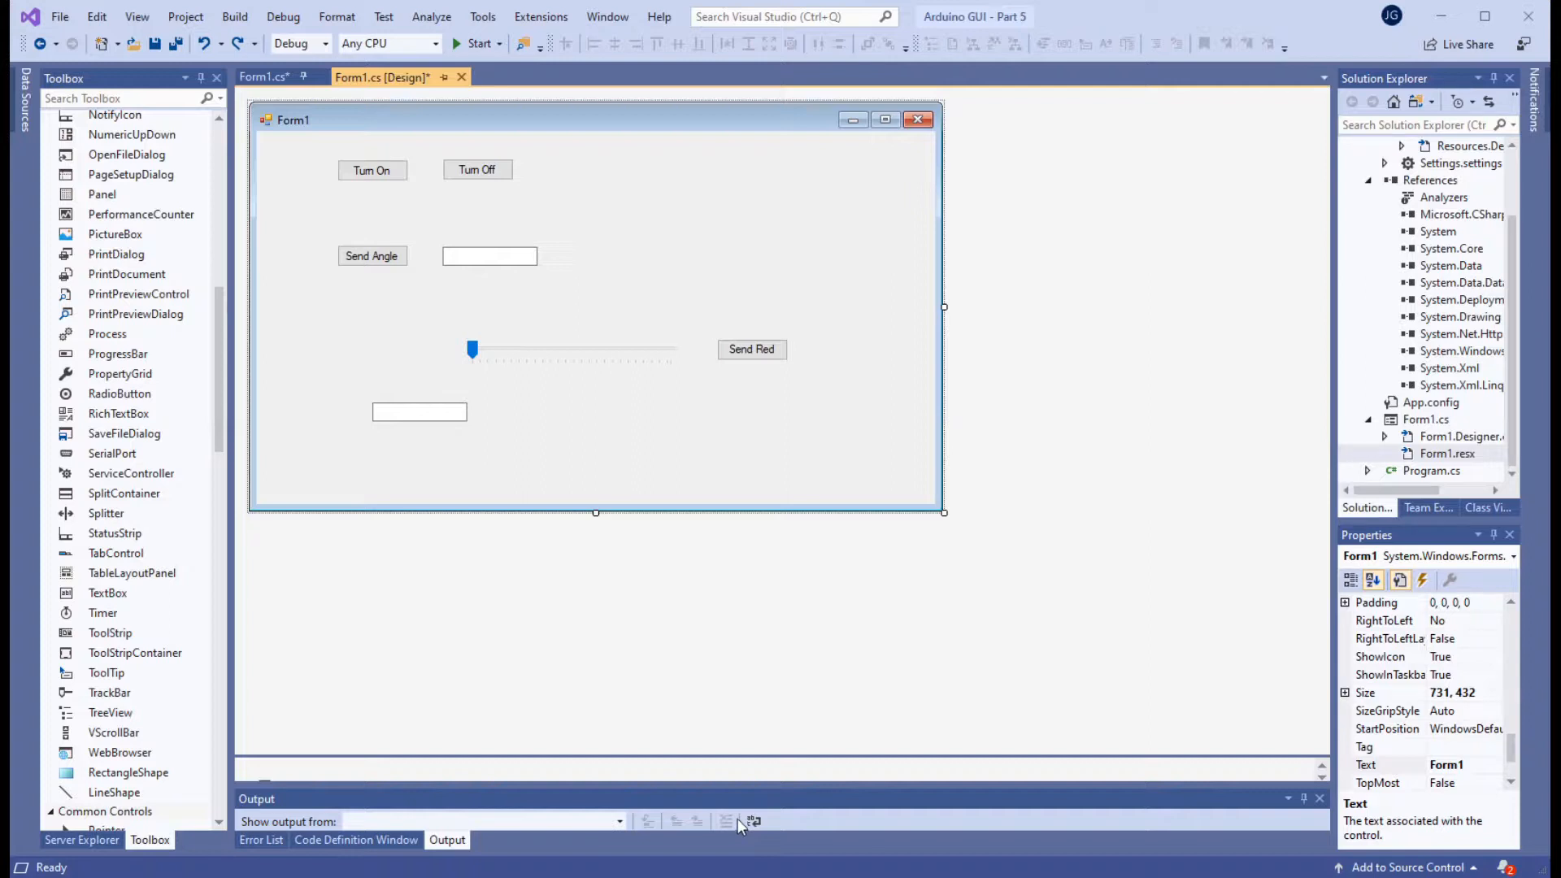
mouse_move(669, 480)
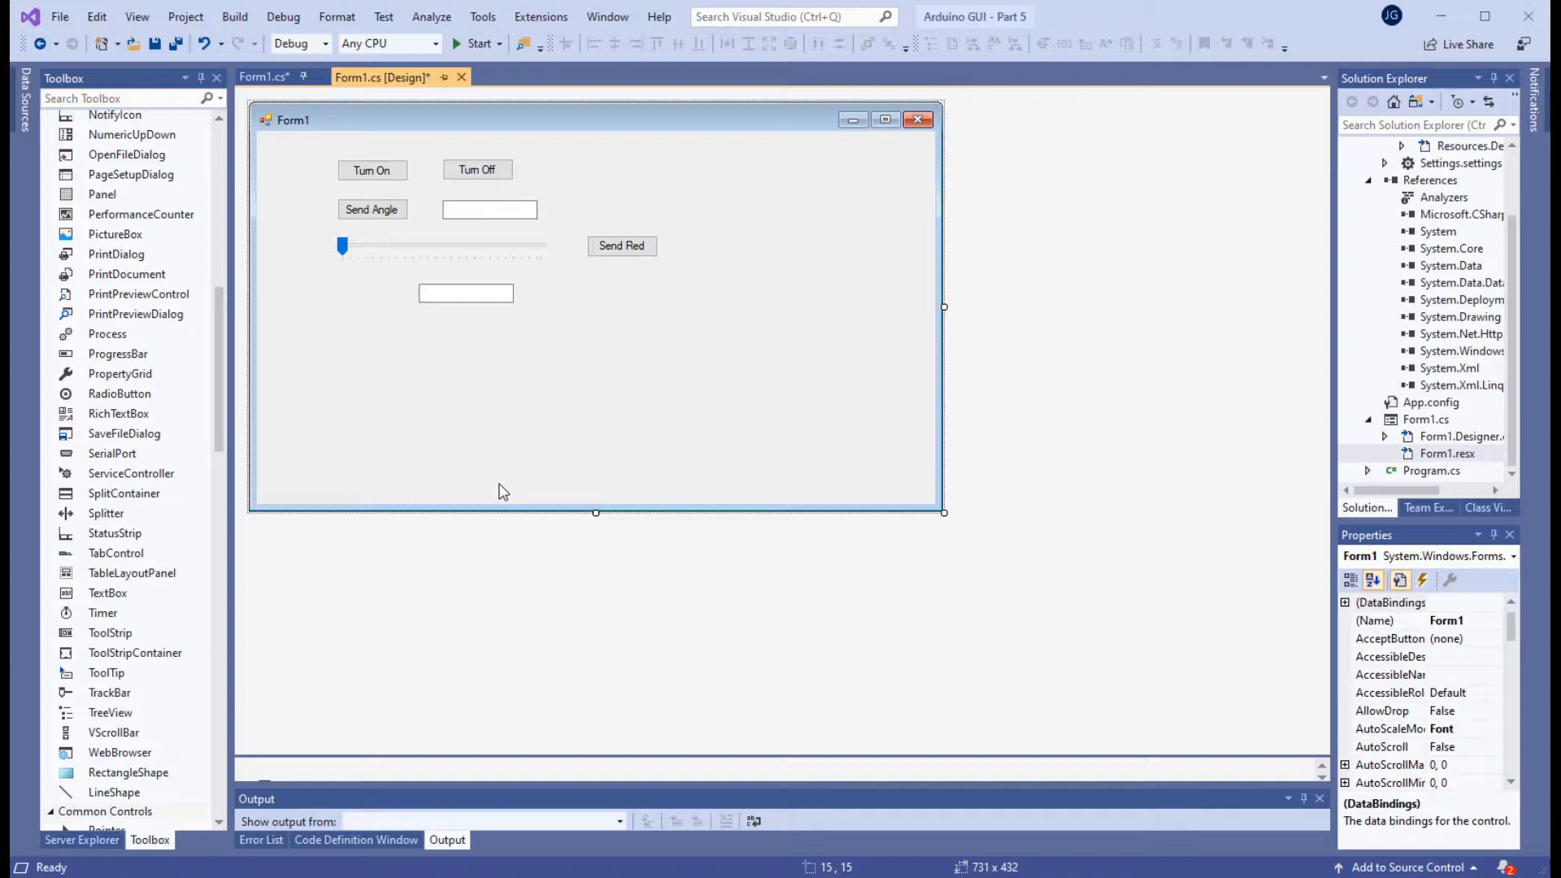
mouse_move(498, 488)
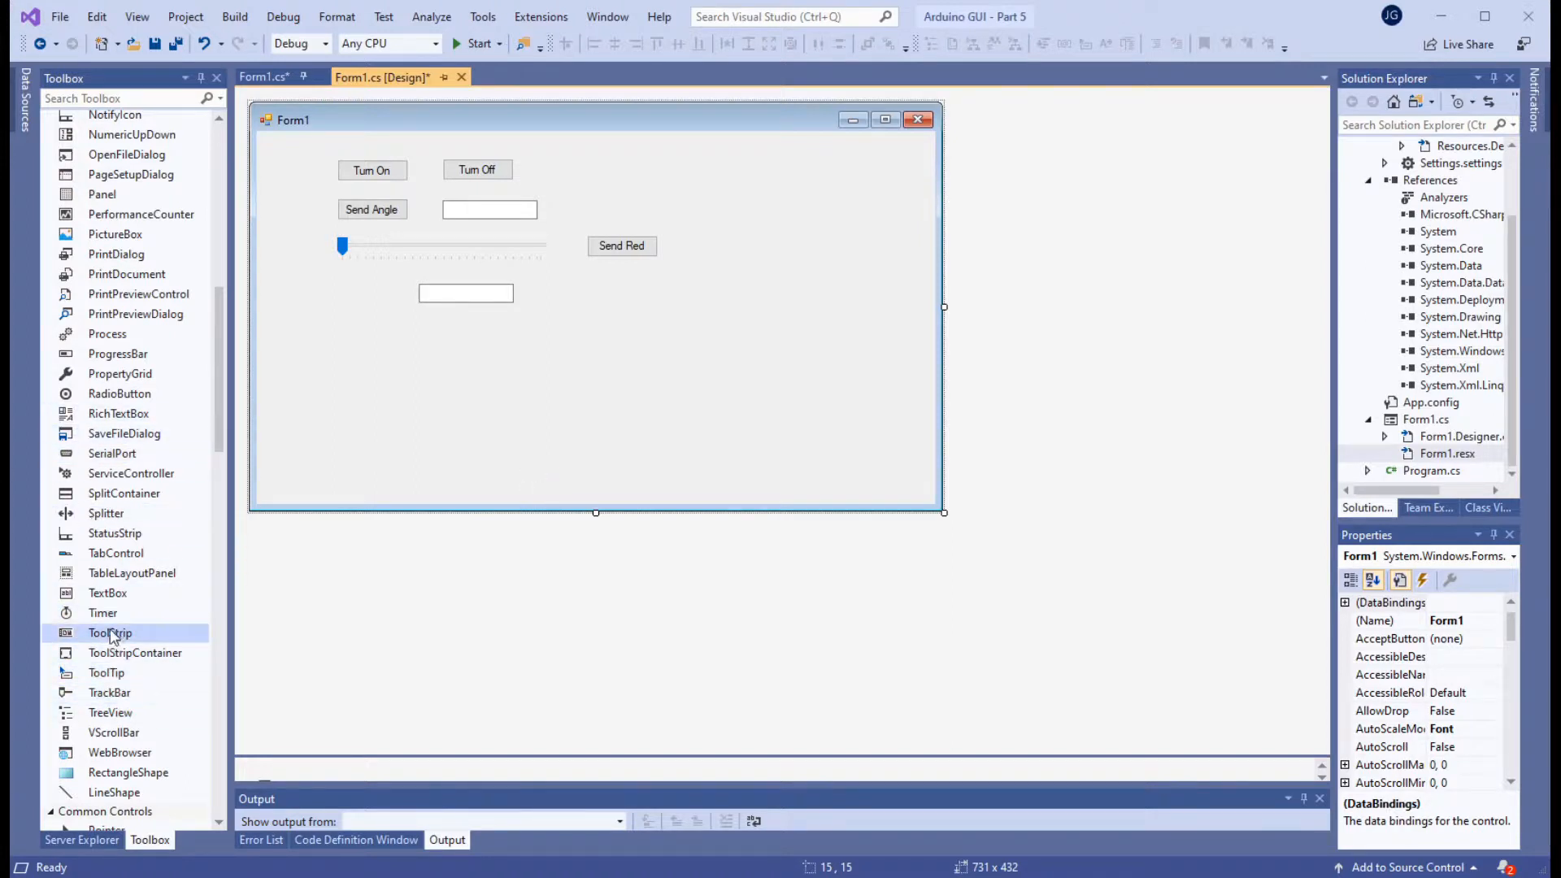
Place textBox3 and progressBar1 on the lower area of Form1
left_click(107, 593)
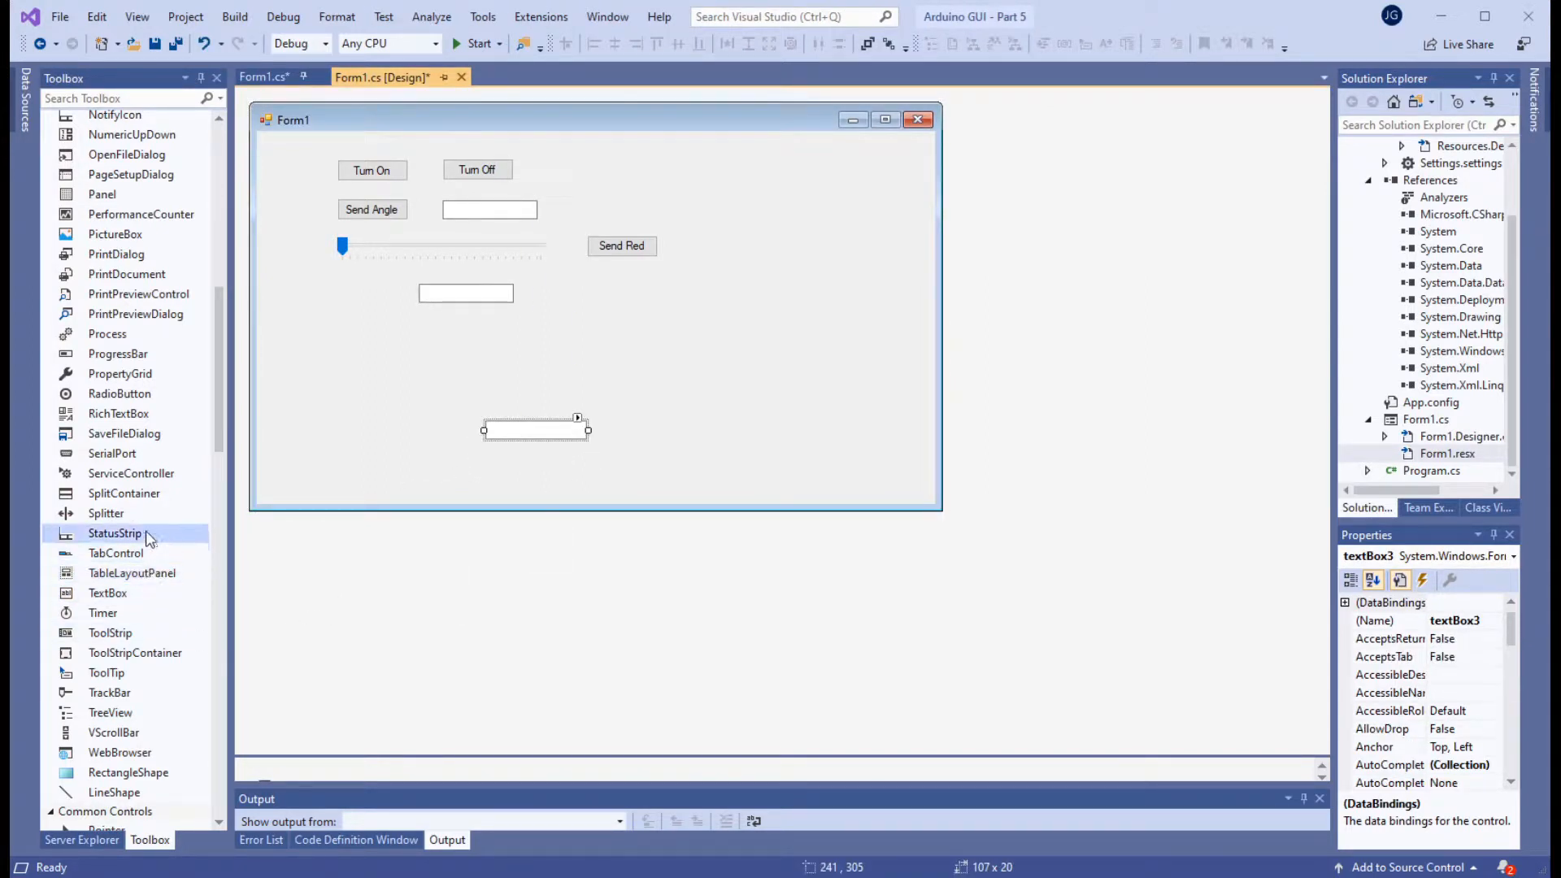
mouse_move(117, 354)
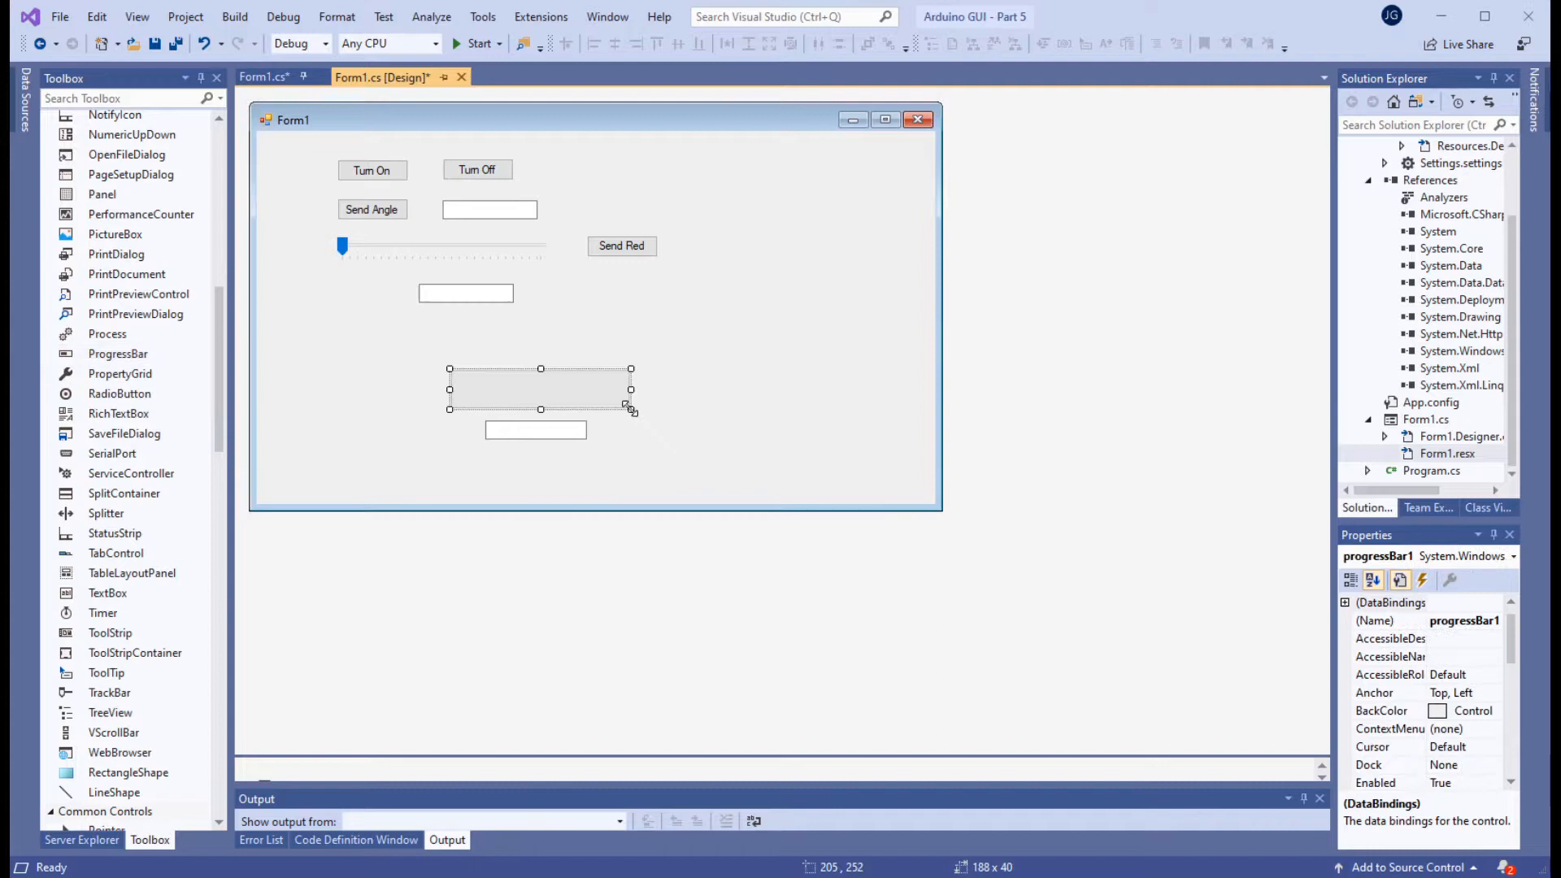
mouse_move(704, 449)
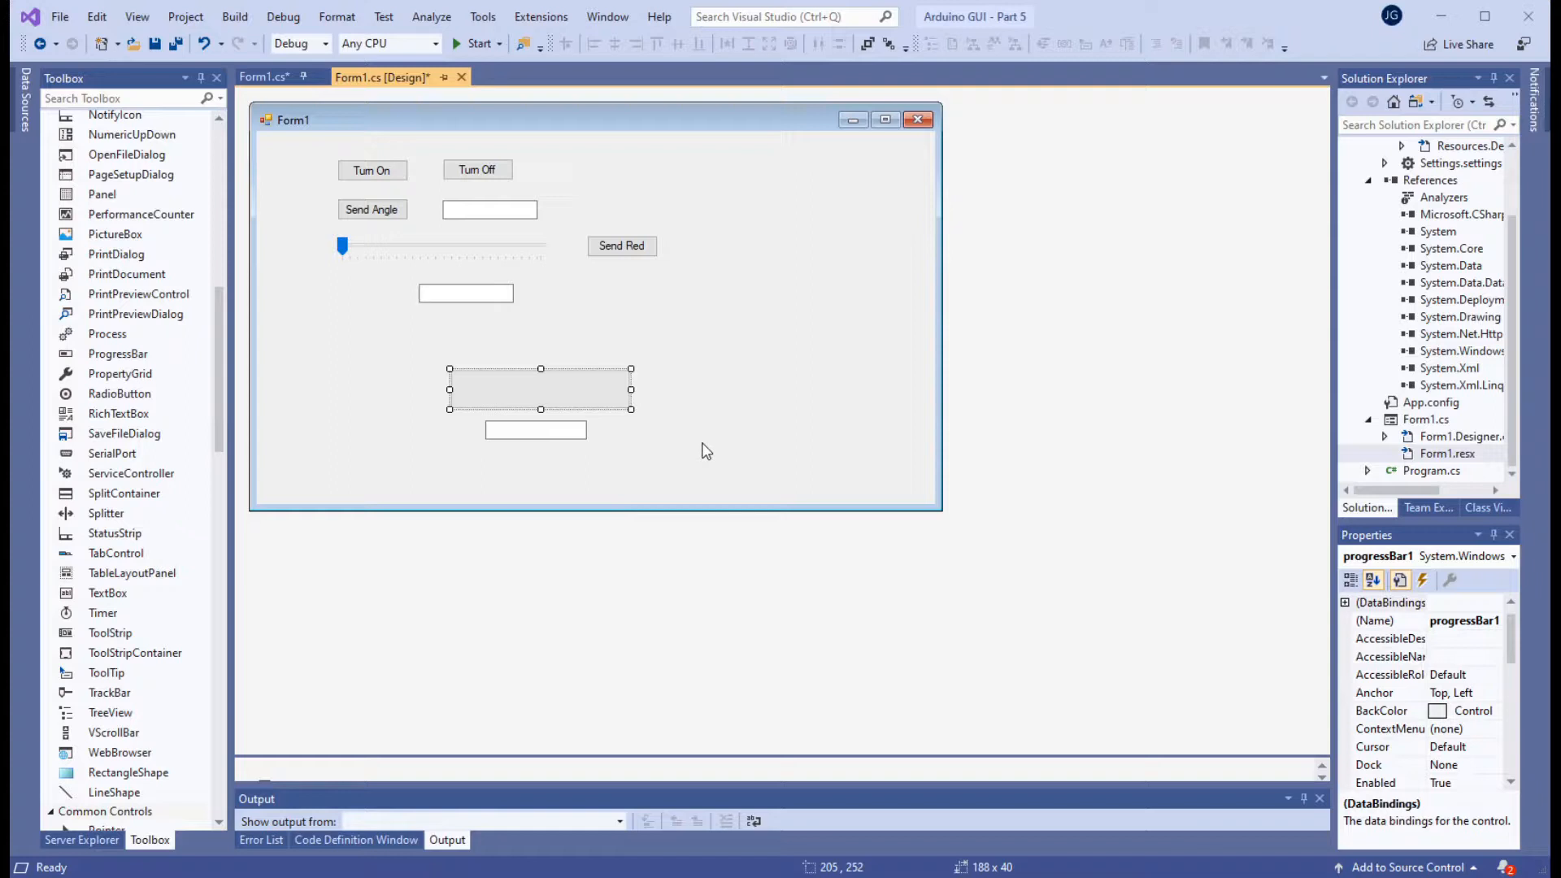
mouse_move(702, 447)
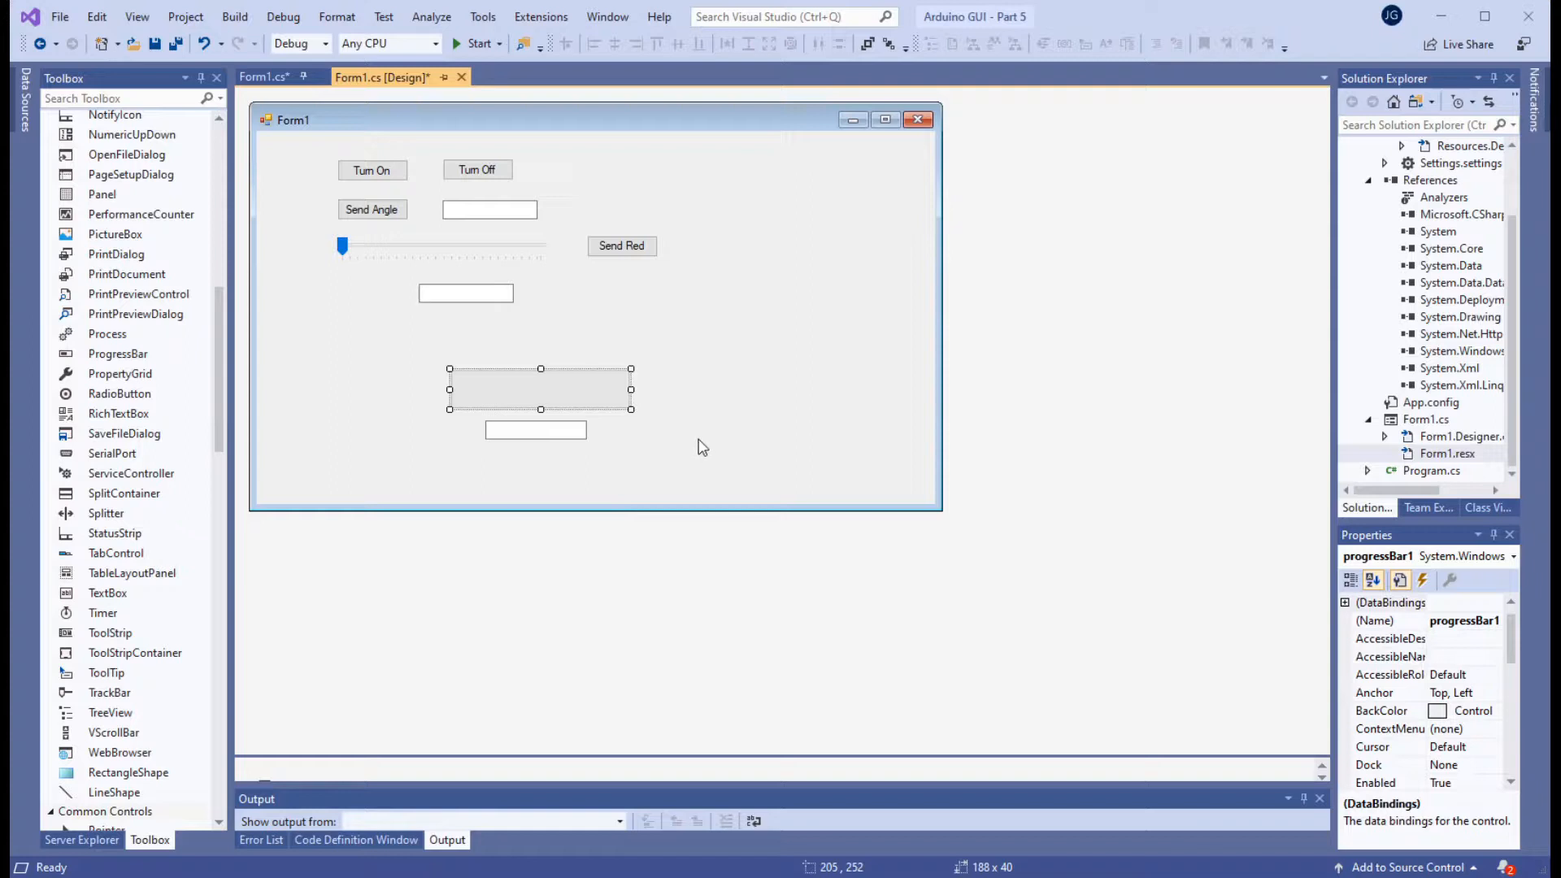
mouse_move(700, 446)
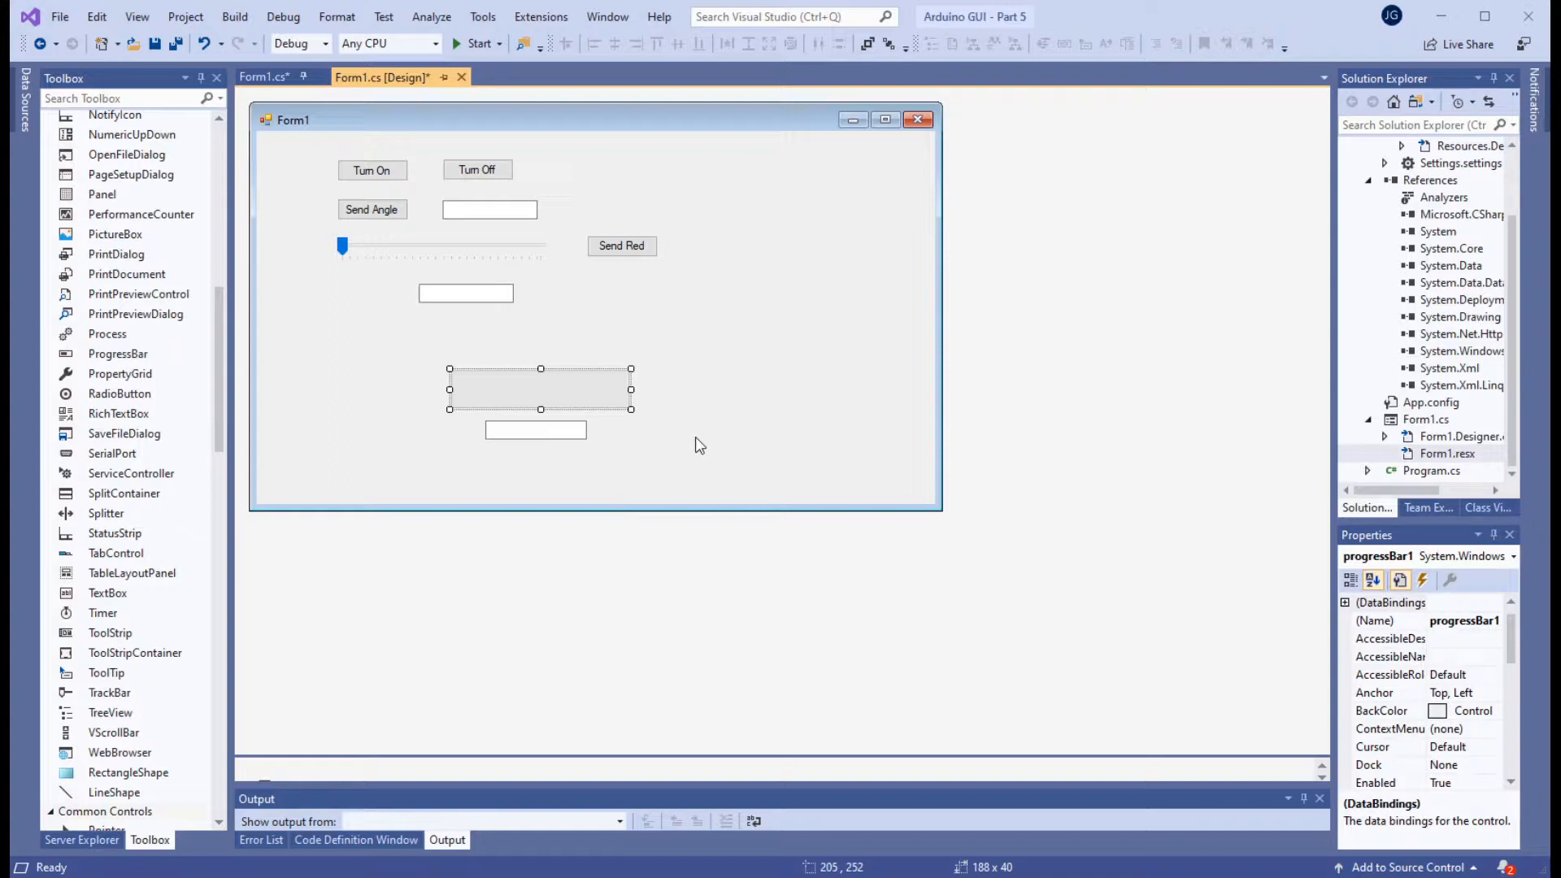
left_click(536, 429)
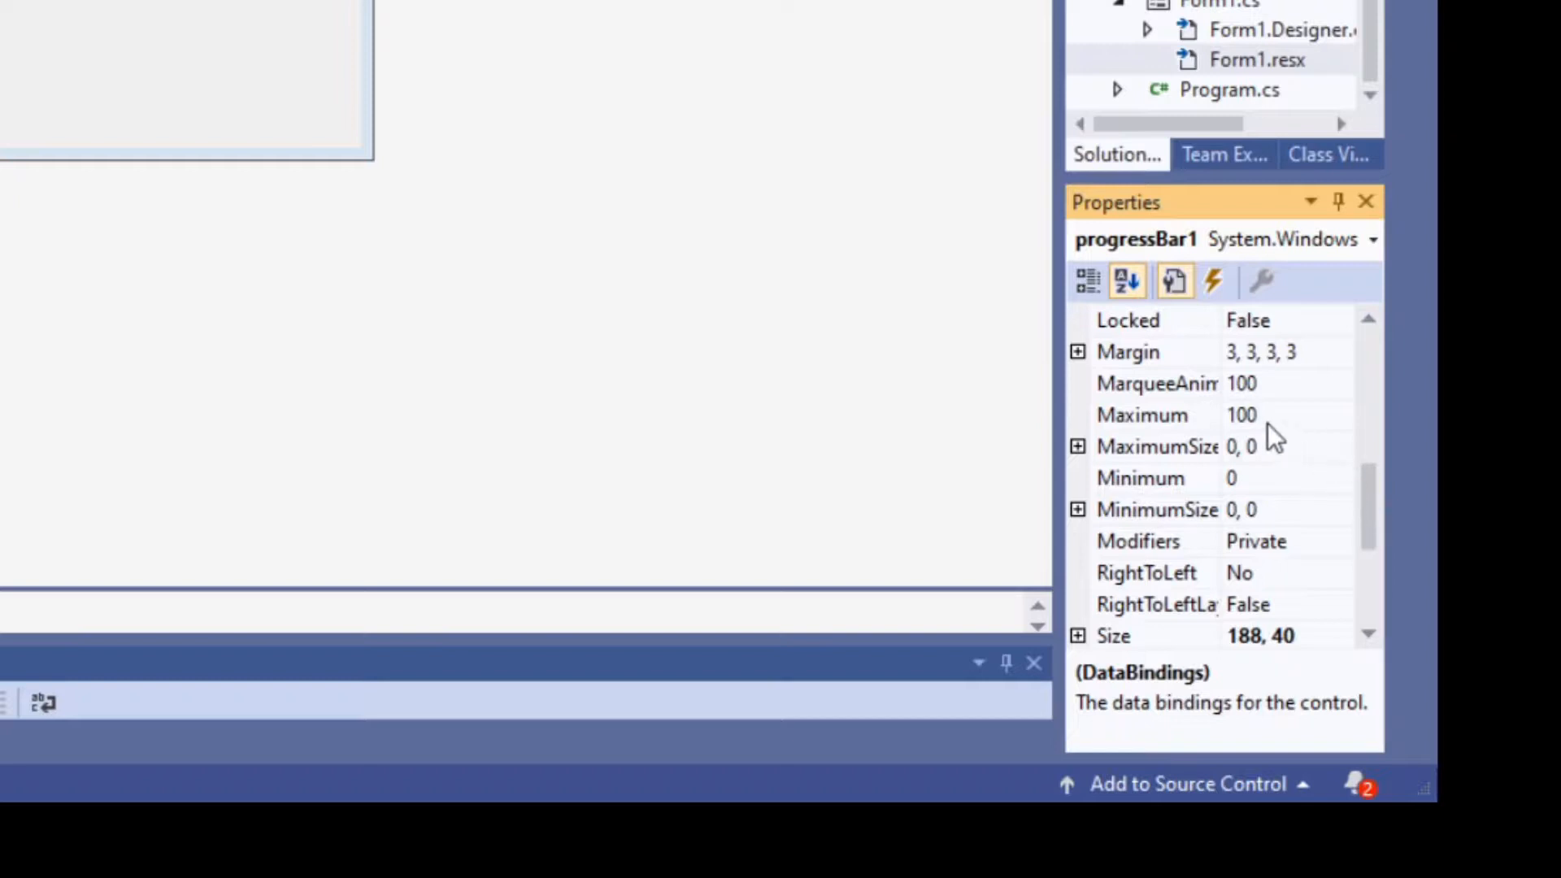
Change progressBar1's Maximum property from 100 to 1023
left_click(1143, 415)
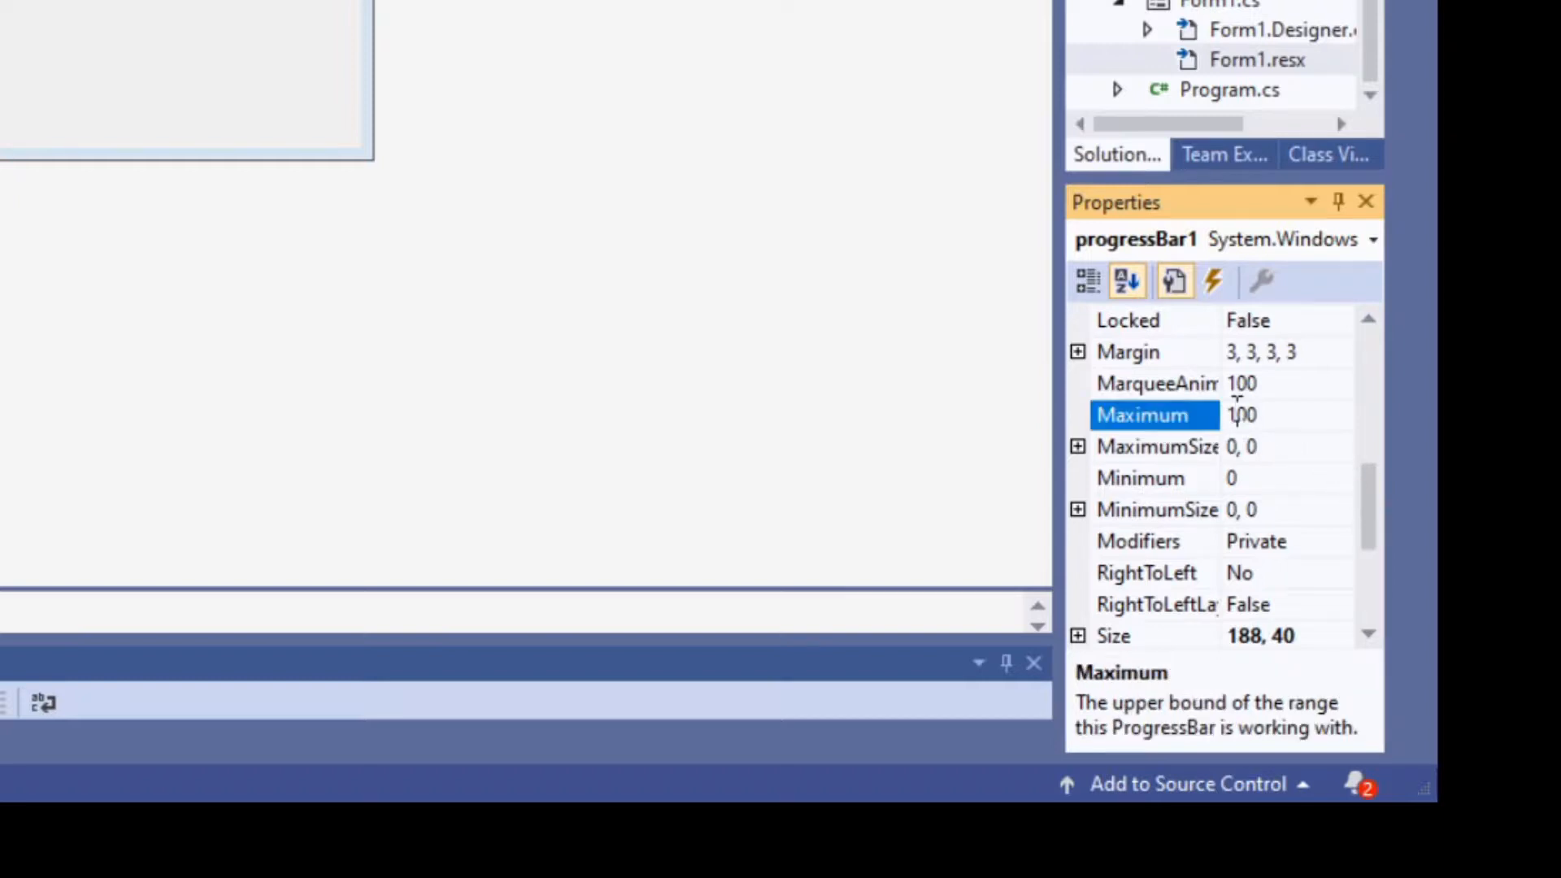
left_click(1289, 416)
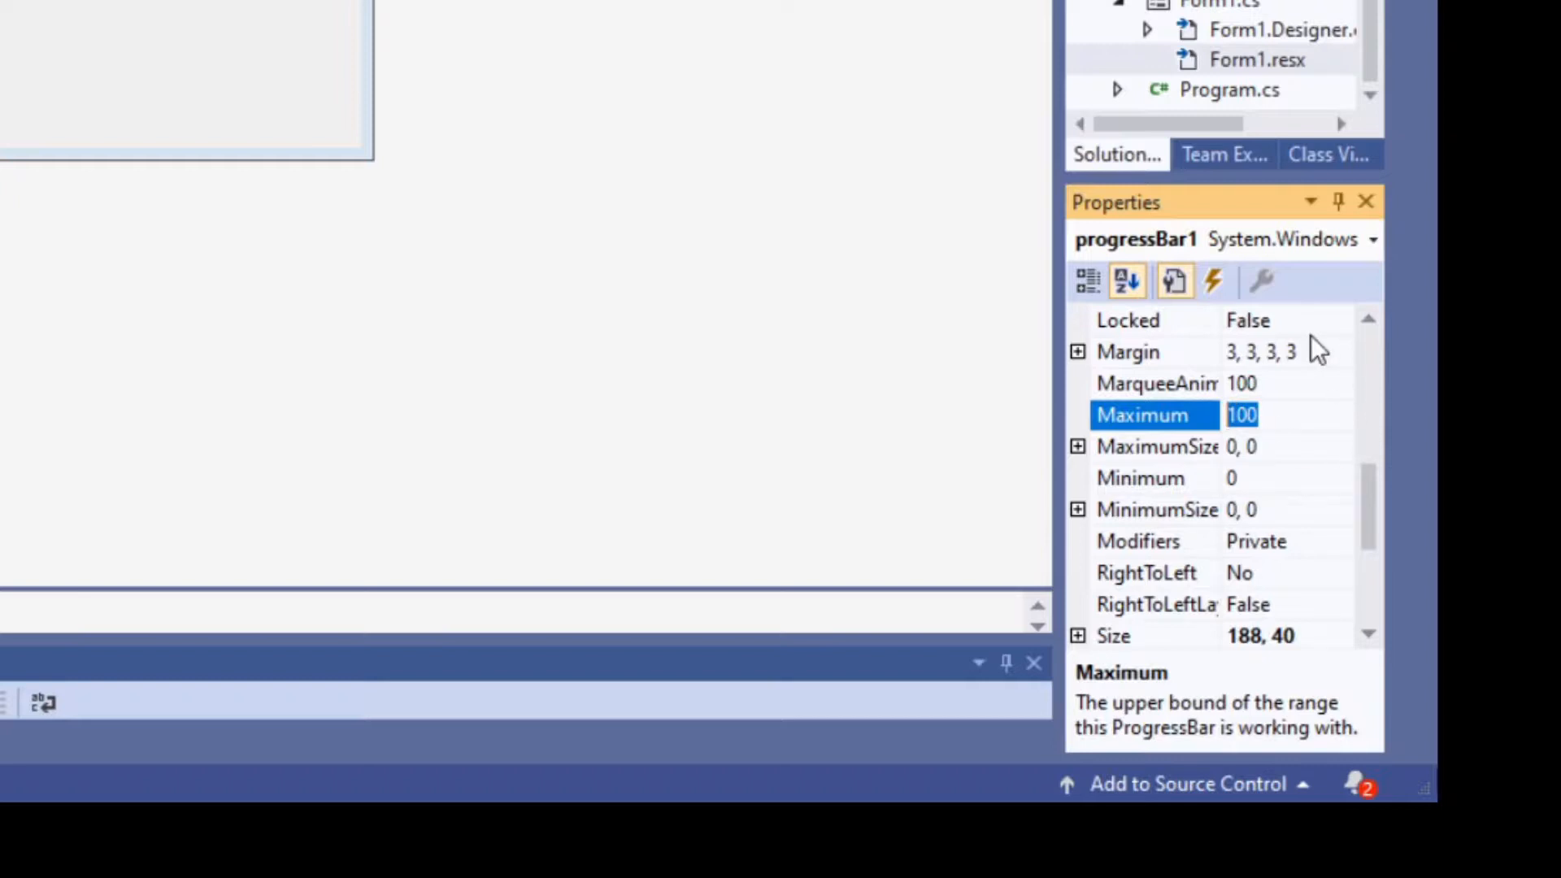
type("1023")
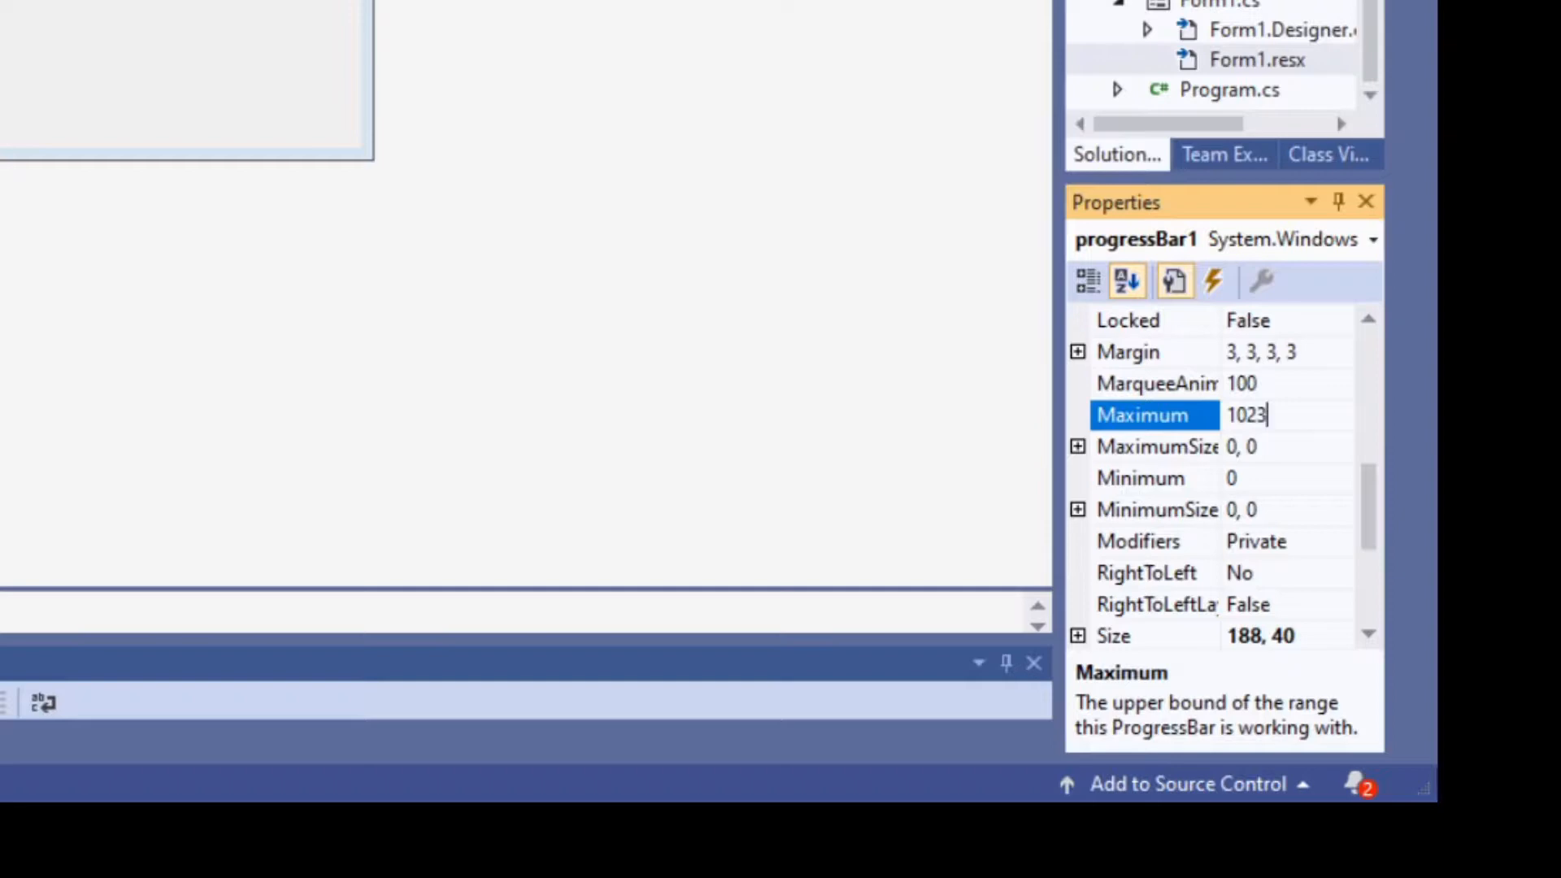
mouse_move(1290, 349)
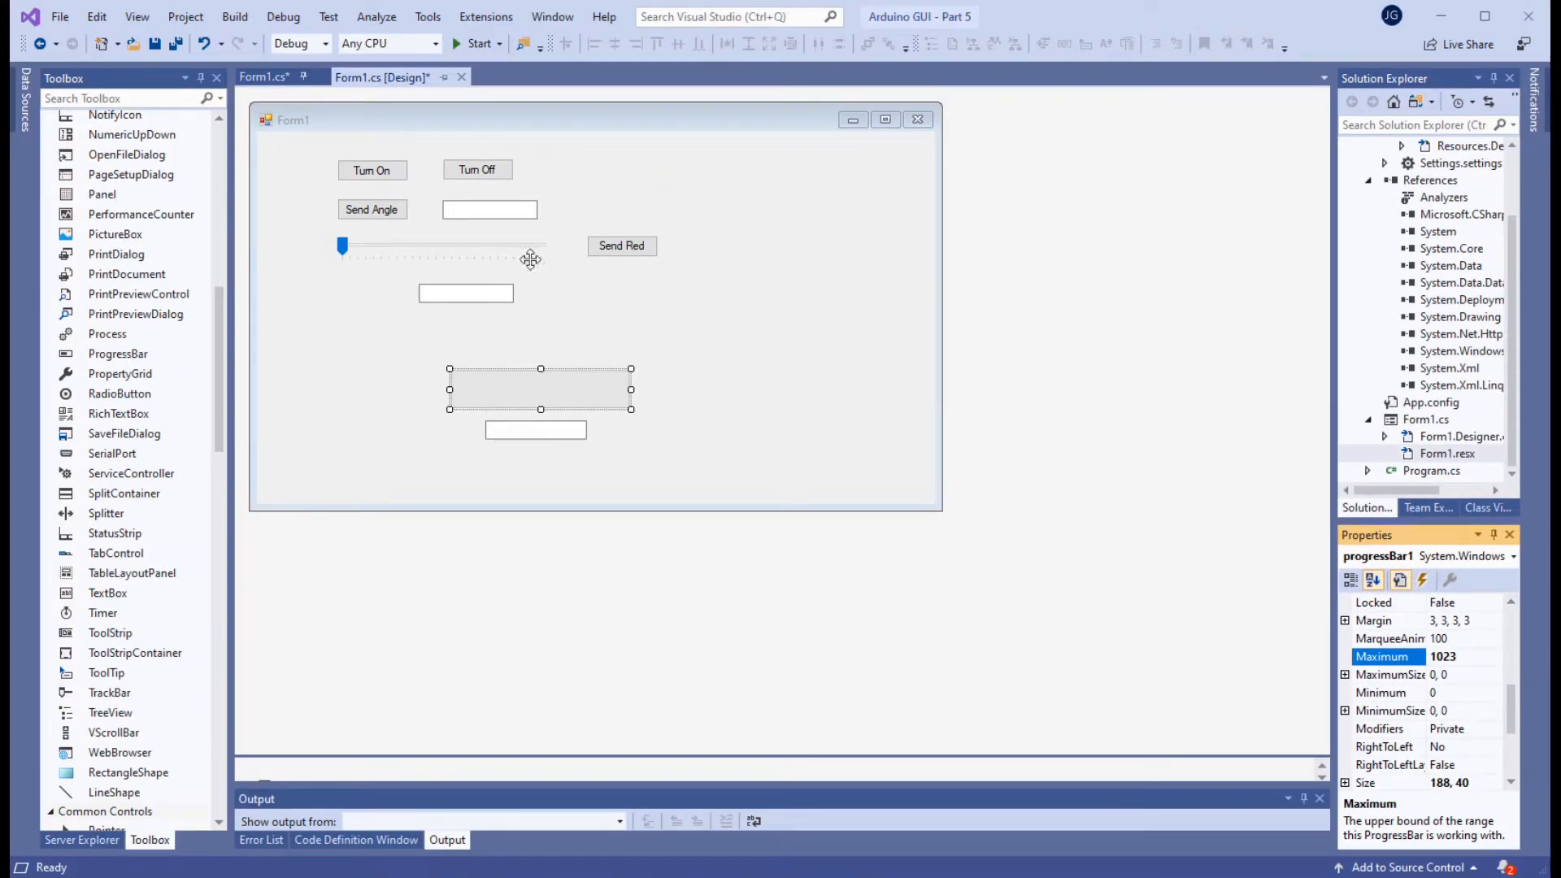
left_click(856, 347)
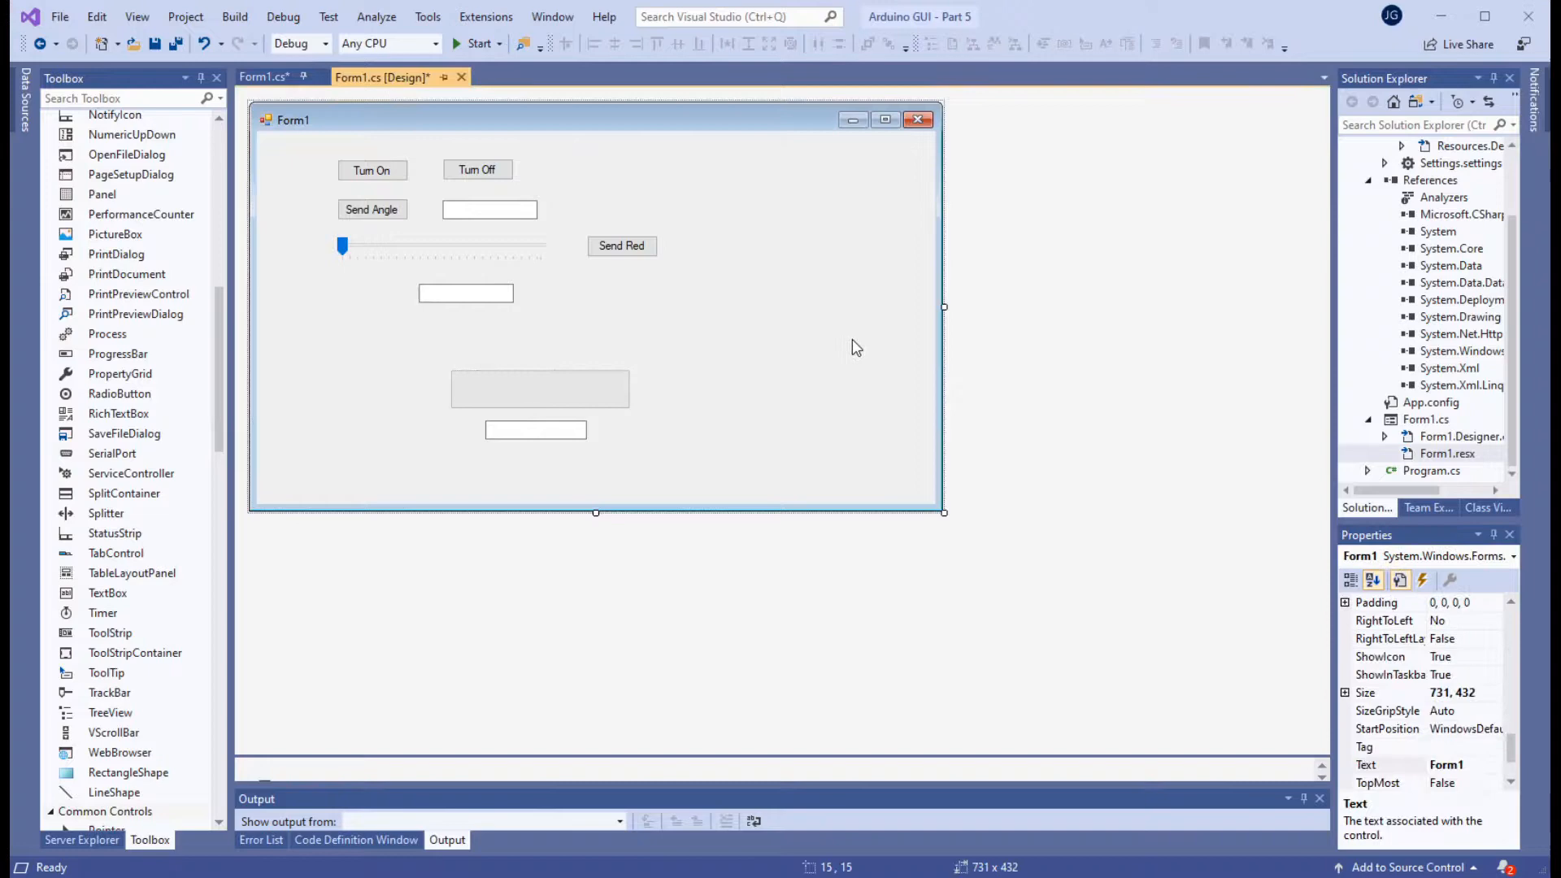
left_click(262, 76)
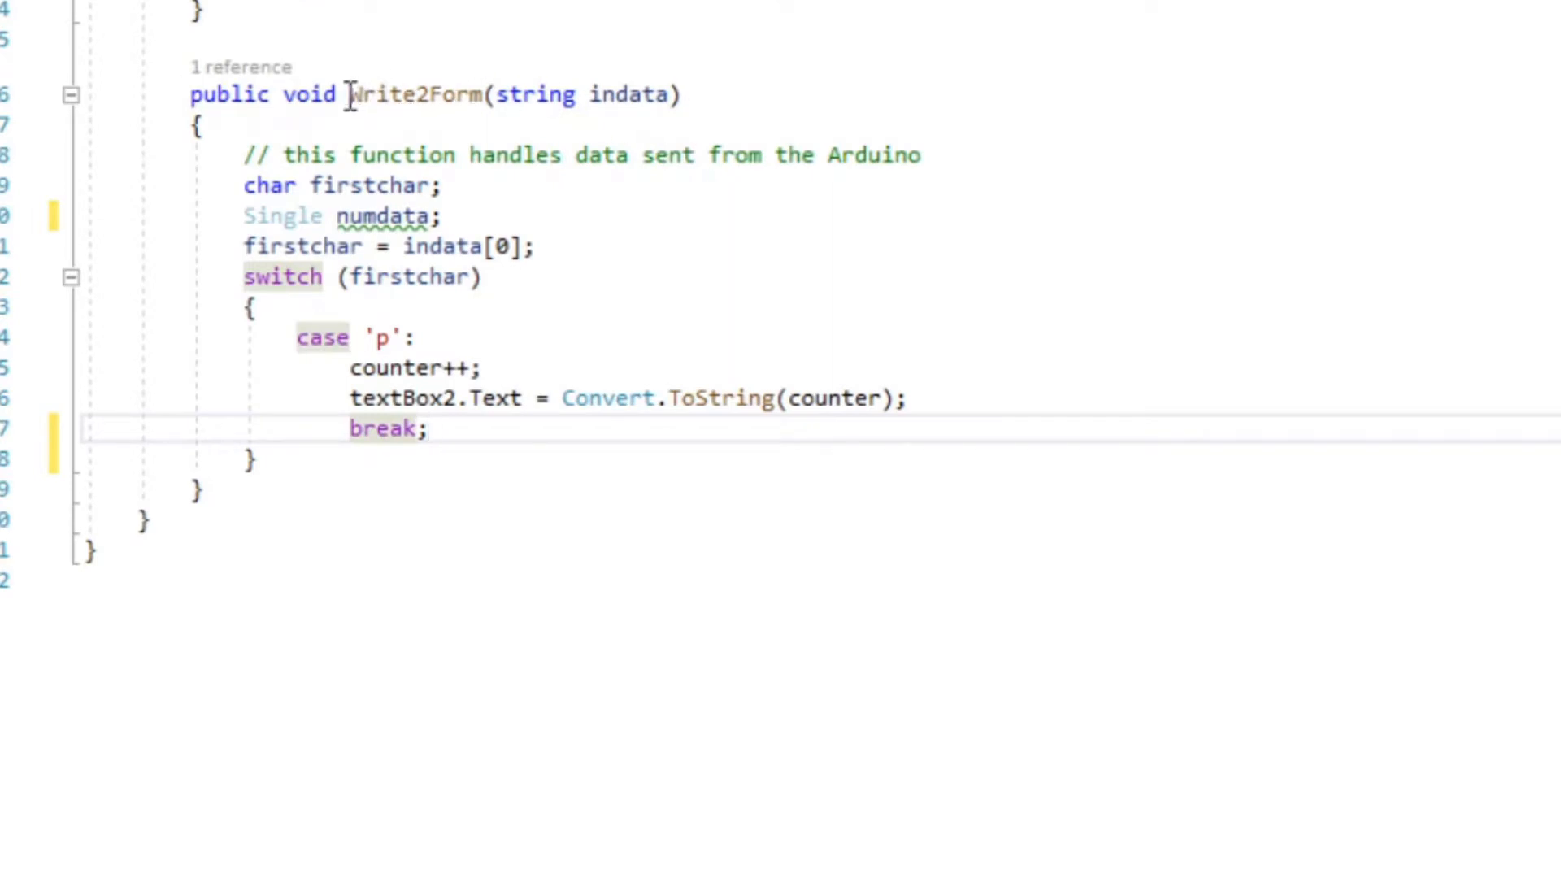
Add 'Single volts;' on a new line below 'Single numdata;'
double_click(417, 94)
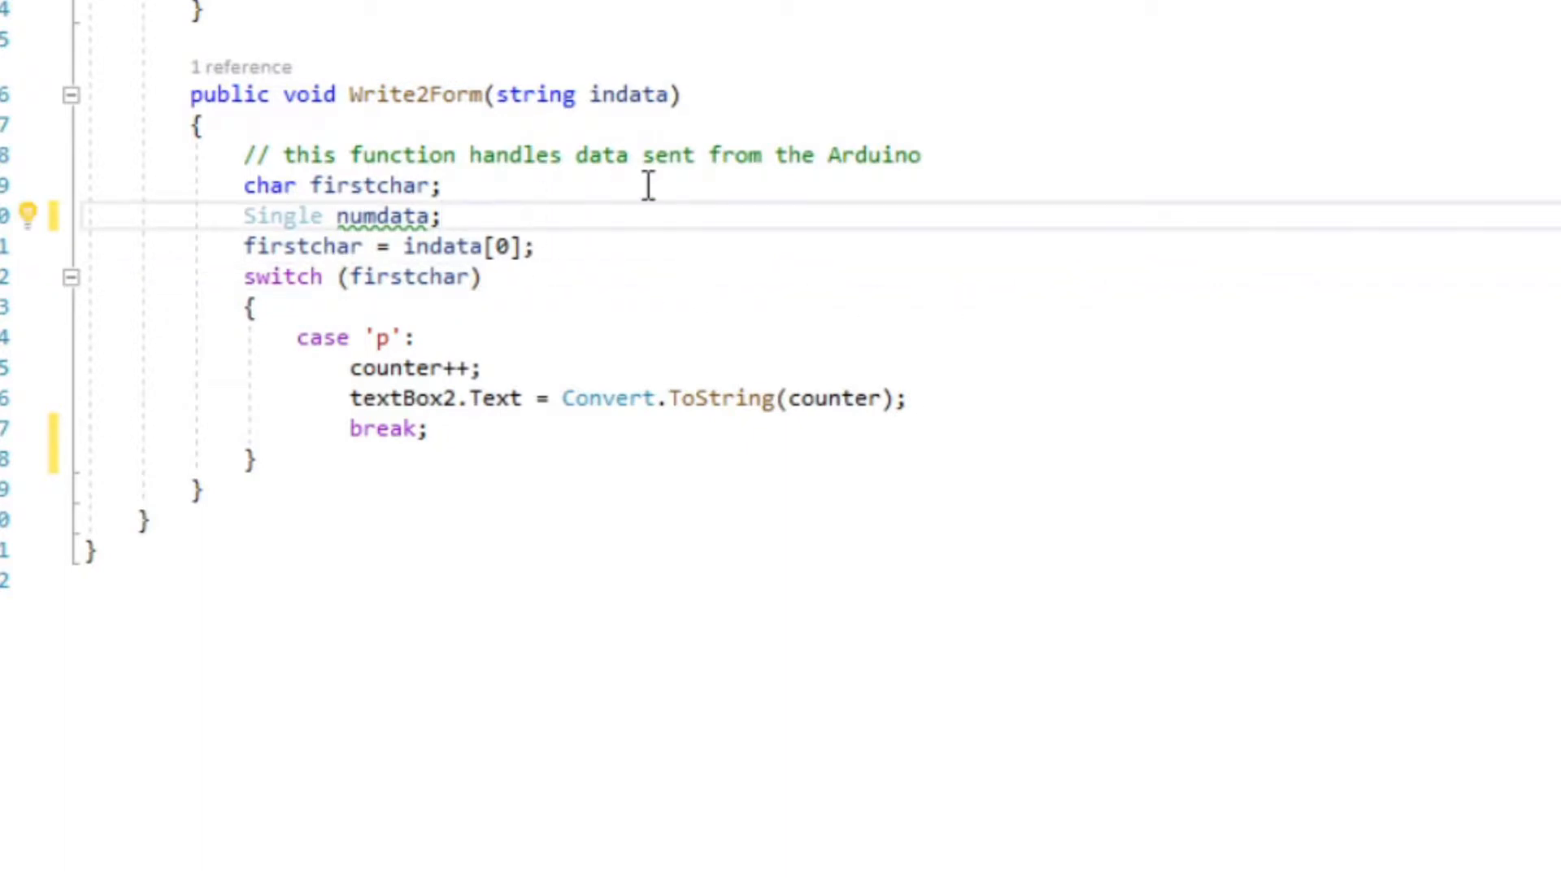
key("enter")
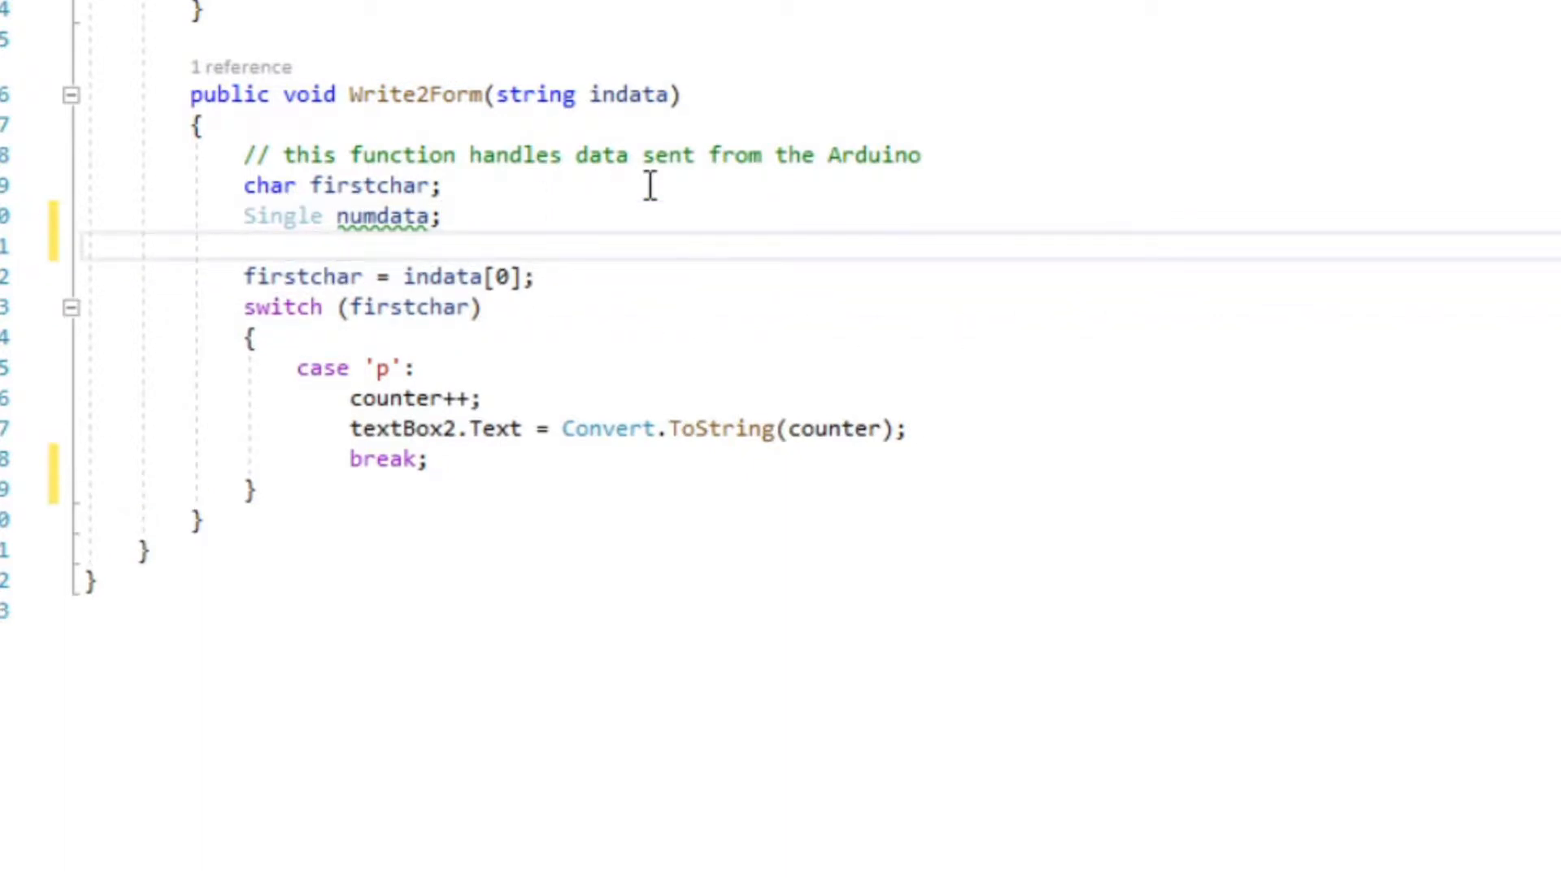
type("Single vo")
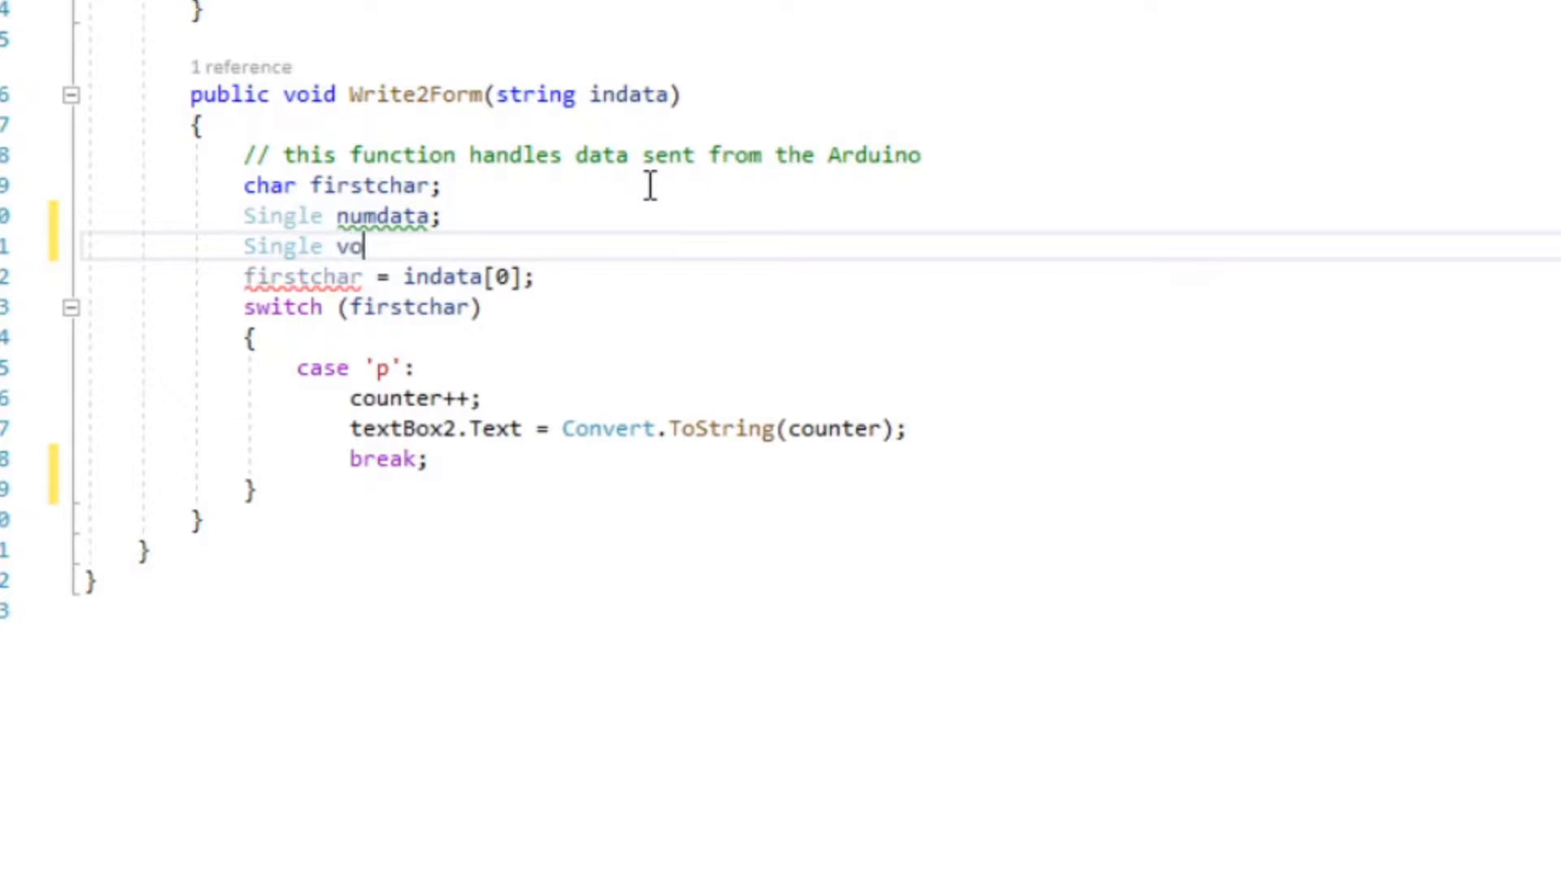
type("lts;")
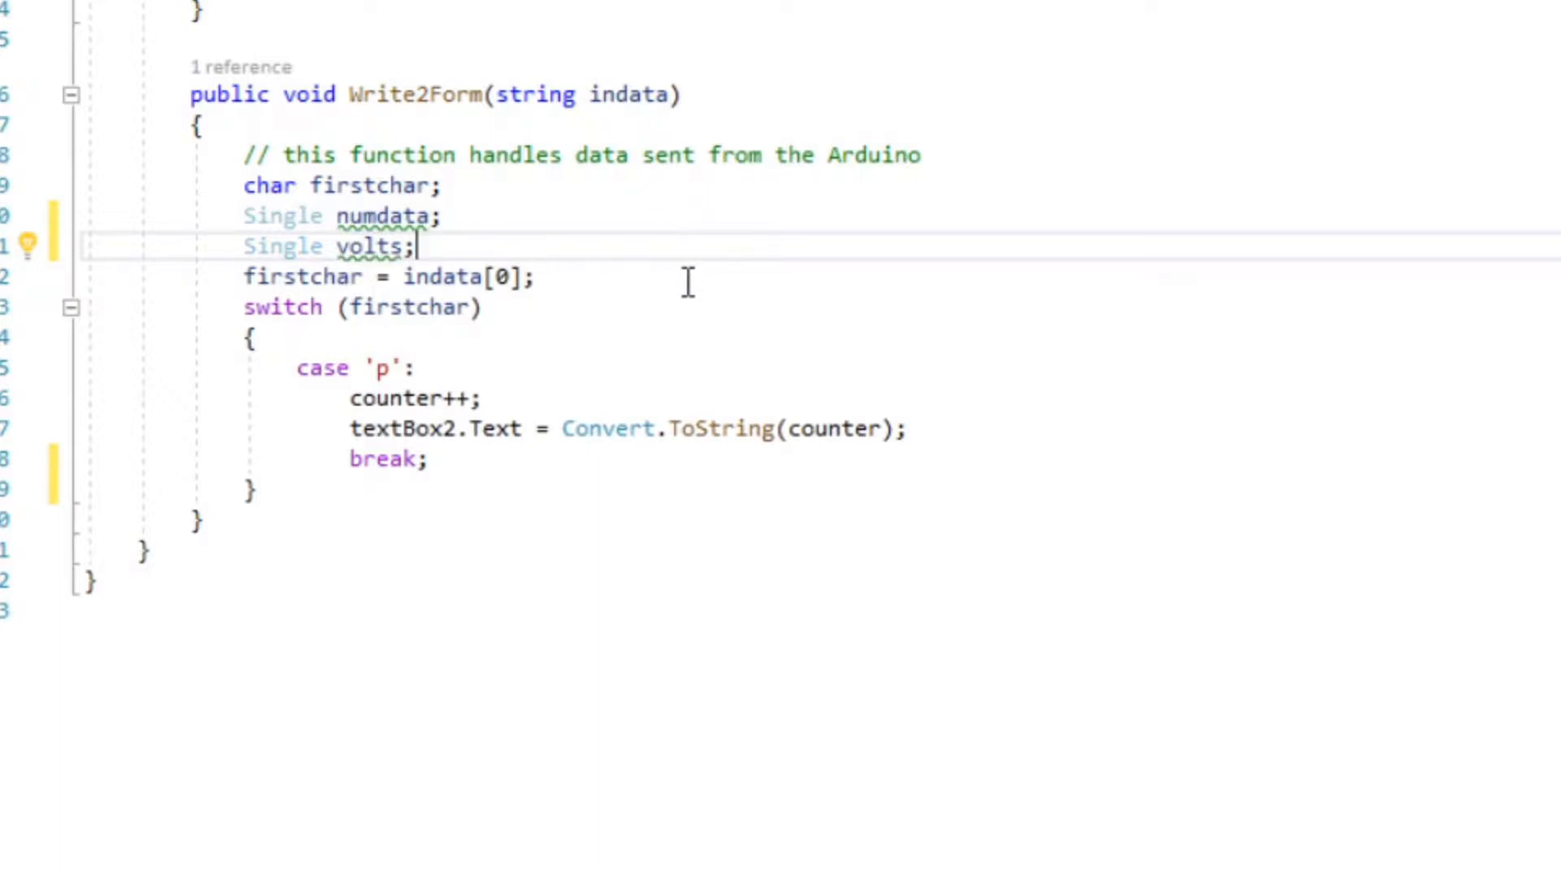
mouse_move(1165, 406)
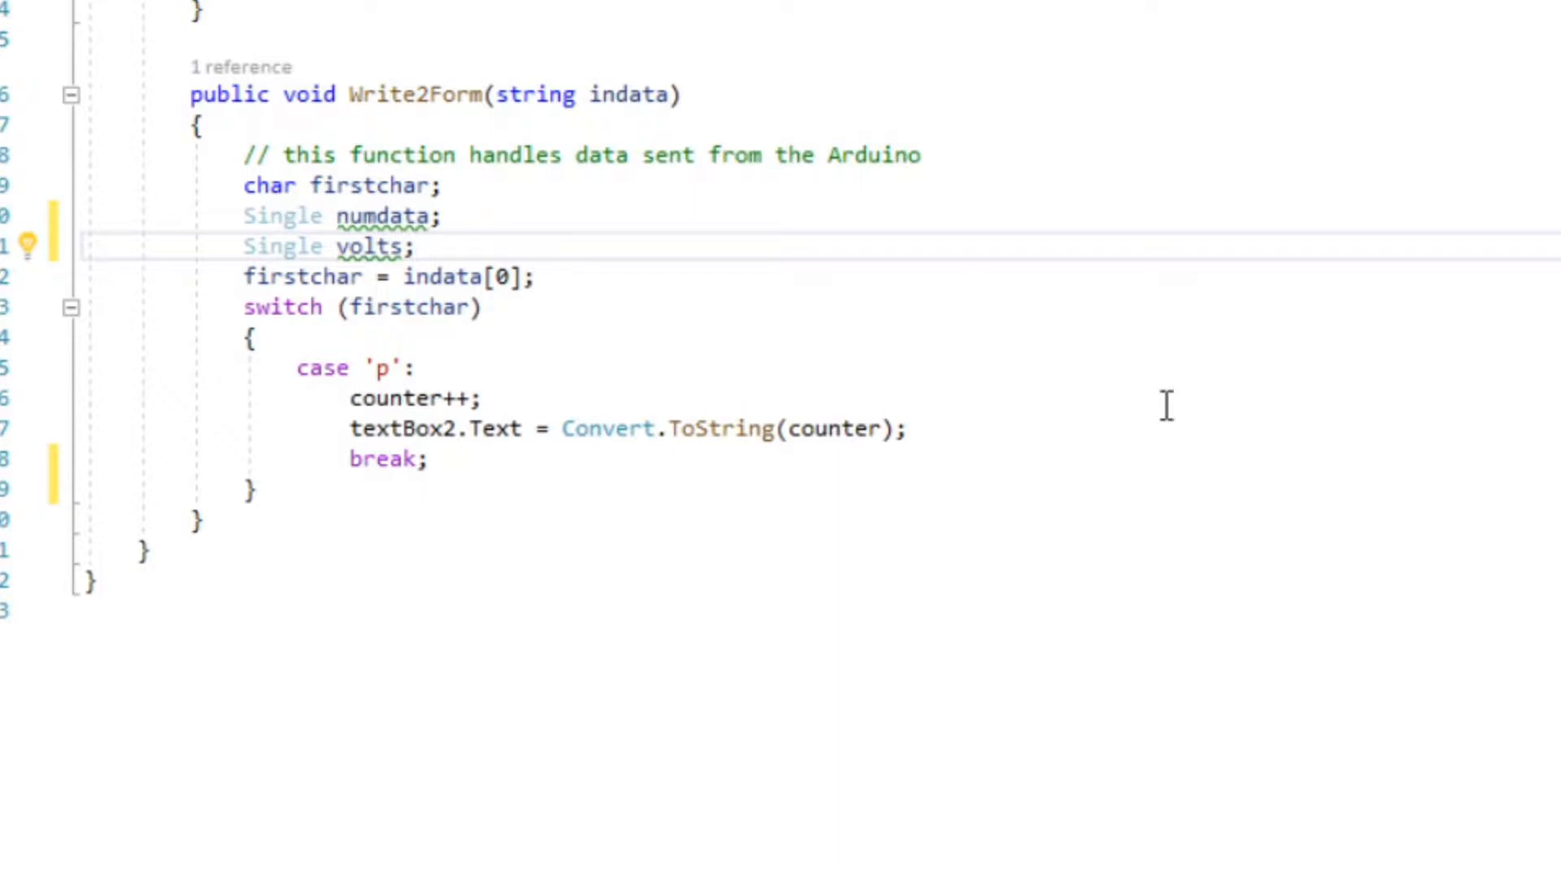
mouse_move(663, 447)
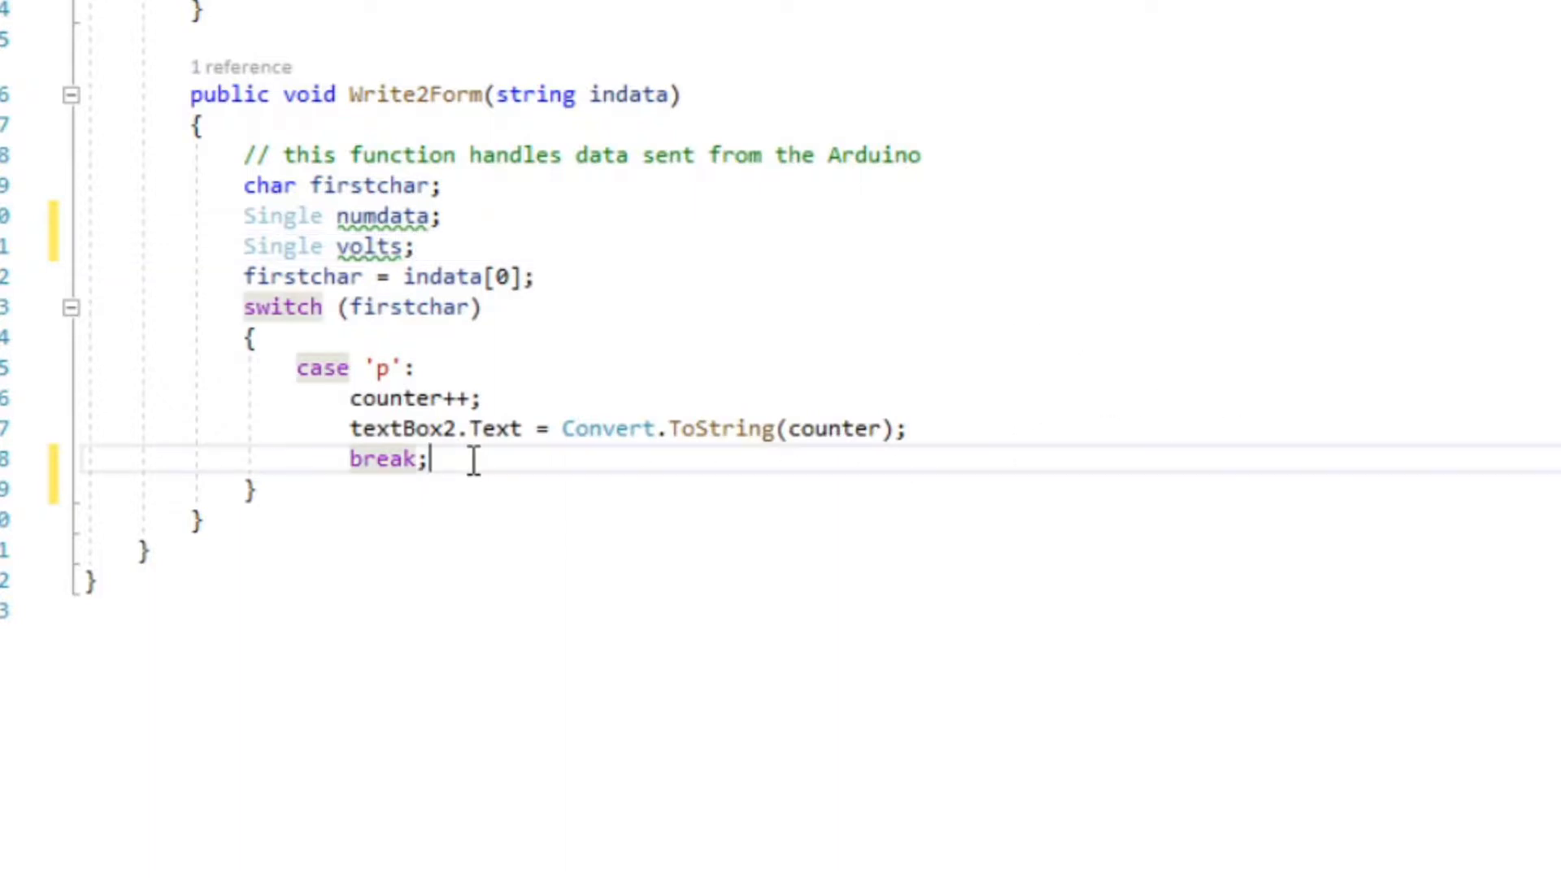
mouse_move(1542, 550)
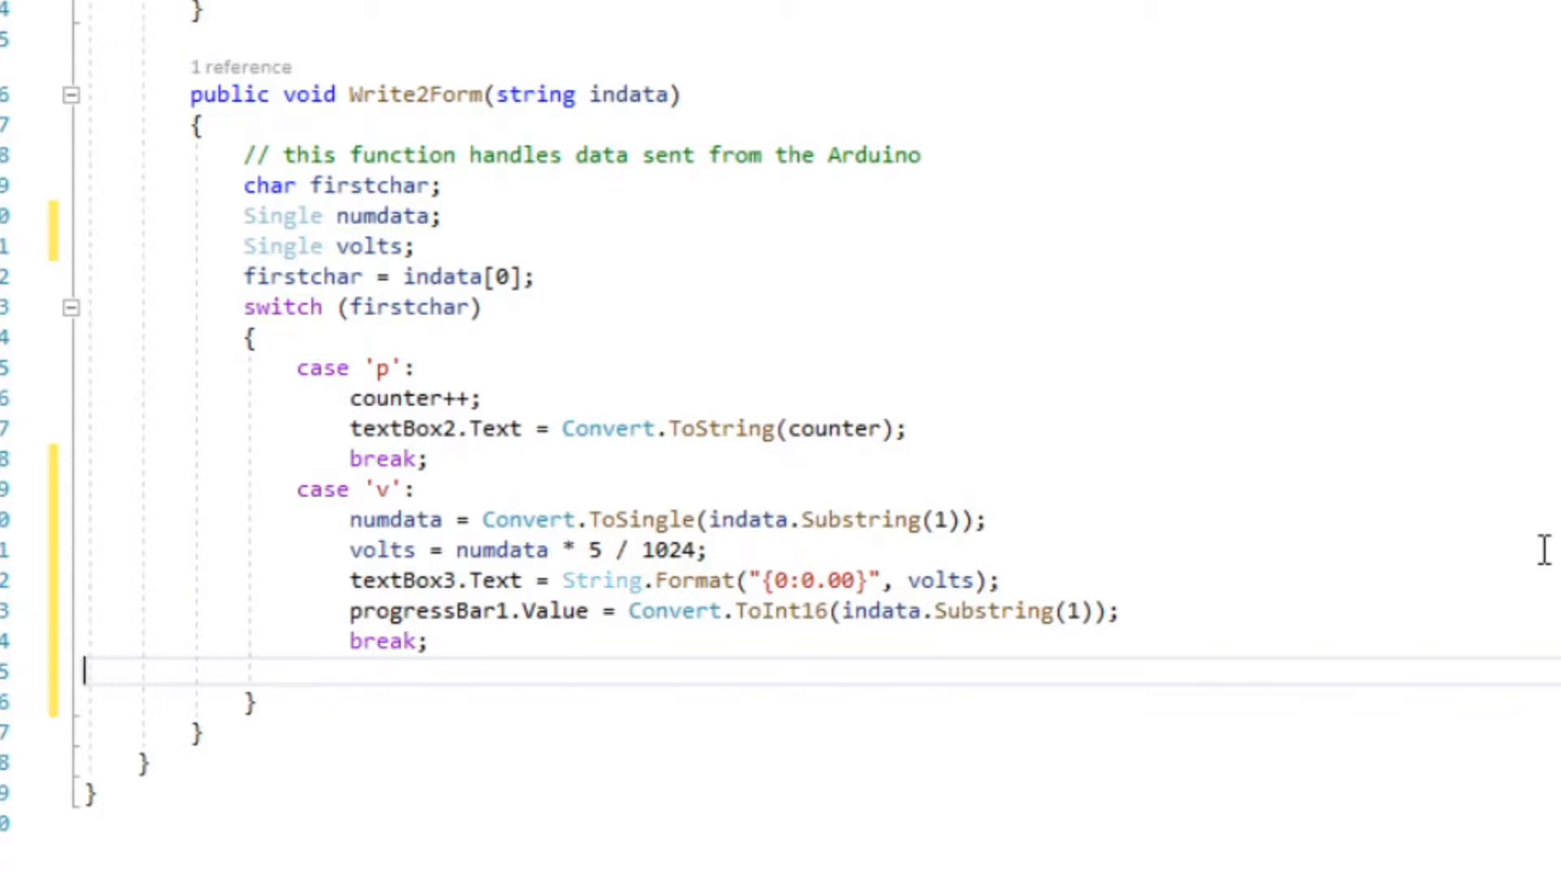
mouse_move(446, 587)
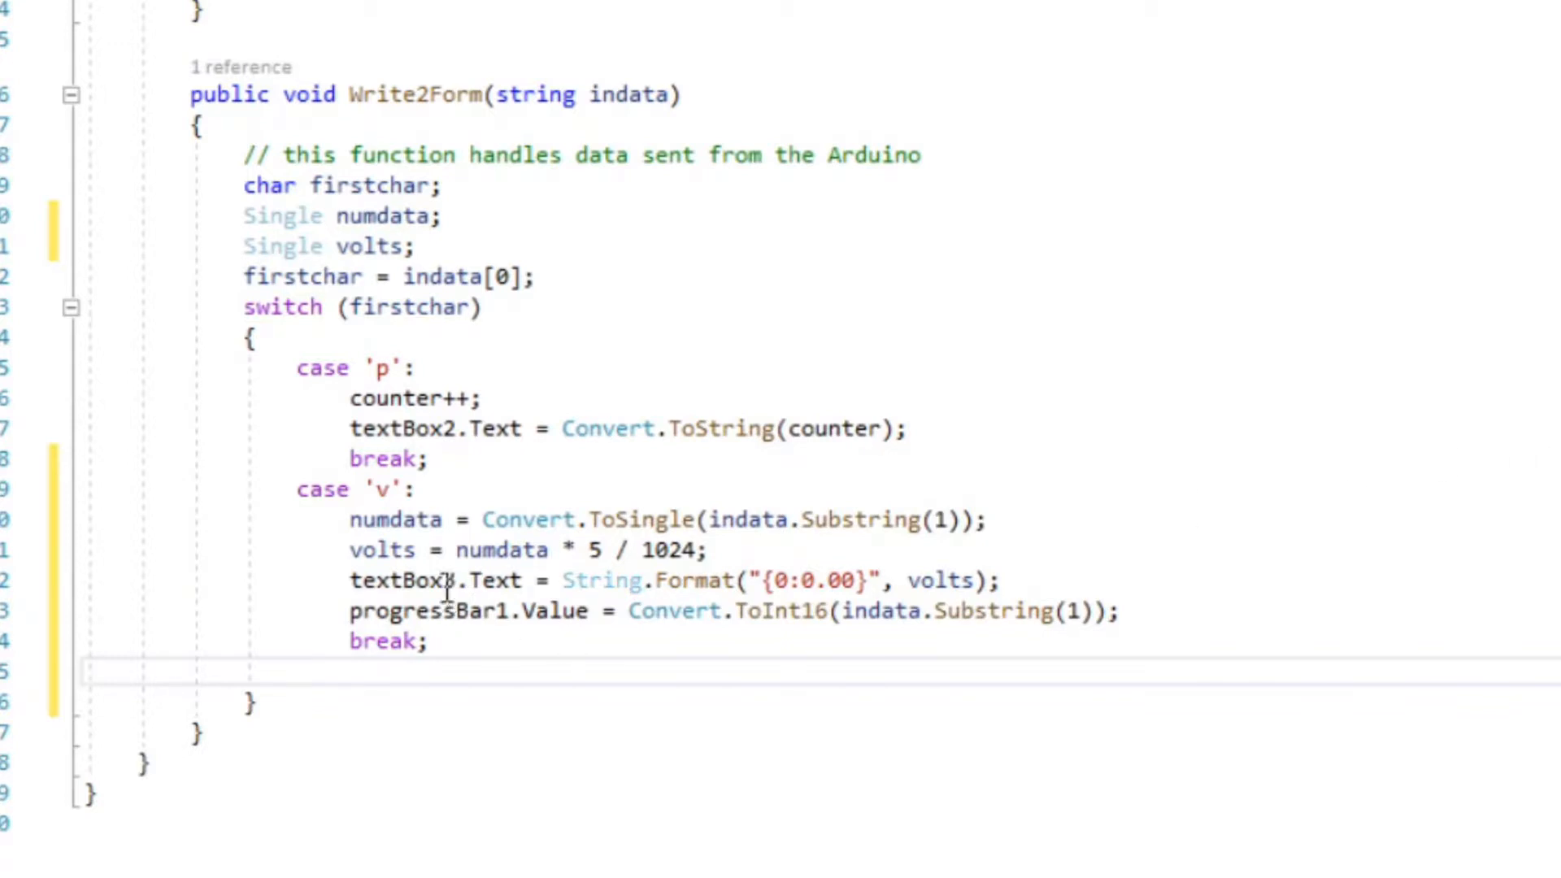
double_click(383, 489)
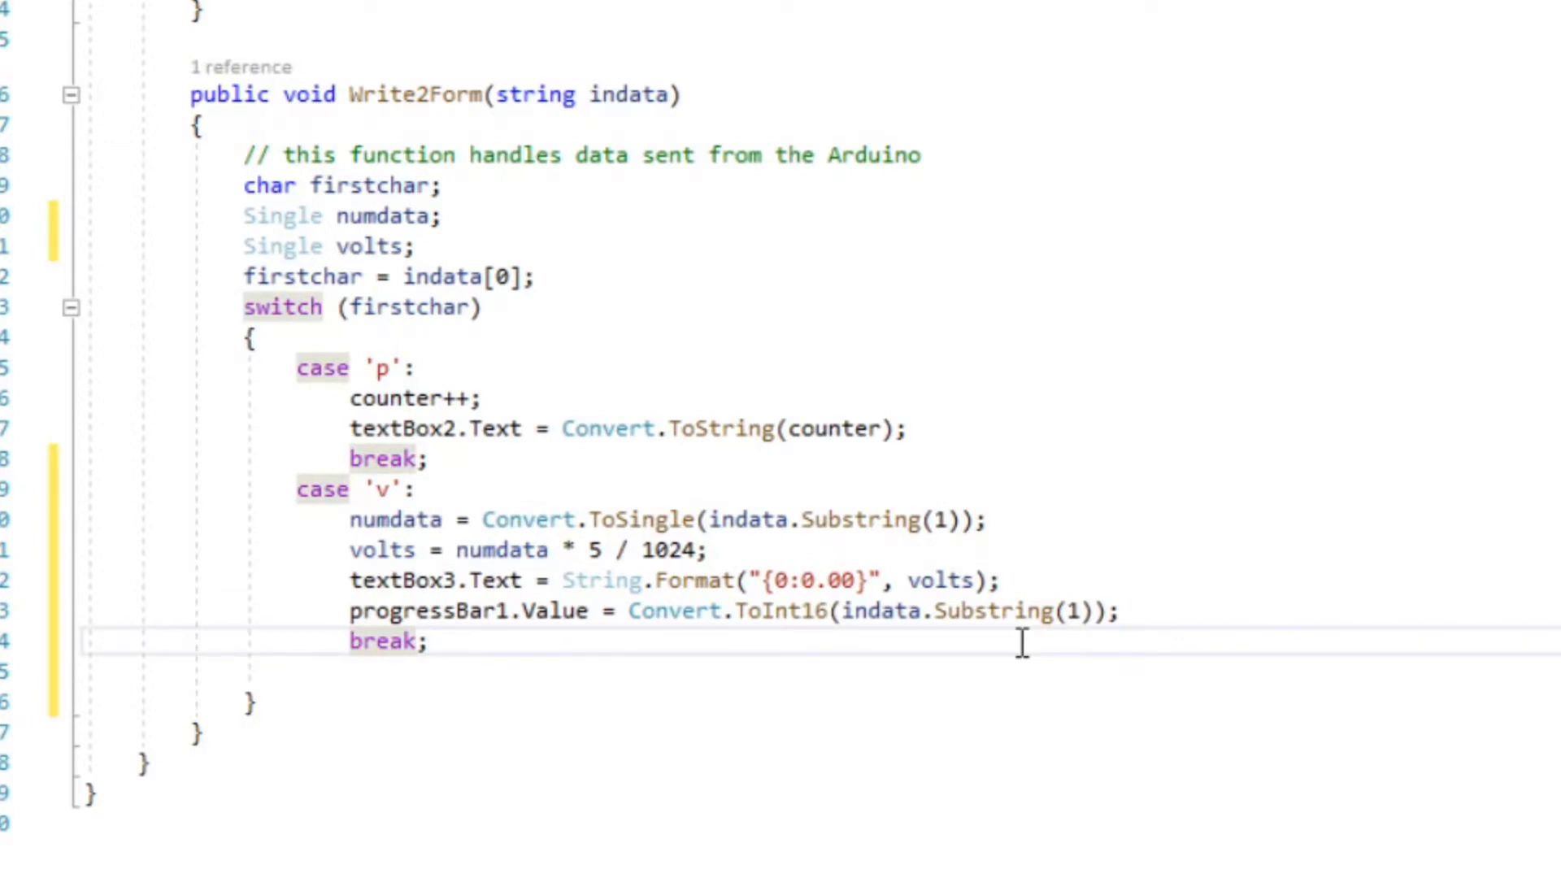
left_click(426, 642)
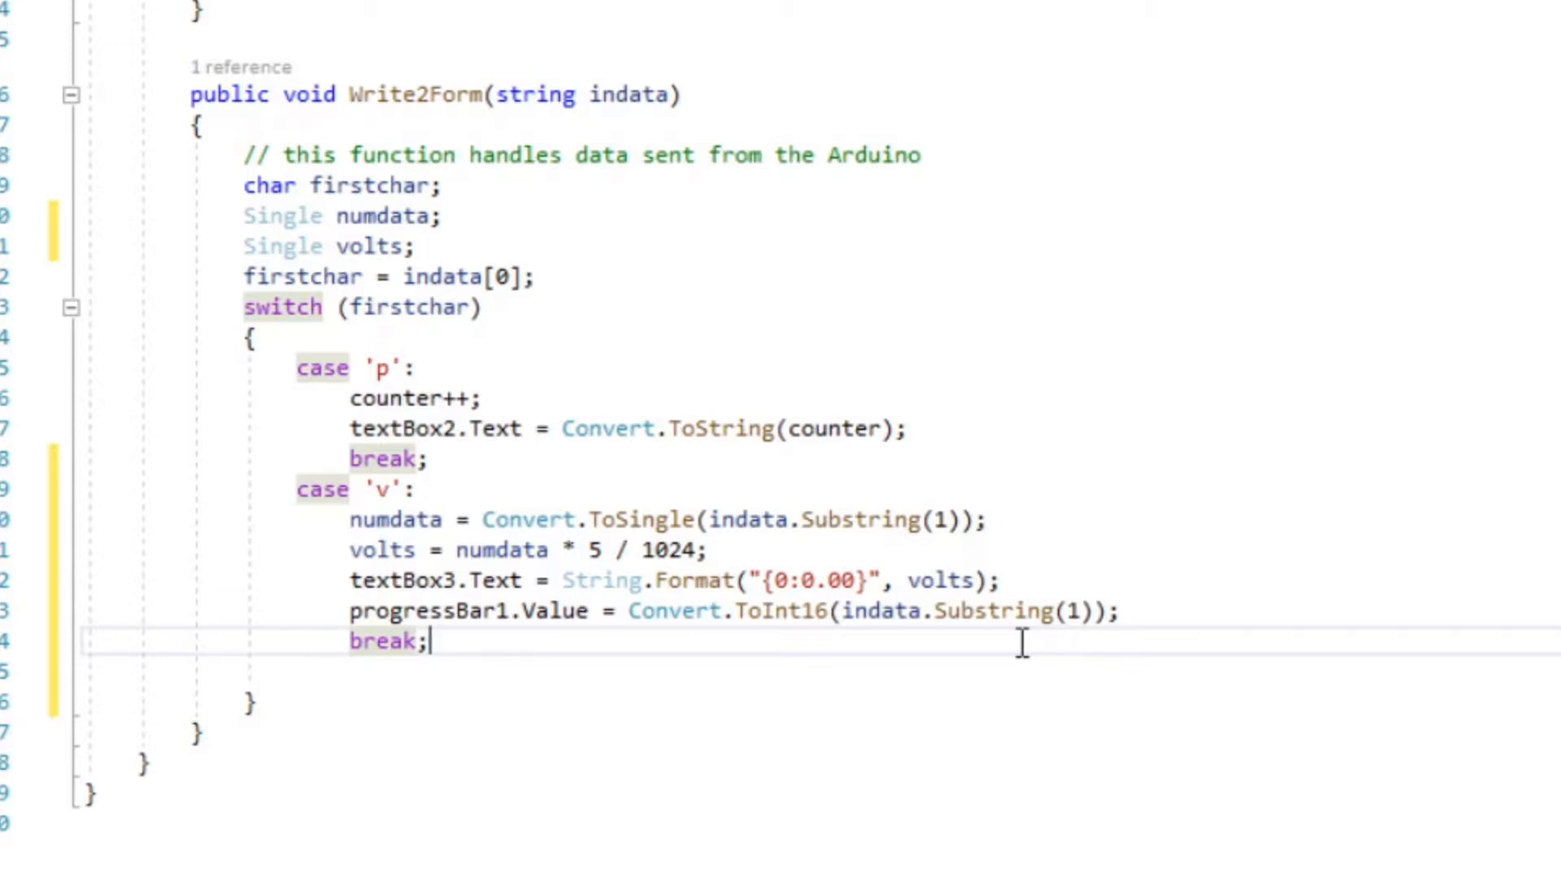
mouse_move(1017, 673)
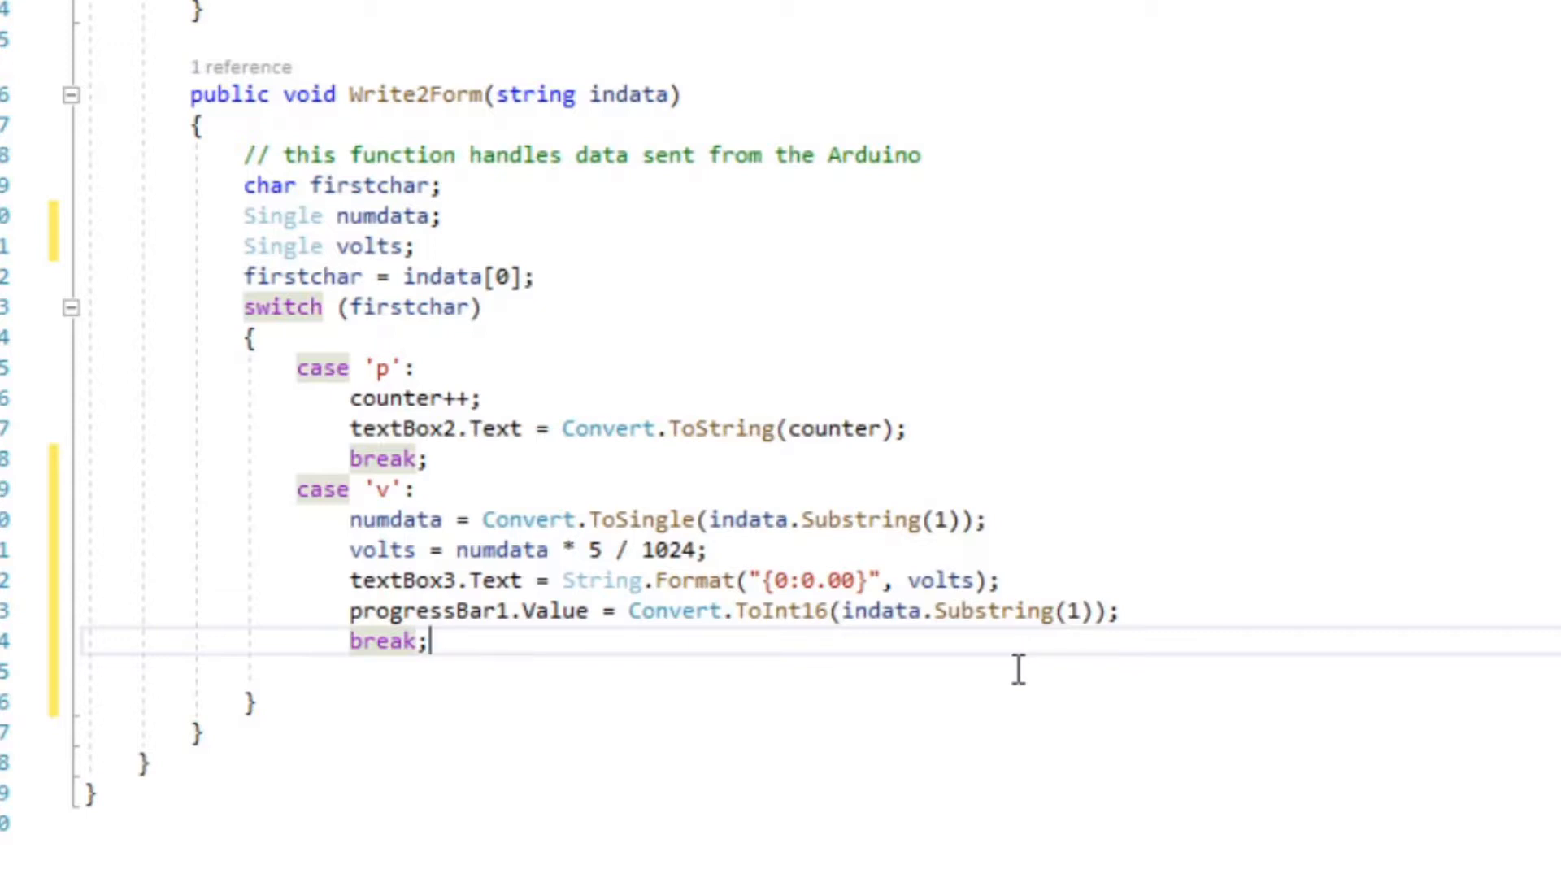
mouse_move(944, 718)
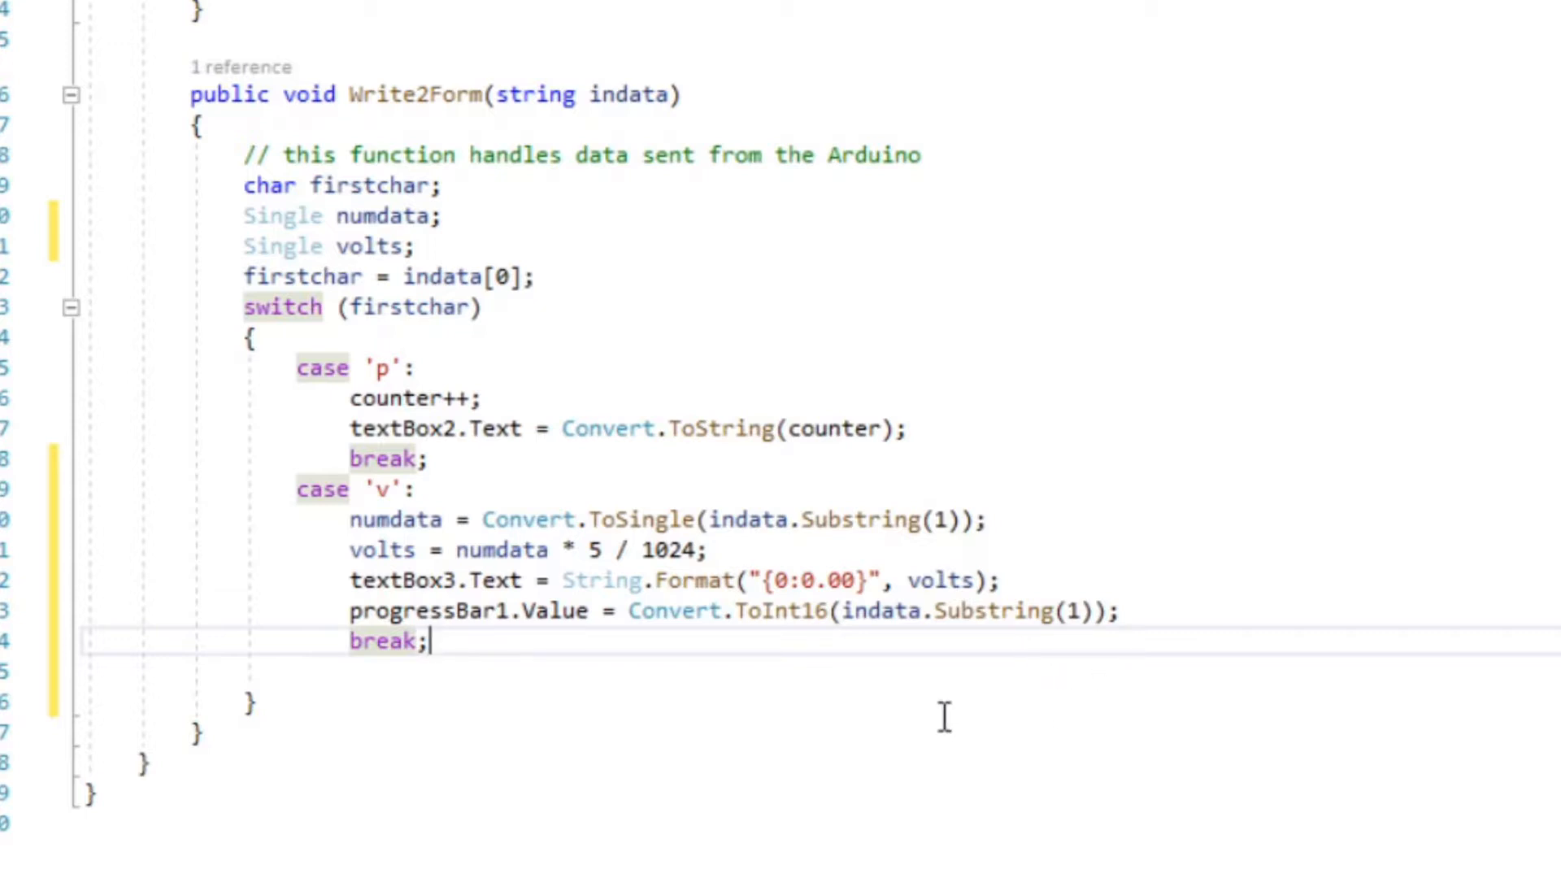
mouse_move(610, 541)
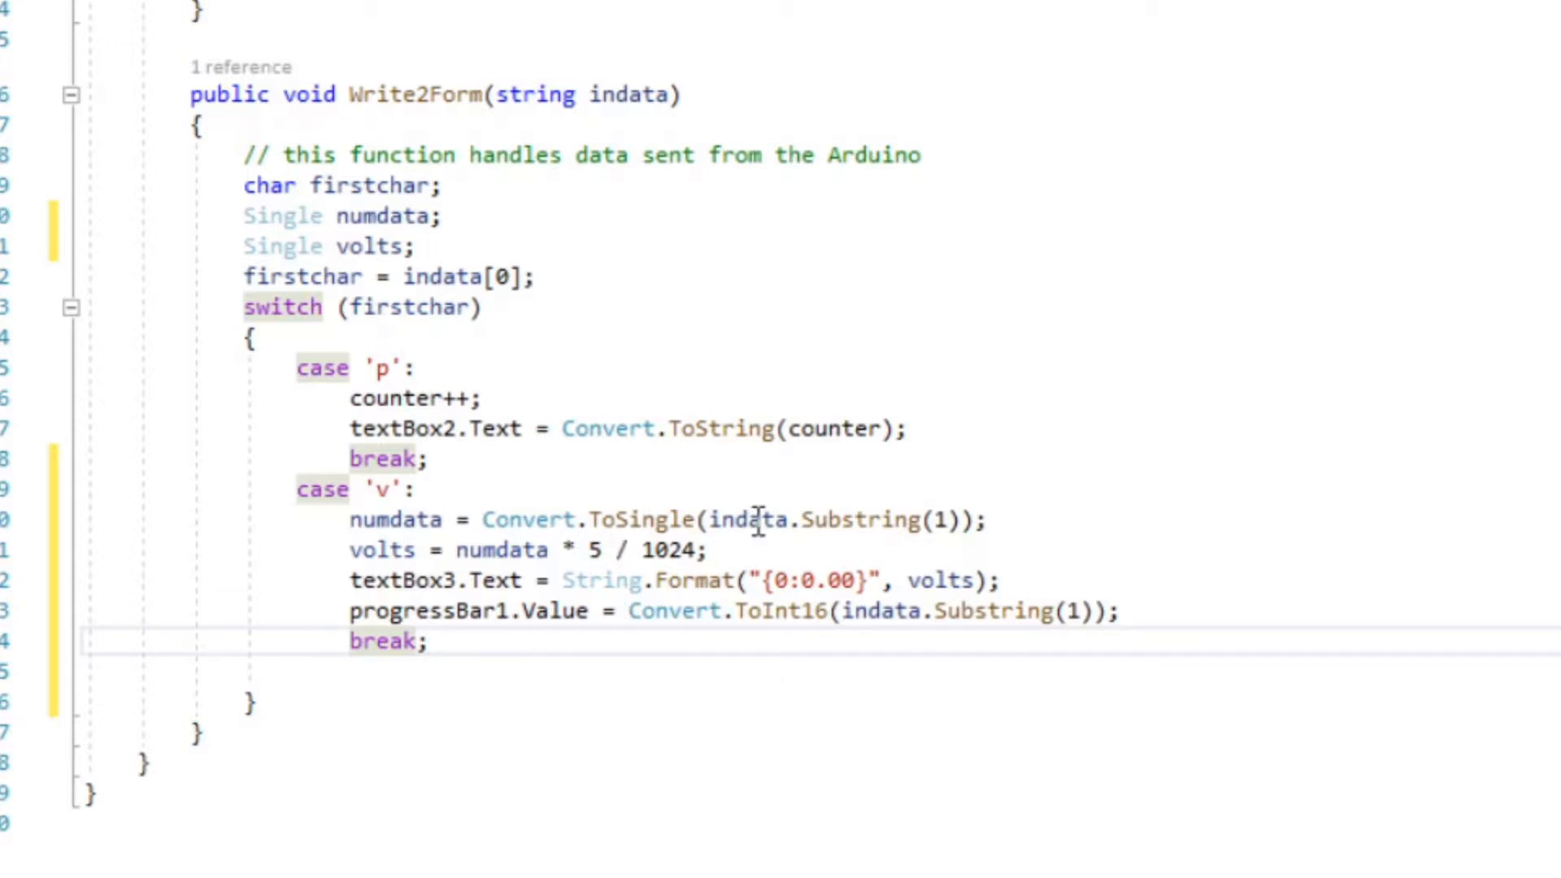
mouse_move(796, 519)
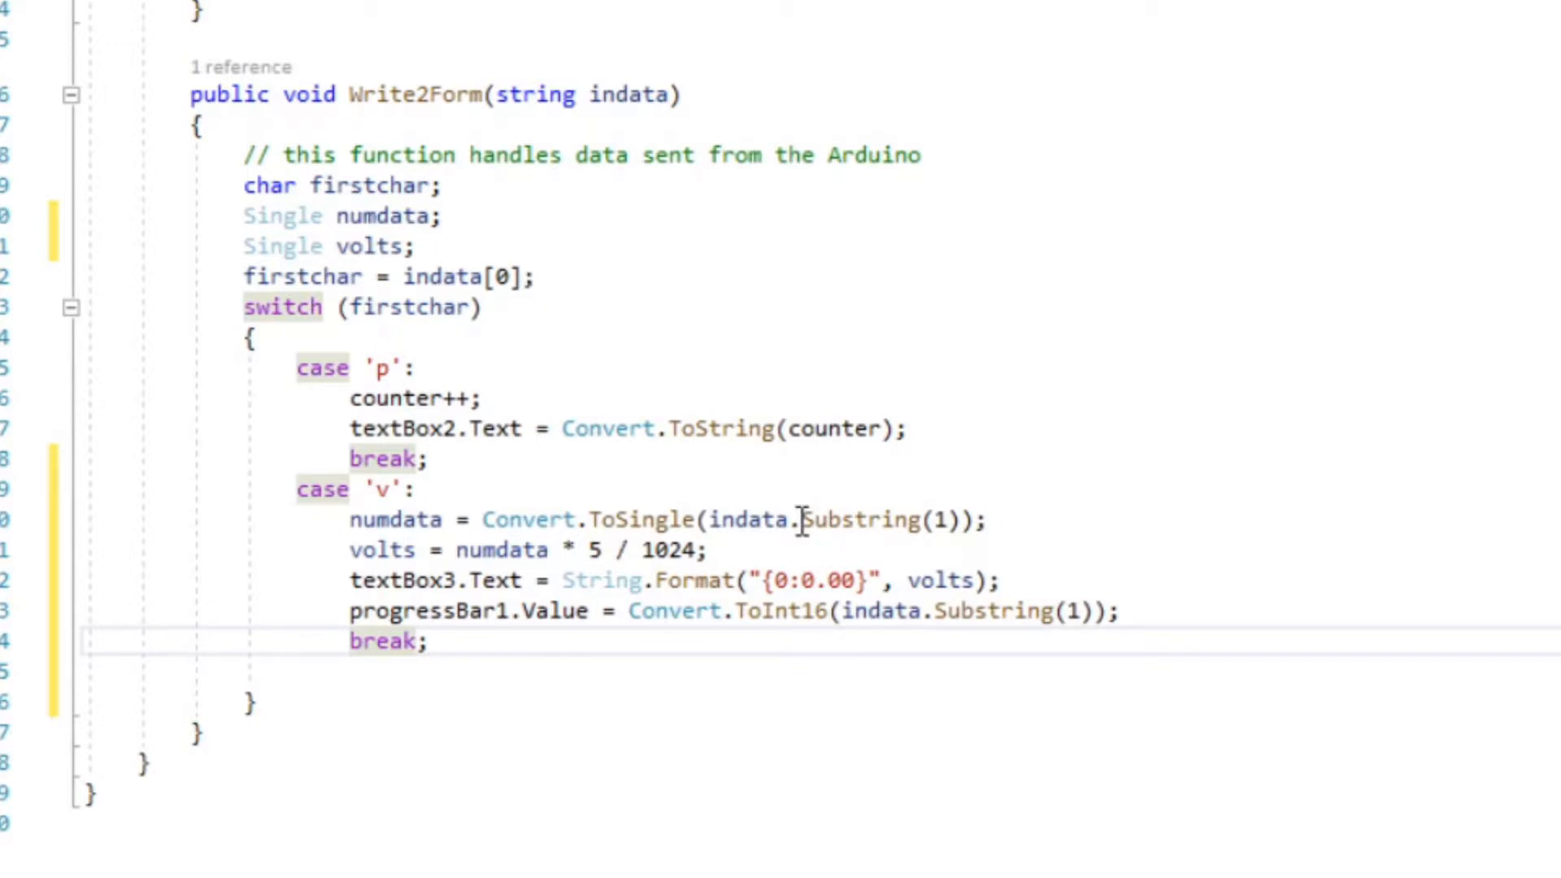
double_click(856, 518)
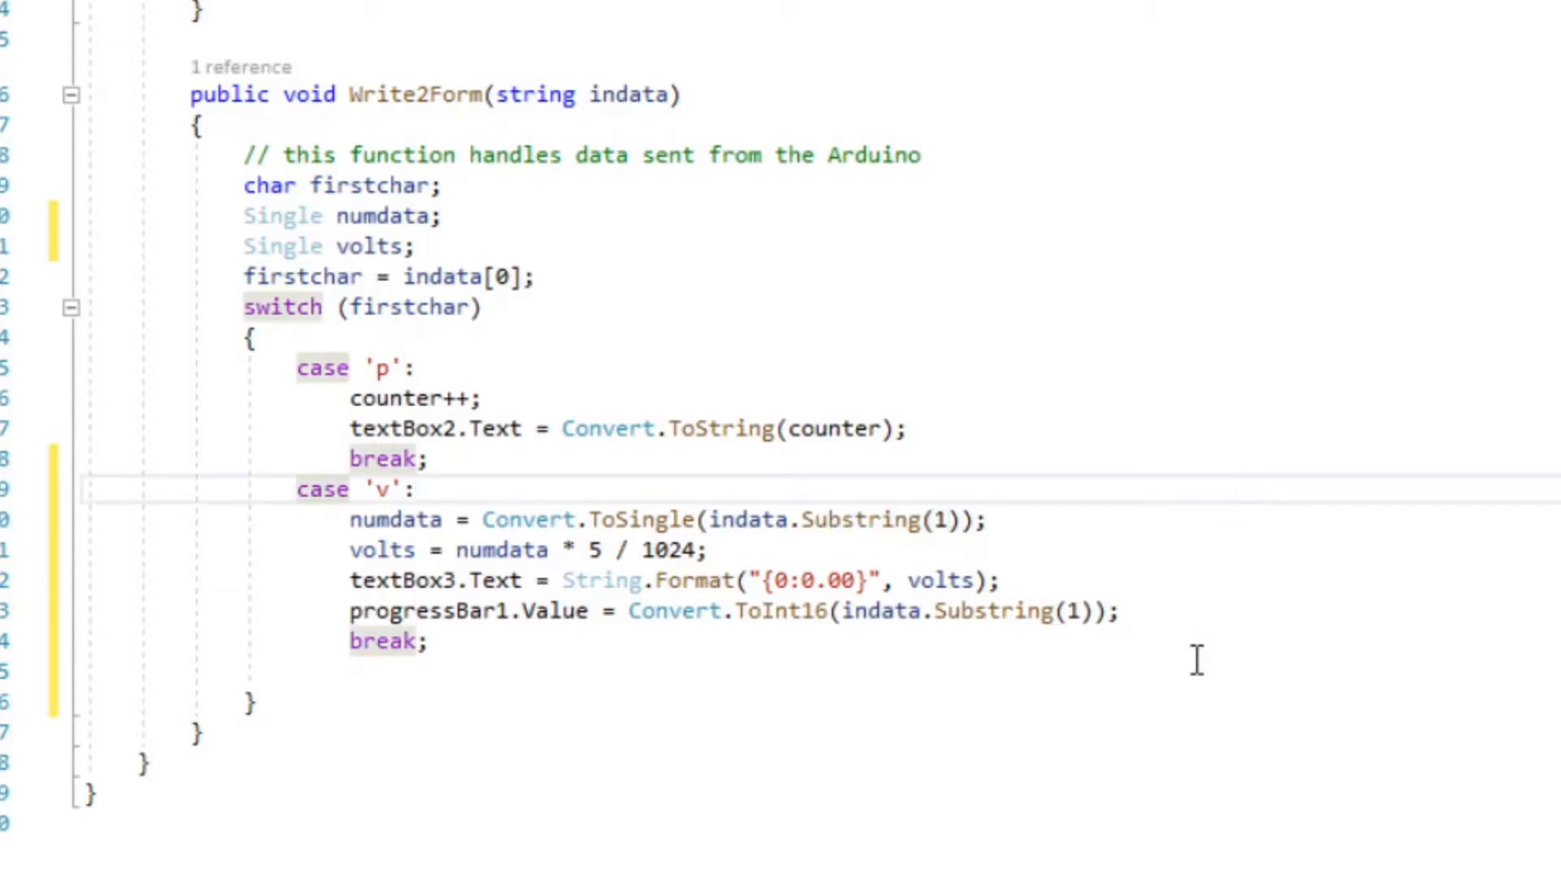
left_click(418, 488)
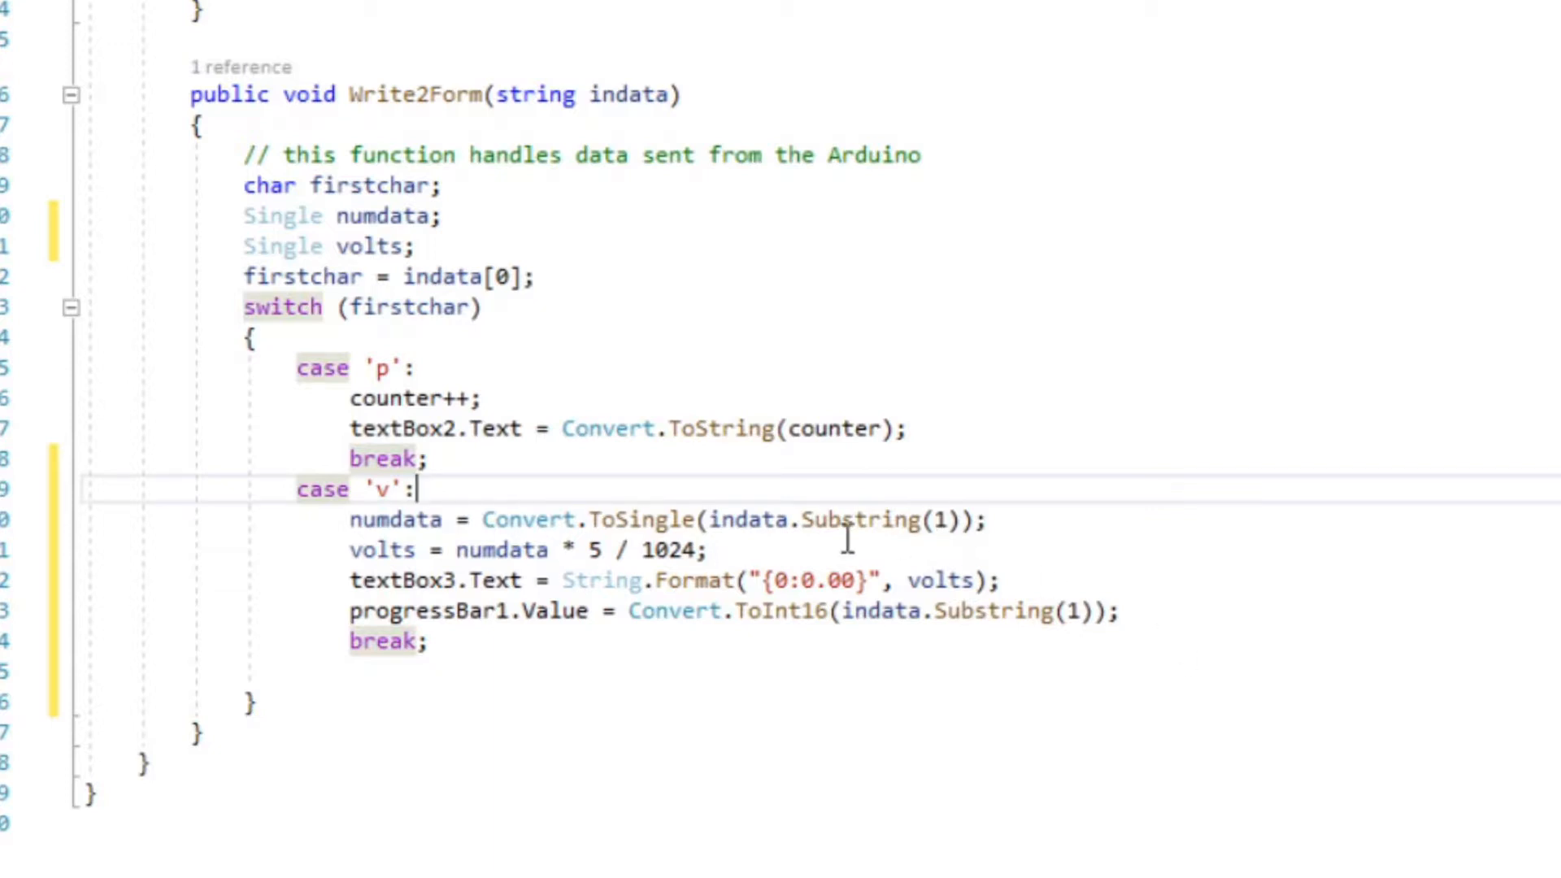
mouse_move(502, 518)
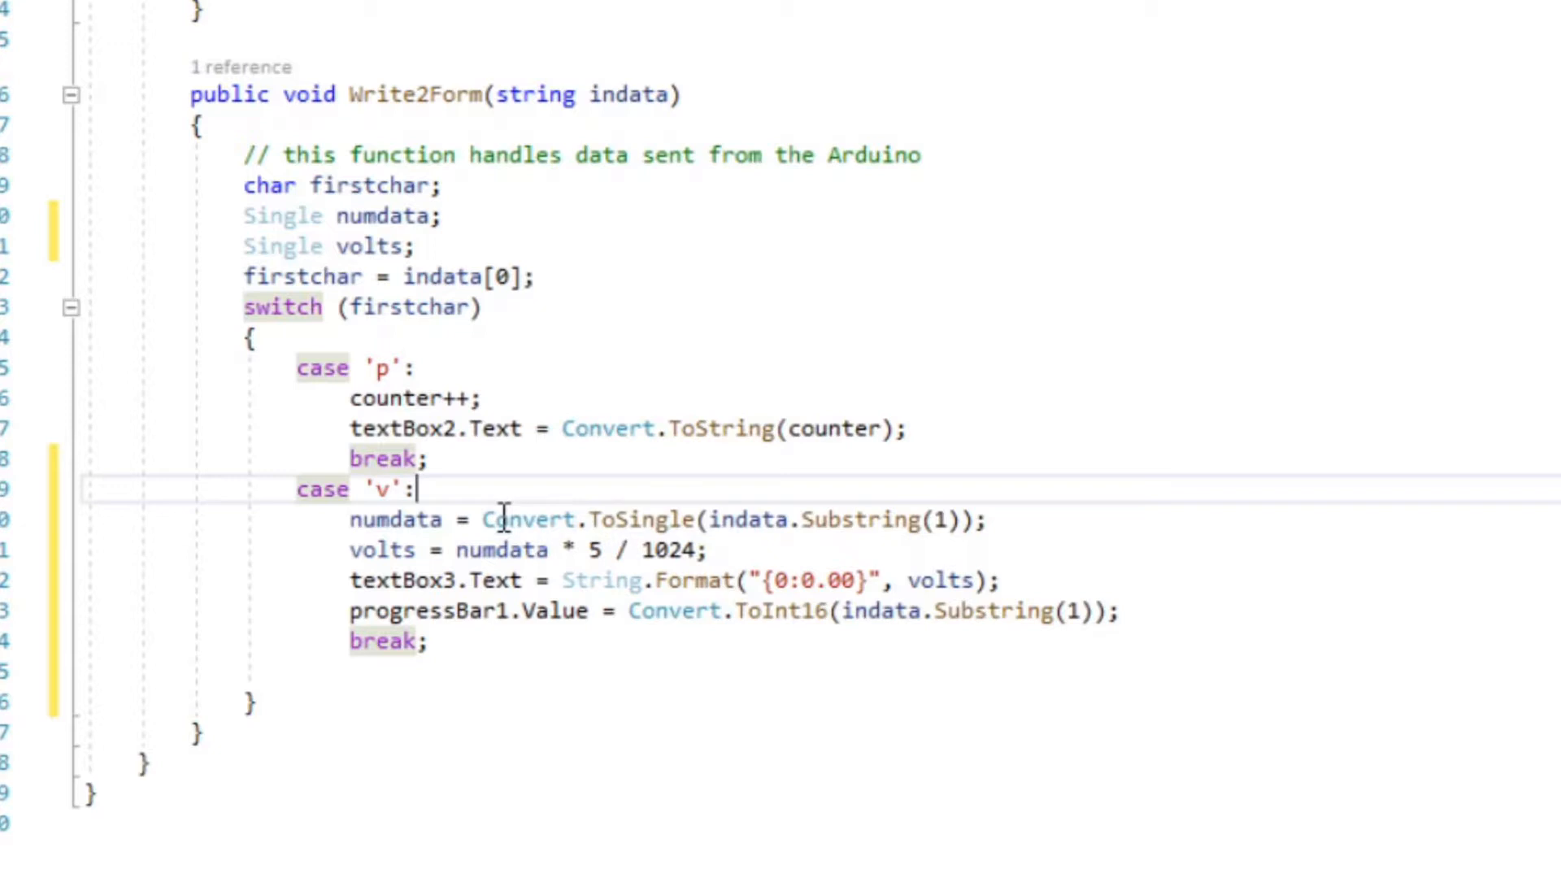
double_click(528, 519)
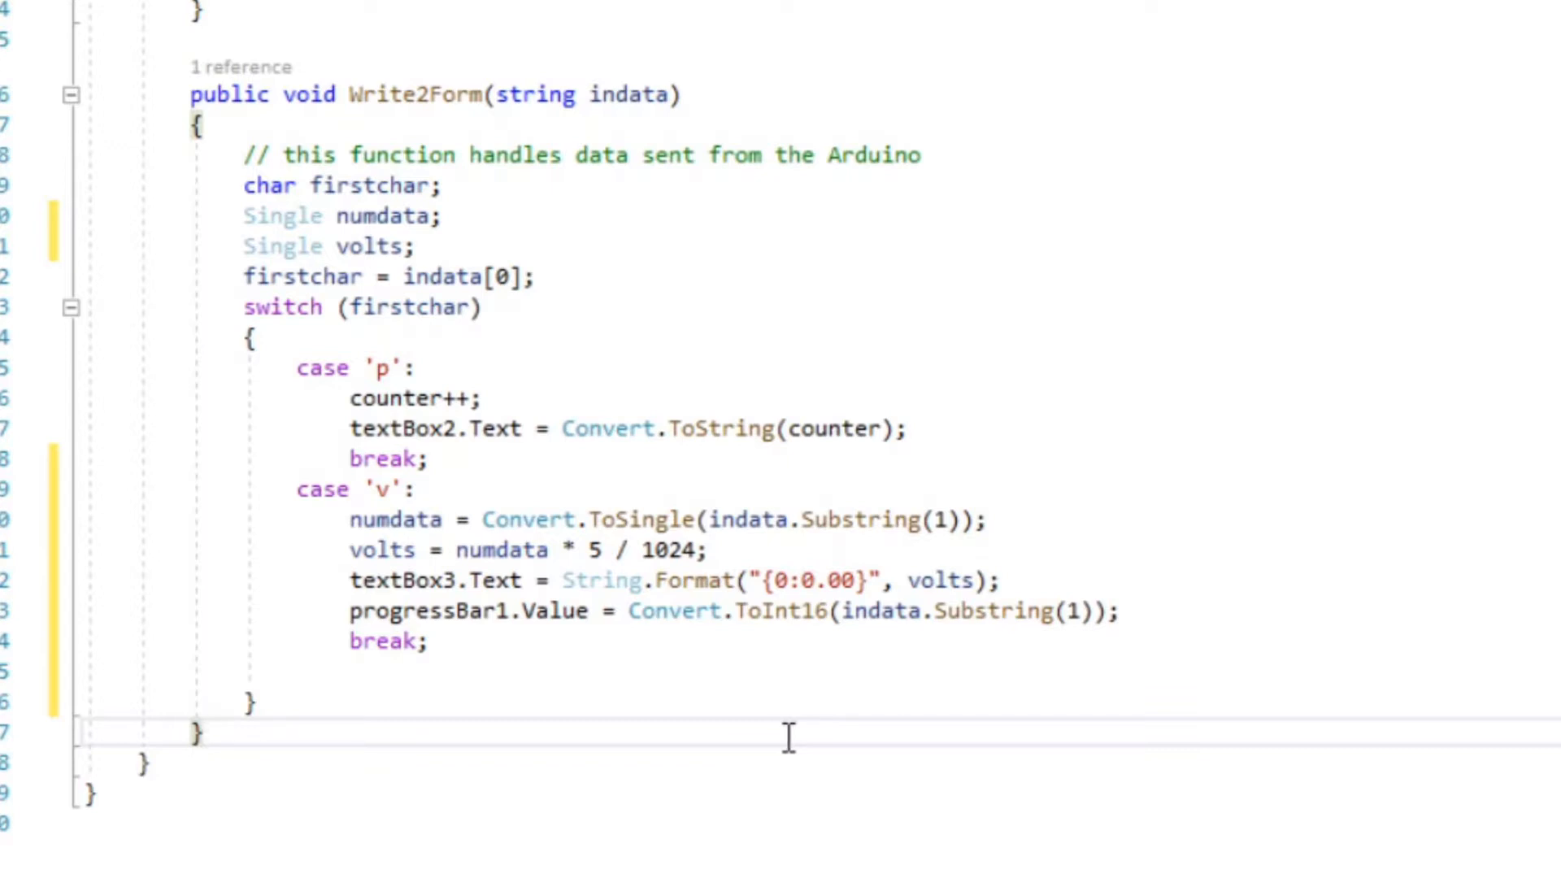
mouse_move(458, 551)
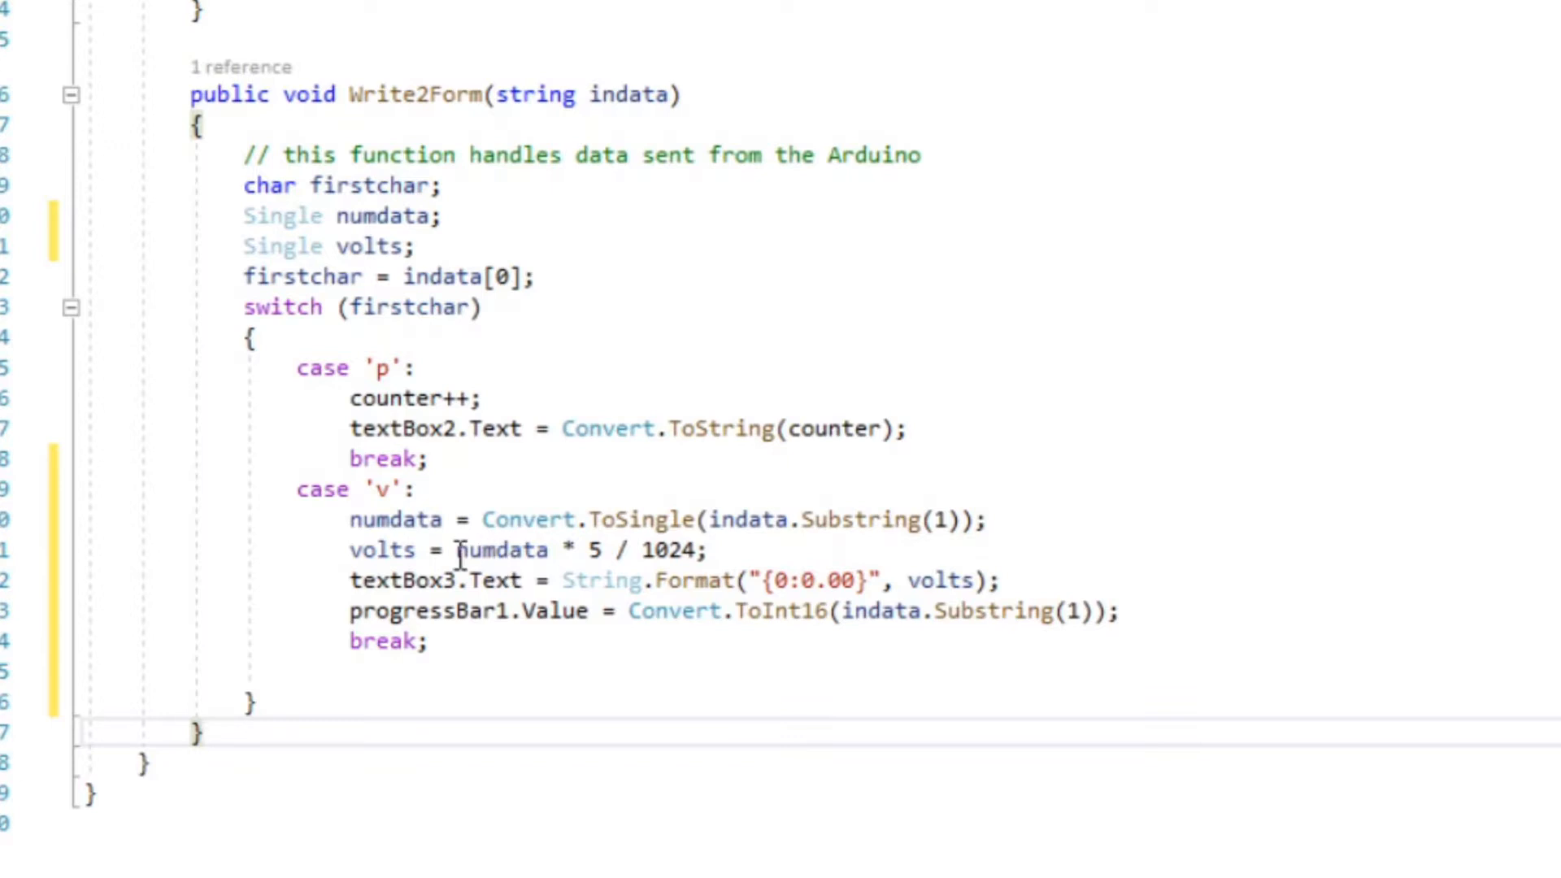
double_click(500, 549)
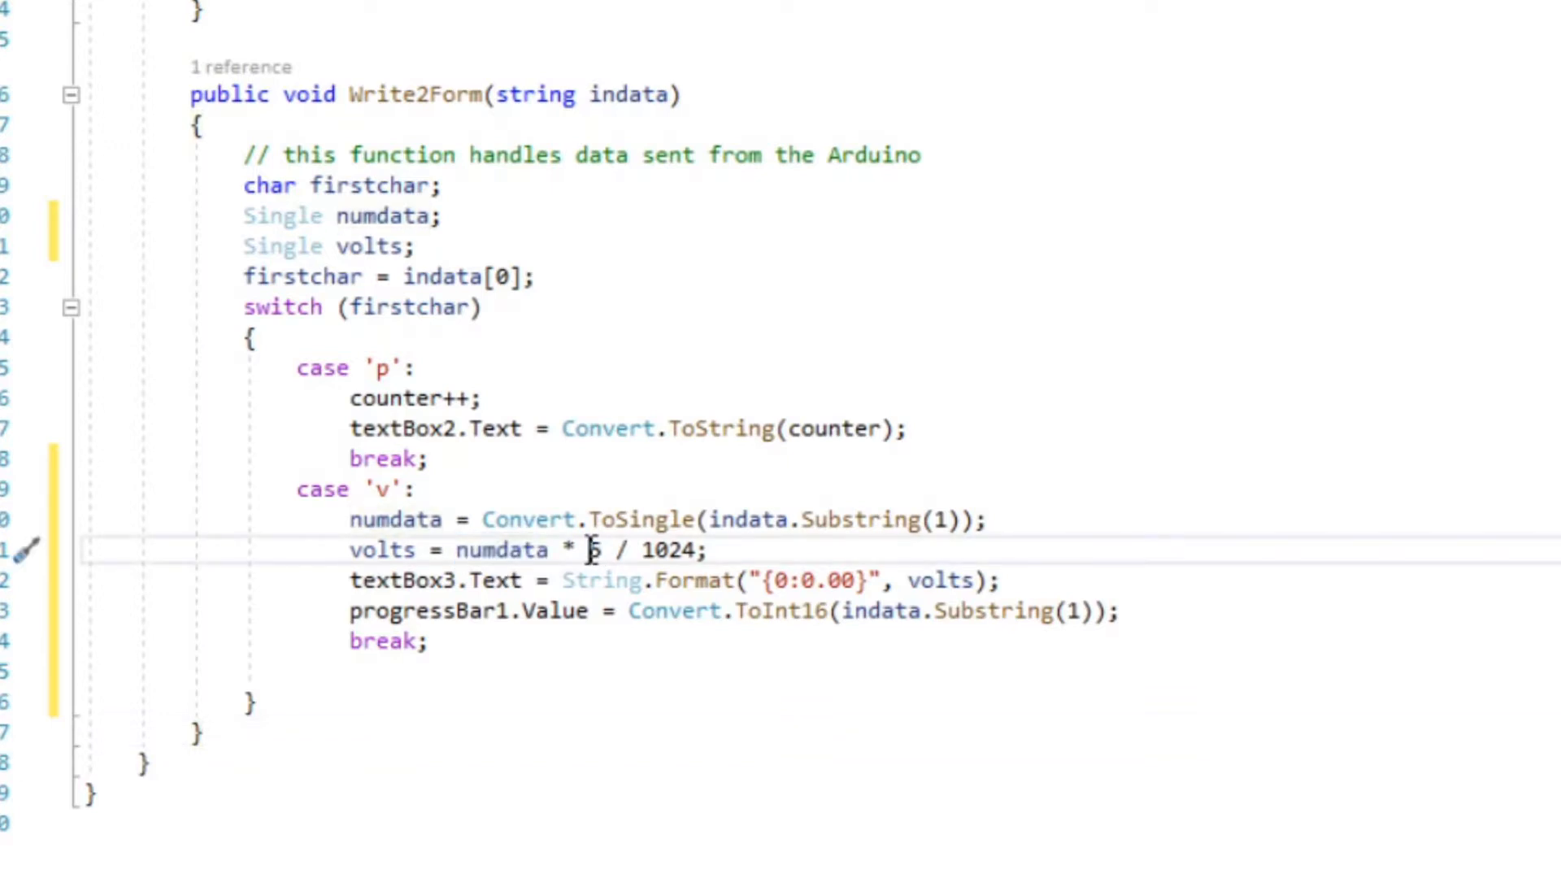
left_click_drag(593, 550, 701, 549)
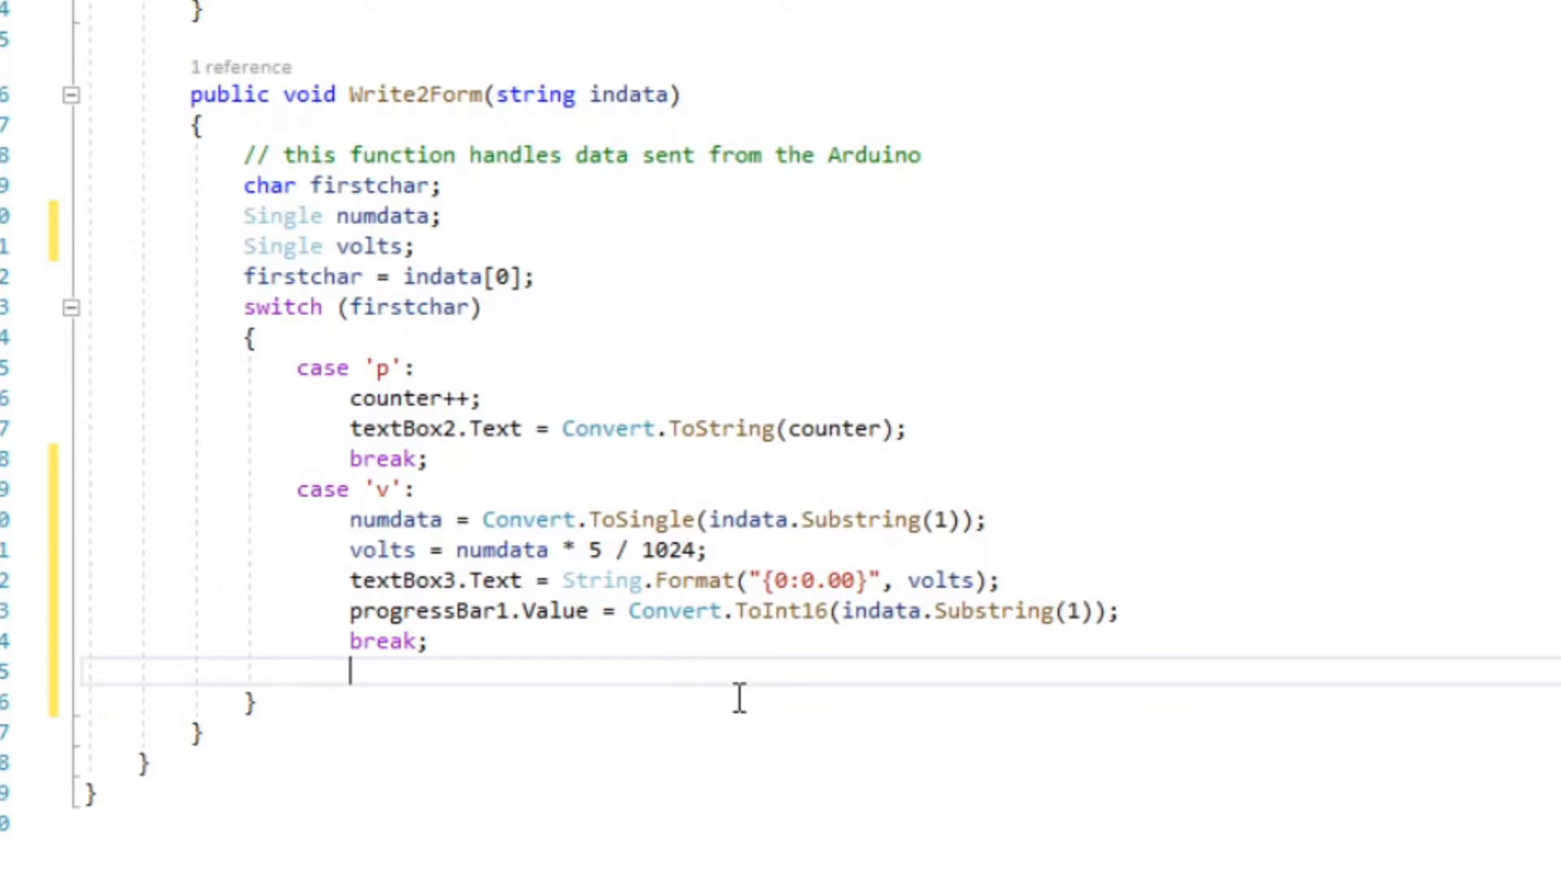
mouse_move(633, 682)
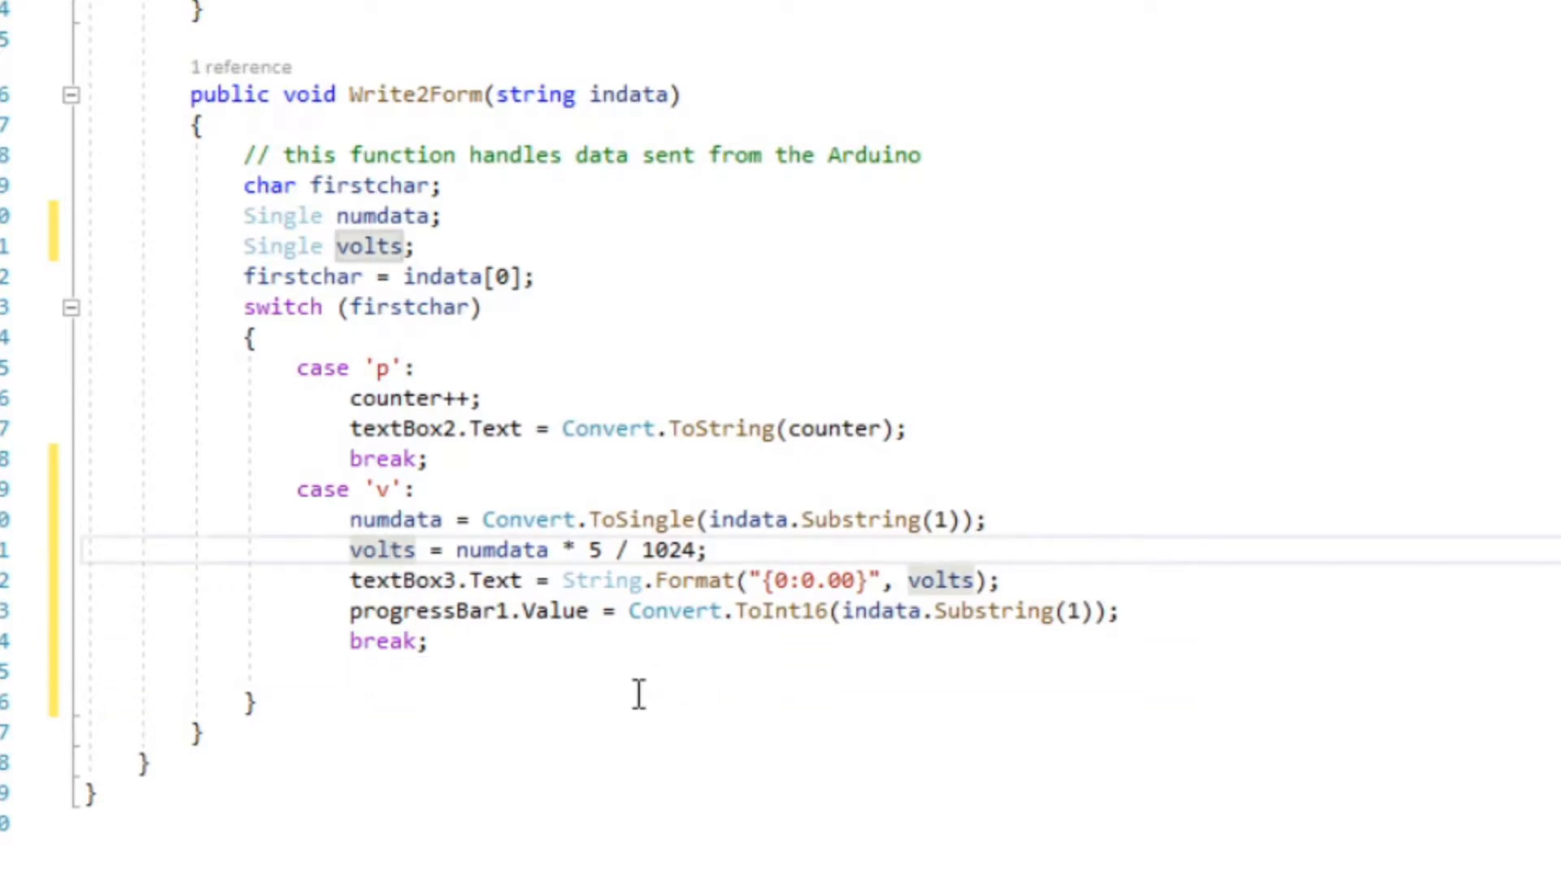
left_click(386, 548)
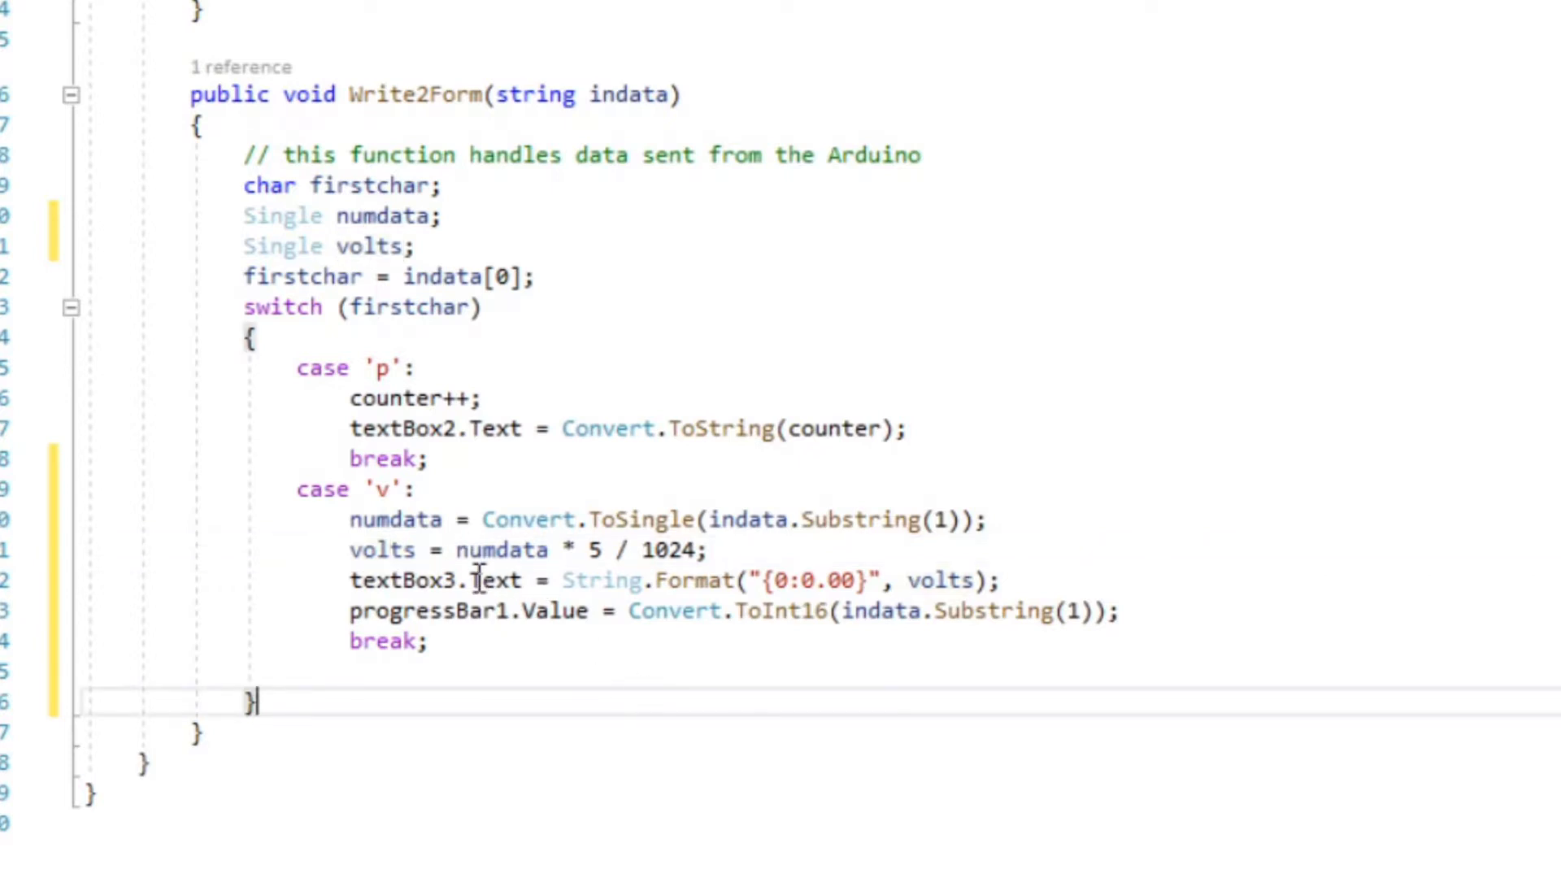
double_click(494, 580)
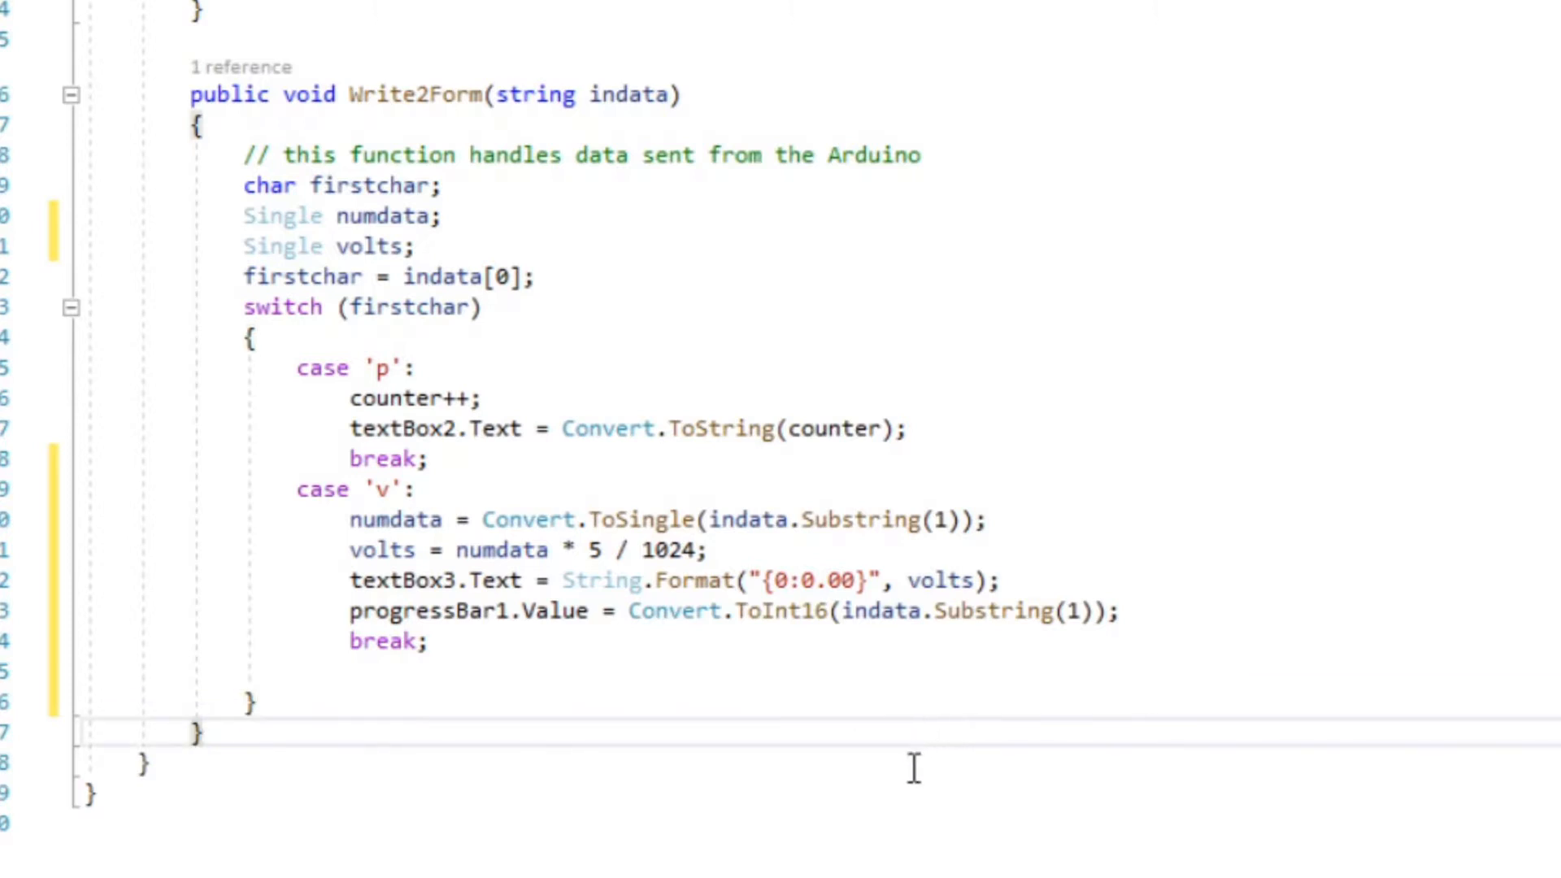
mouse_move(814, 786)
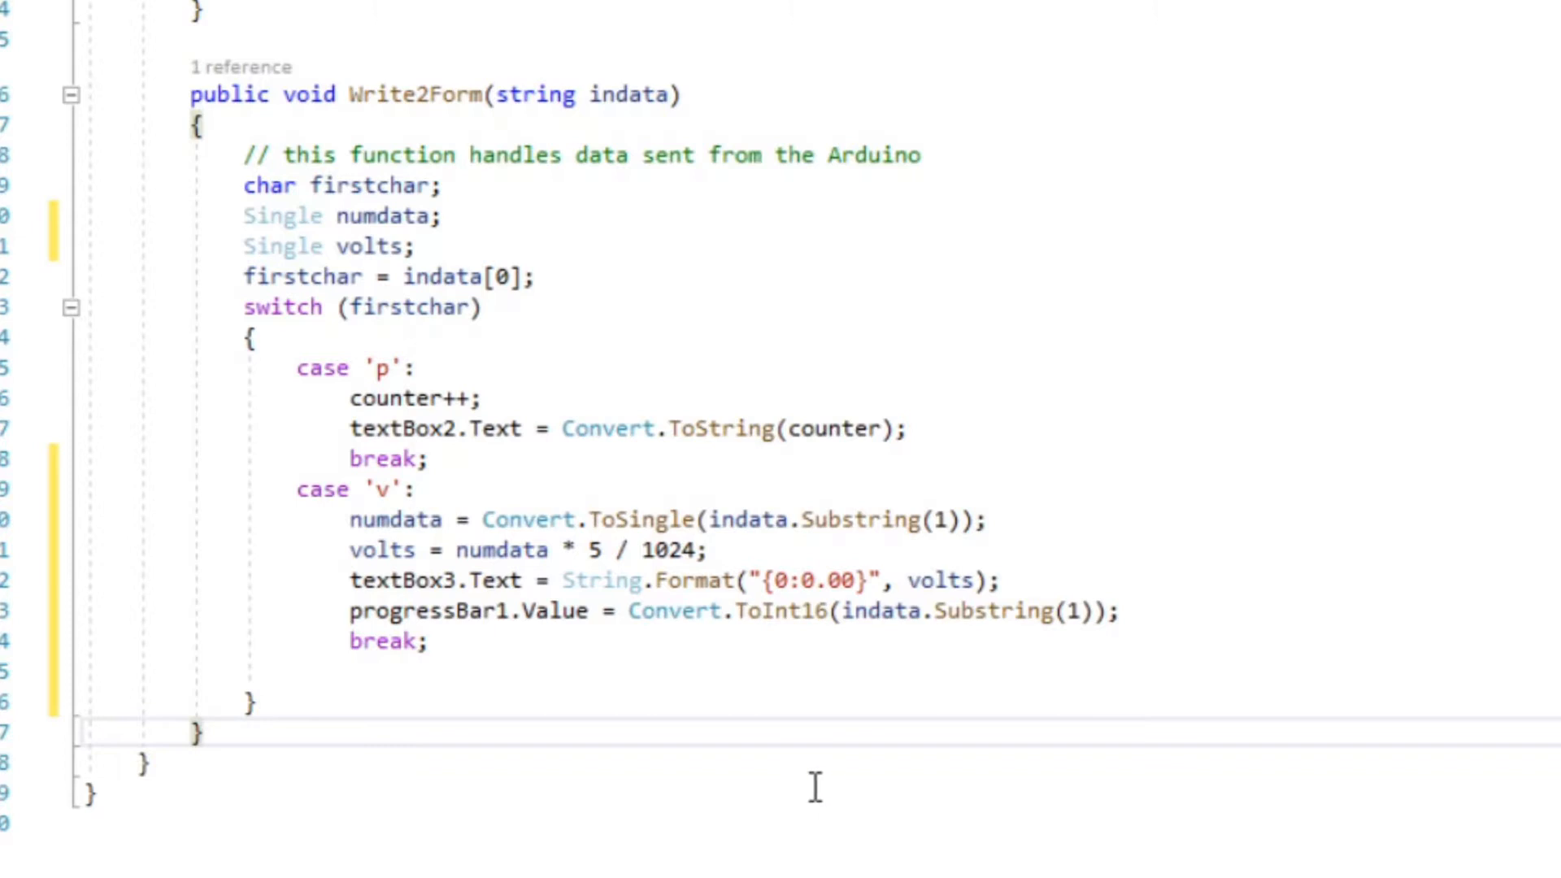
mouse_move(625, 691)
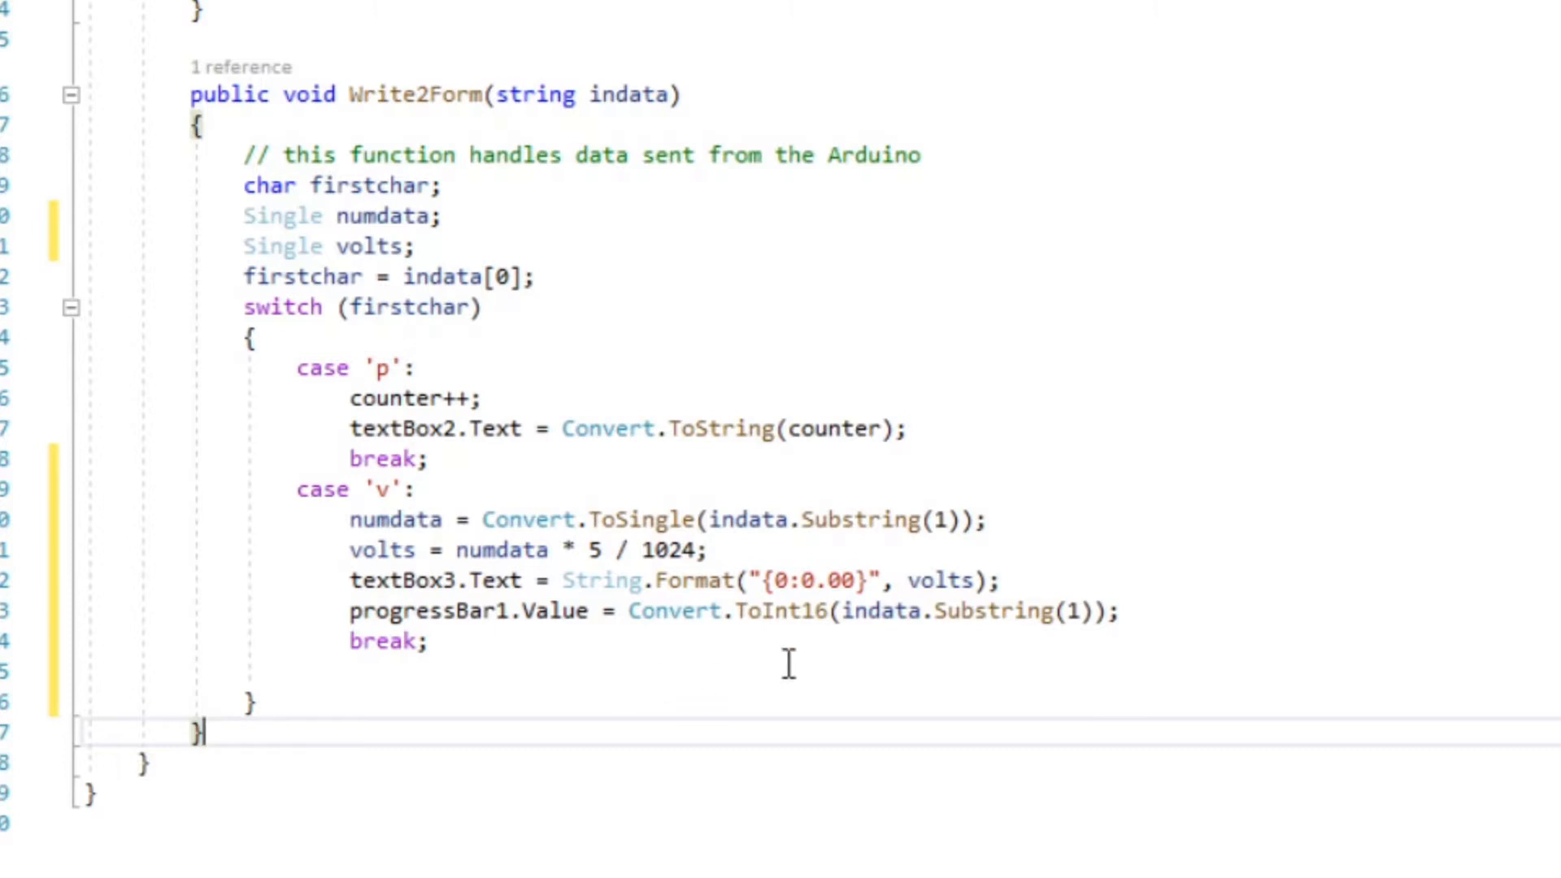
mouse_move(797, 684)
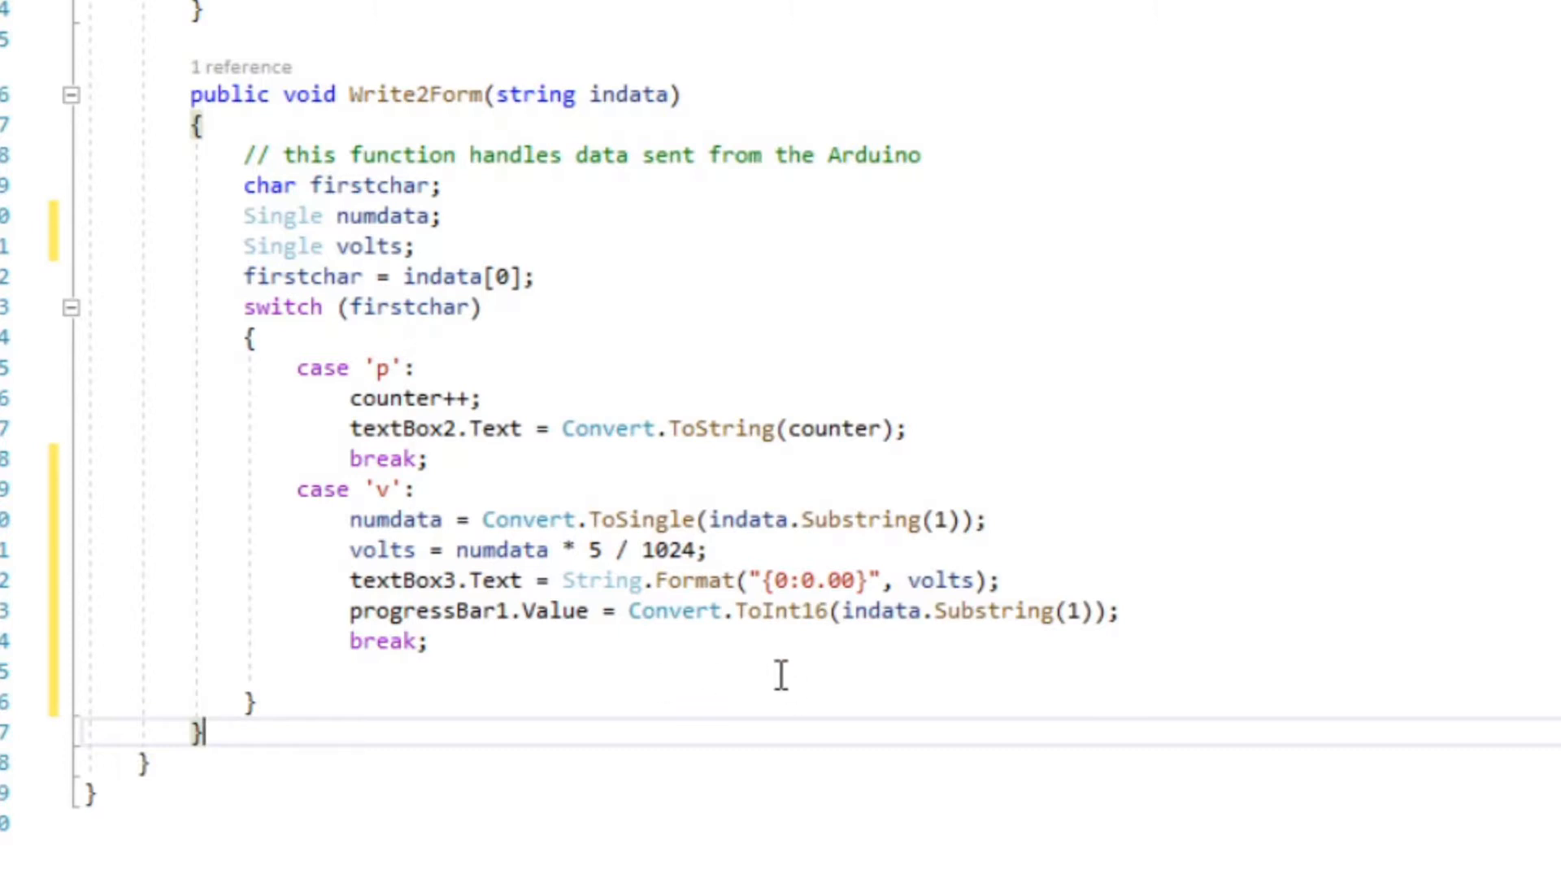
double_click(960, 612)
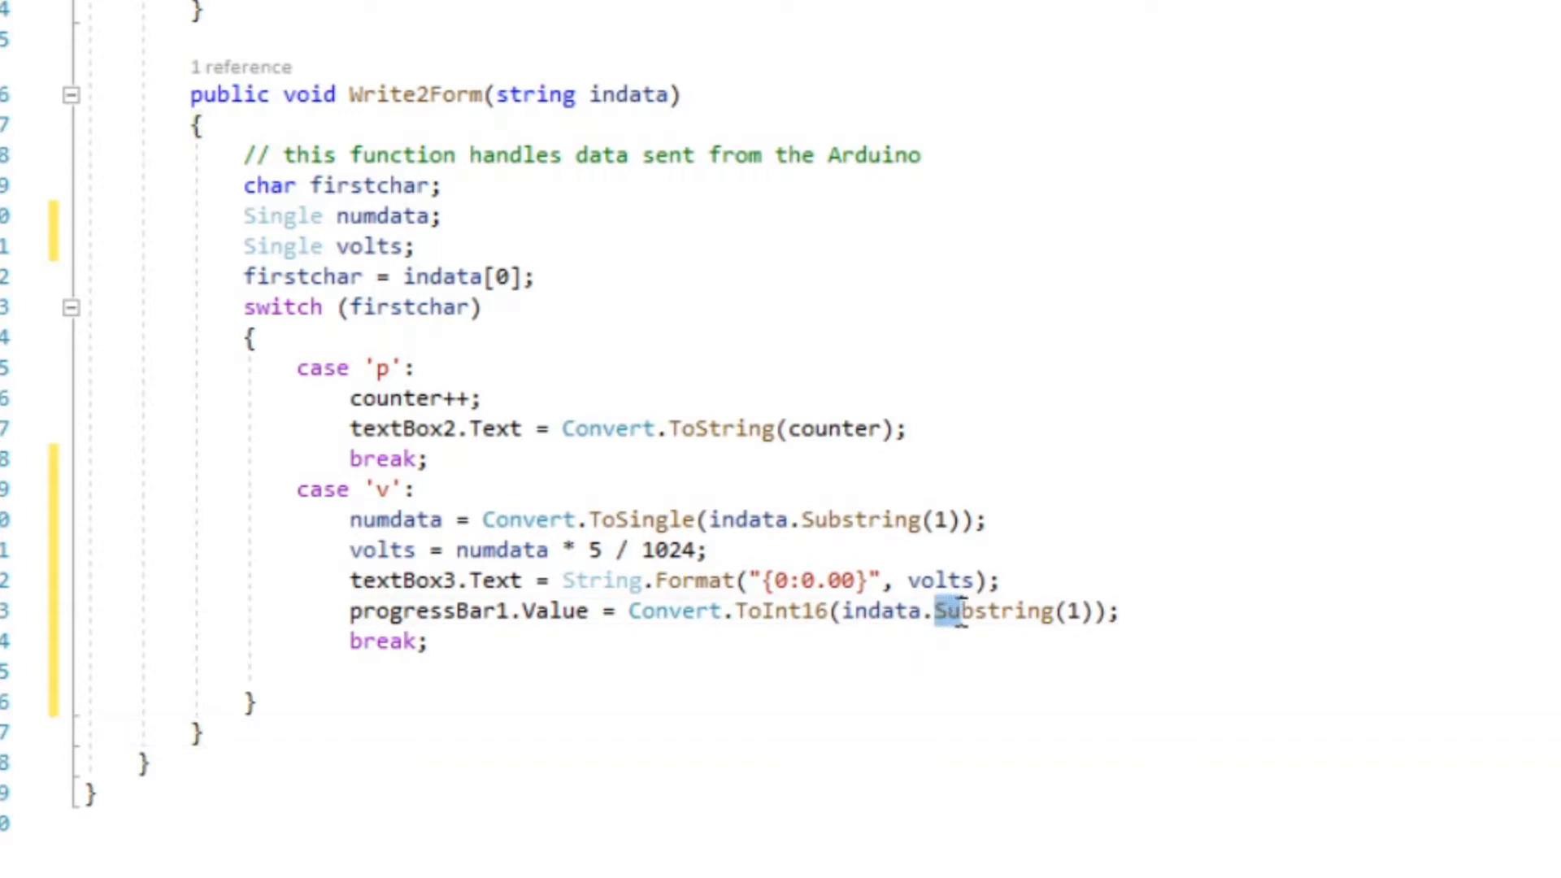
double_click(991, 611)
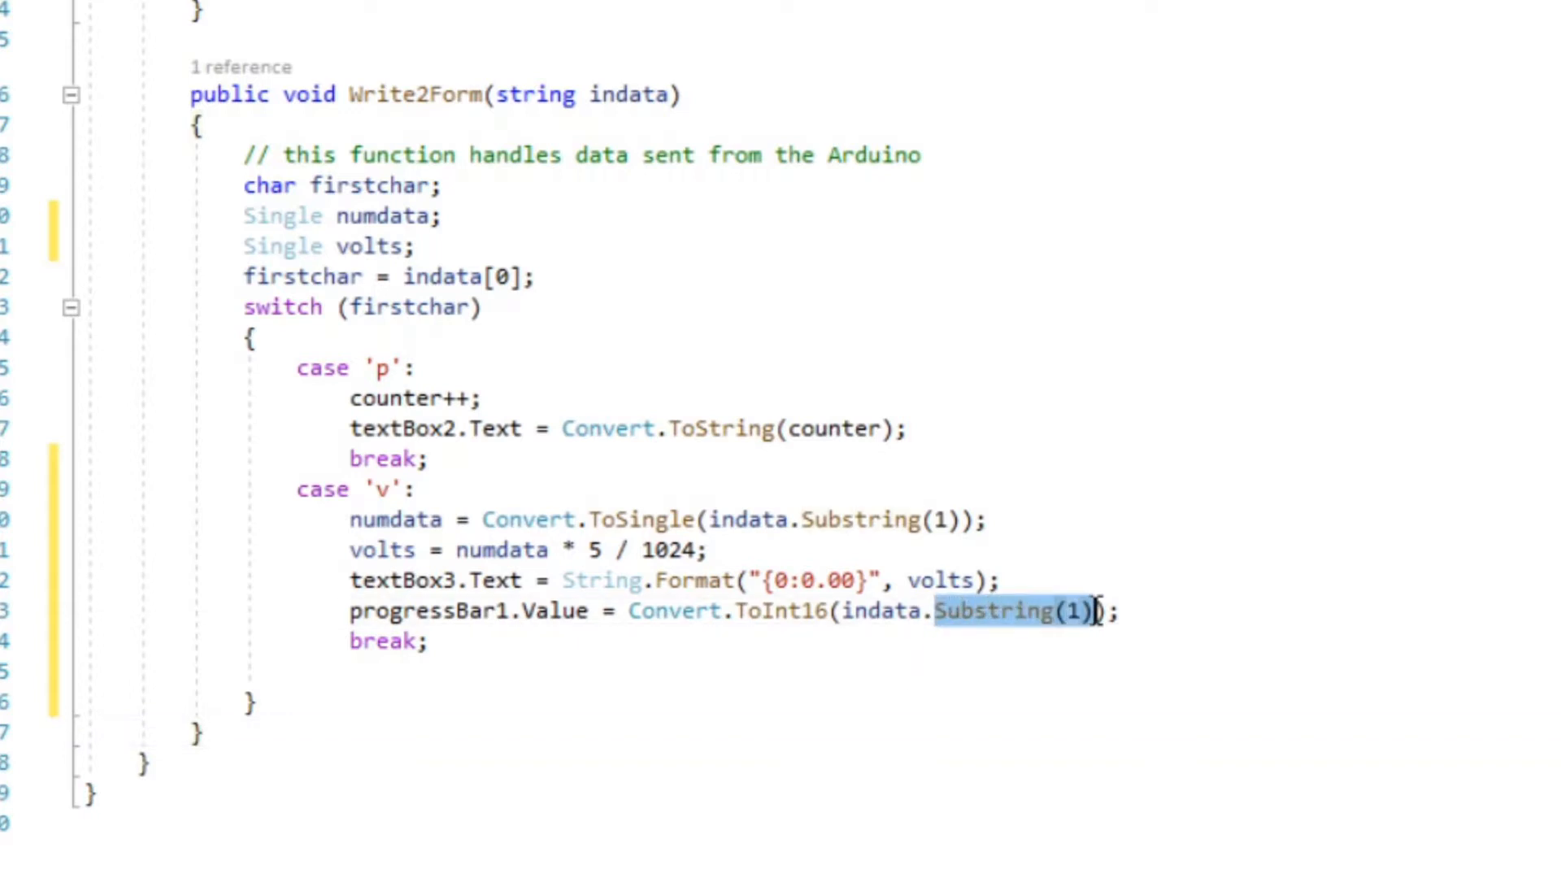
mouse_move(1065, 693)
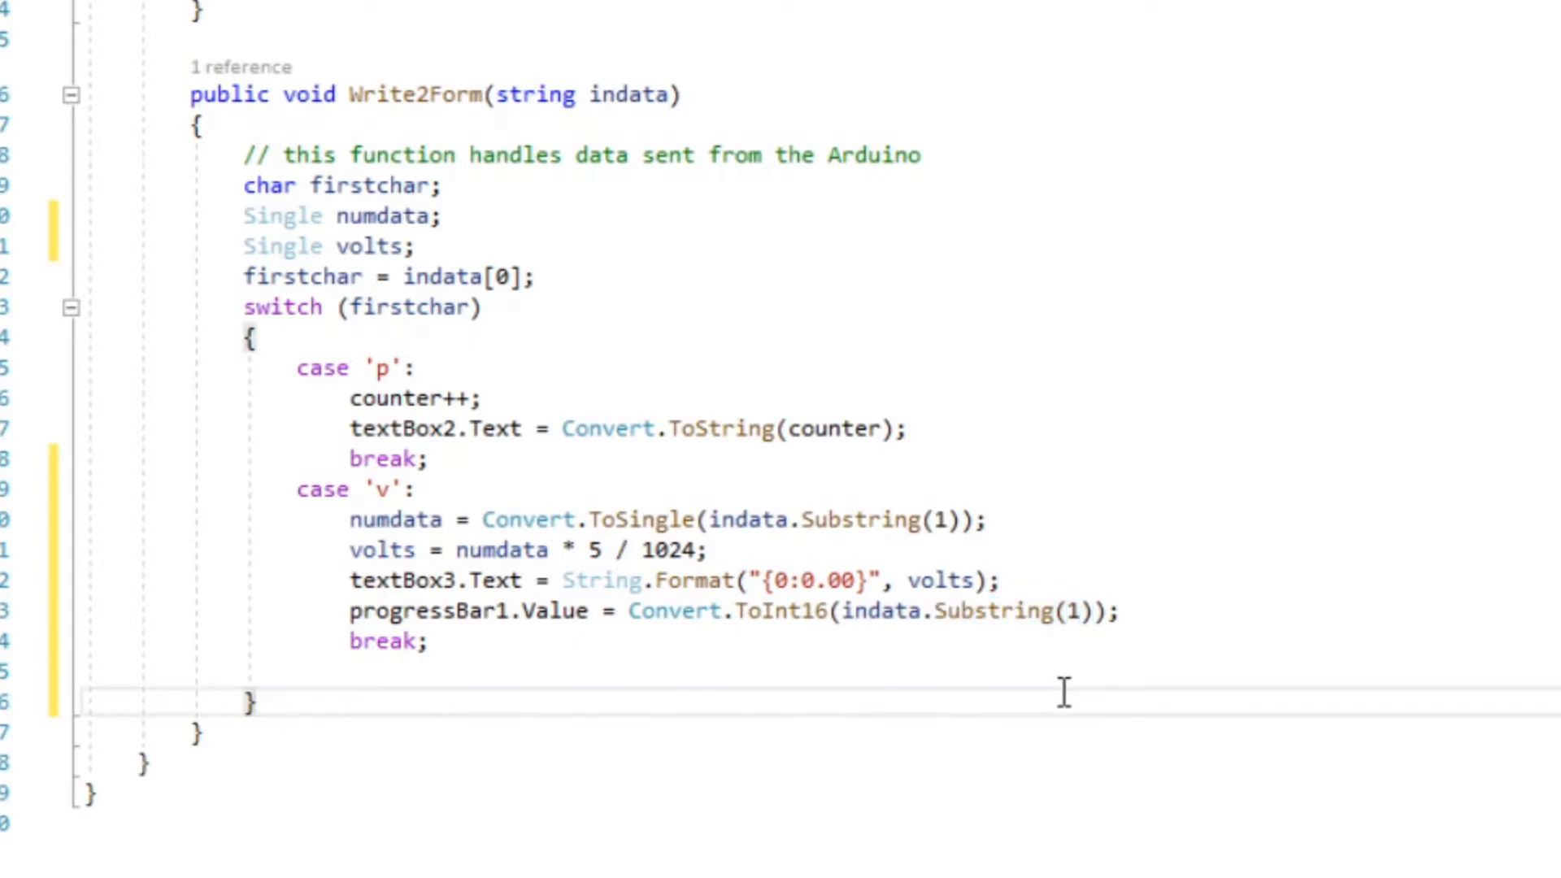
mouse_move(741, 612)
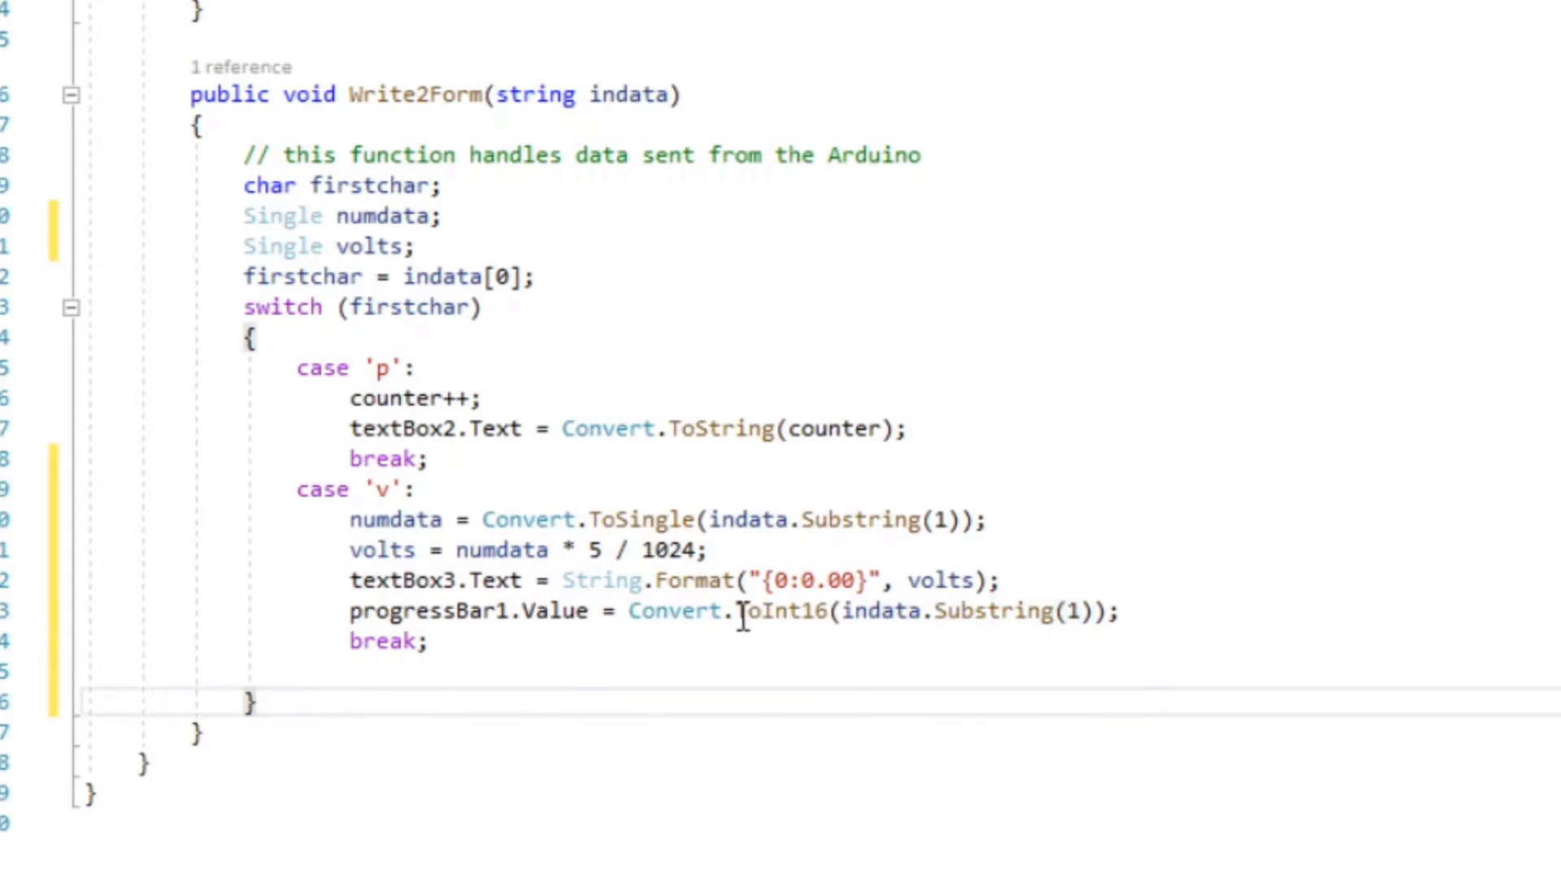
double_click(771, 612)
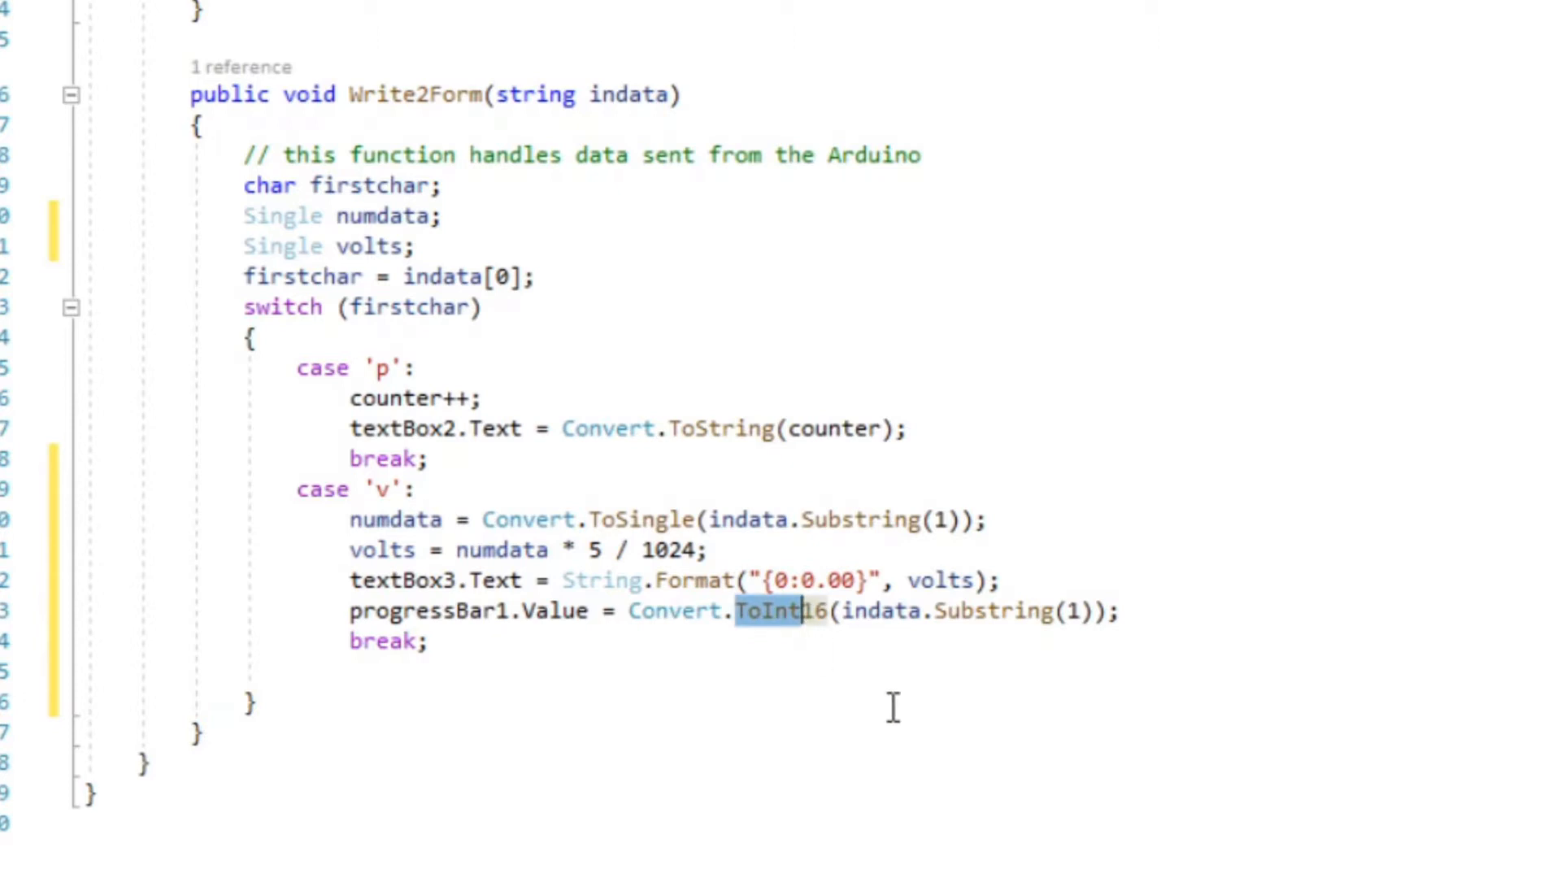
left_click(677, 610)
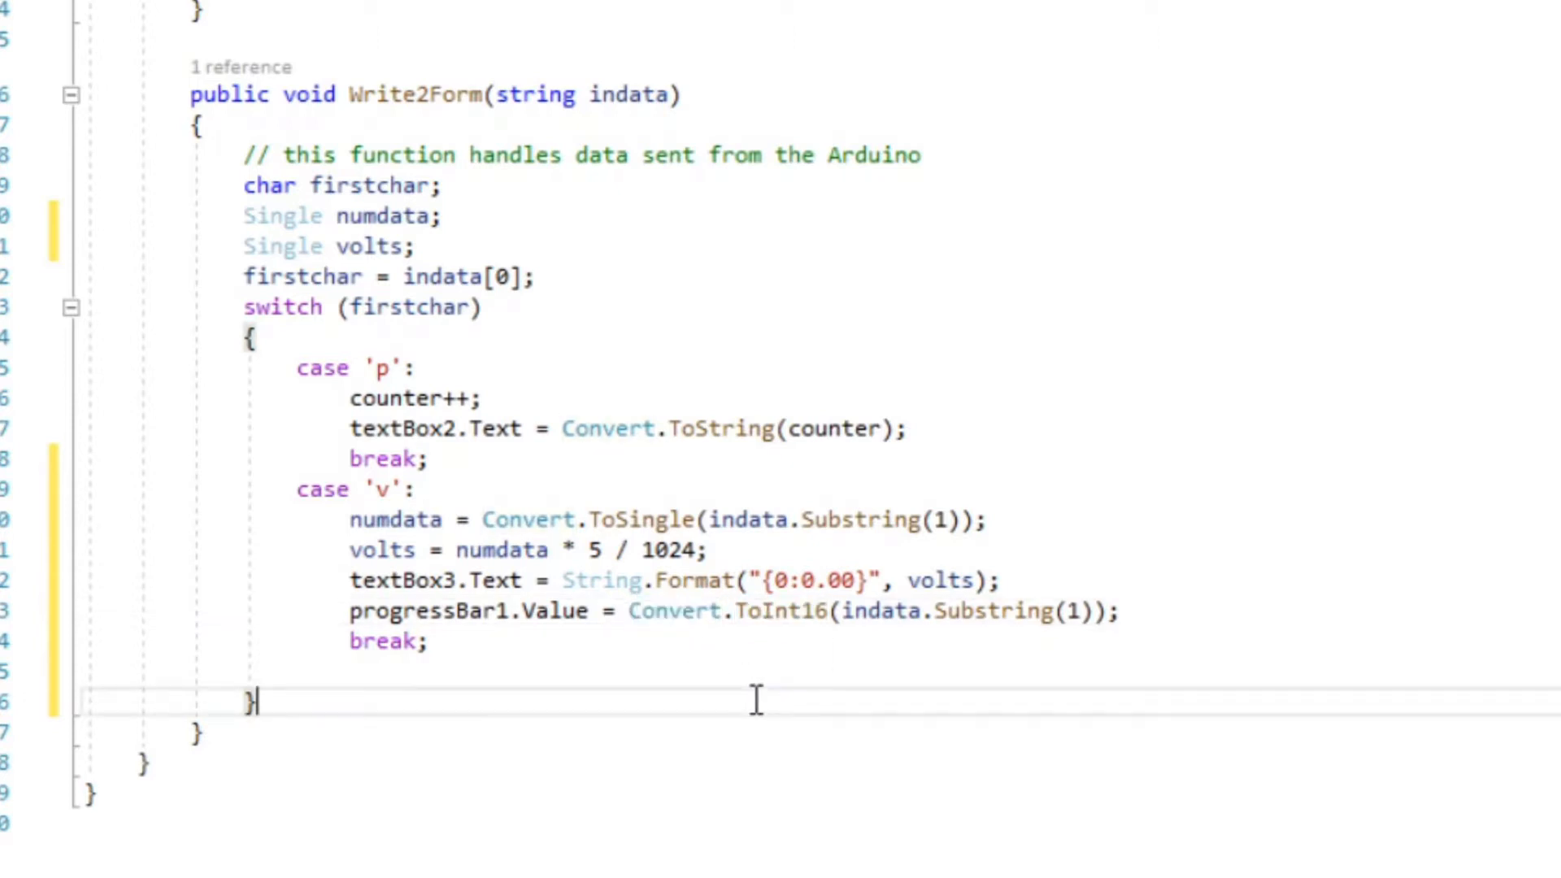
mouse_move(513, 627)
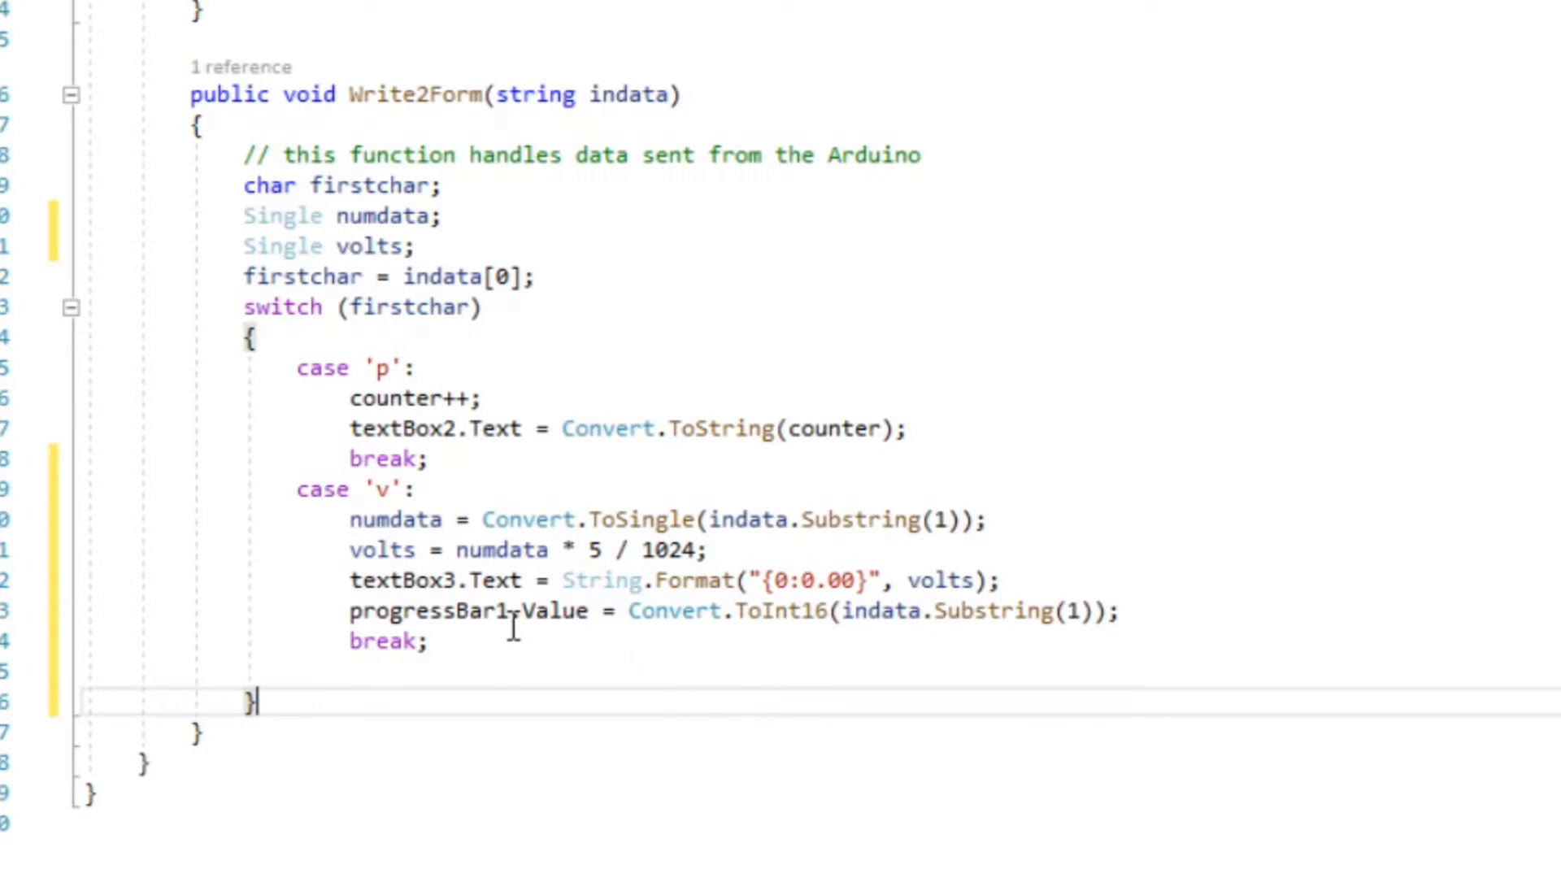
left_click(553, 611)
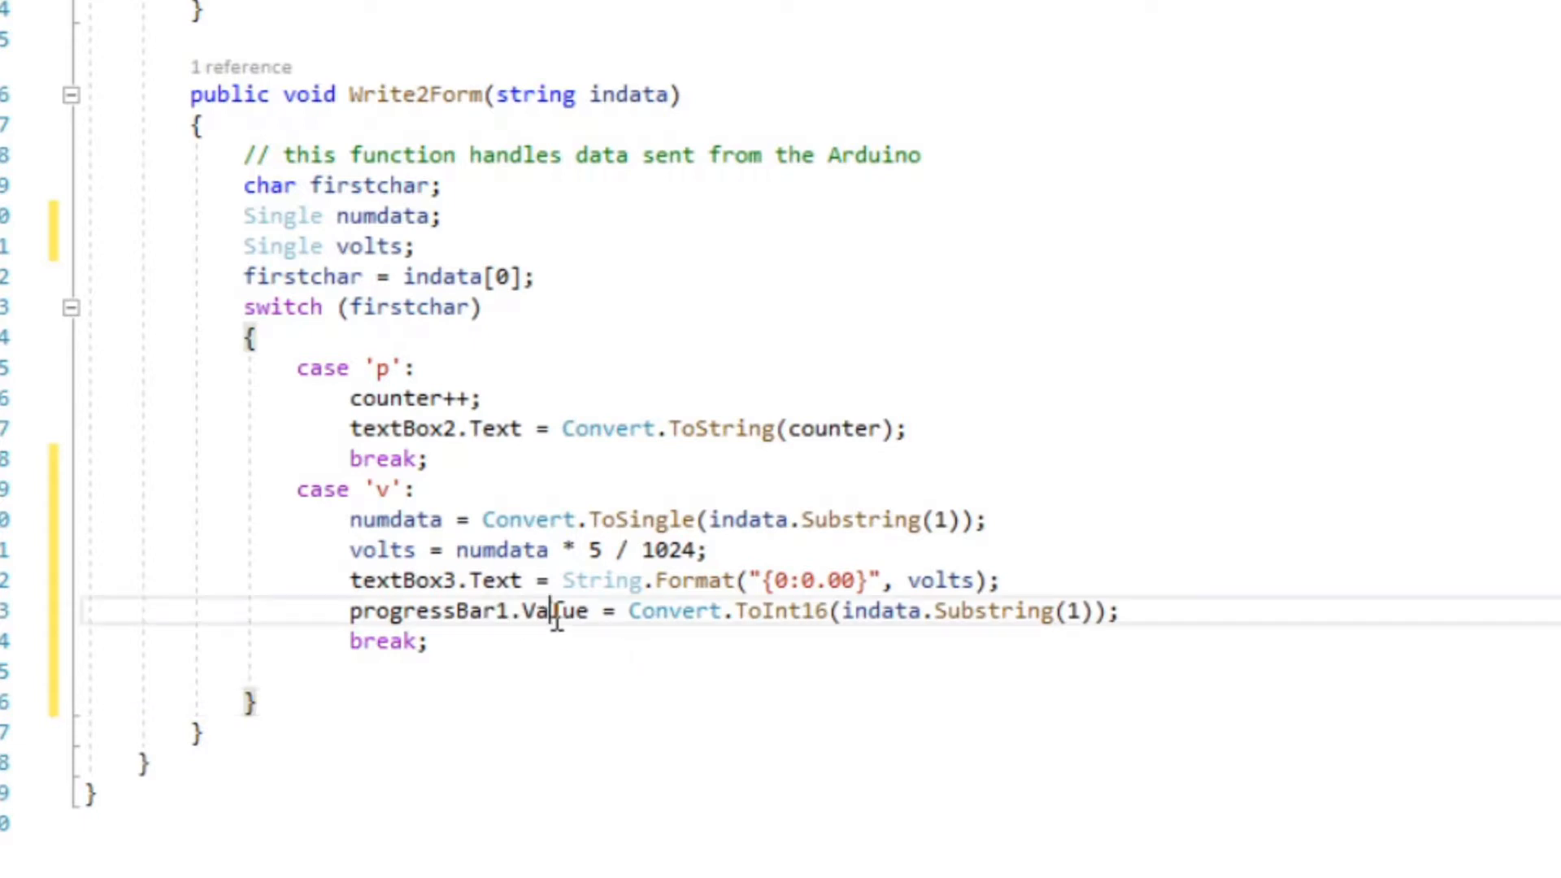
double_click(554, 611)
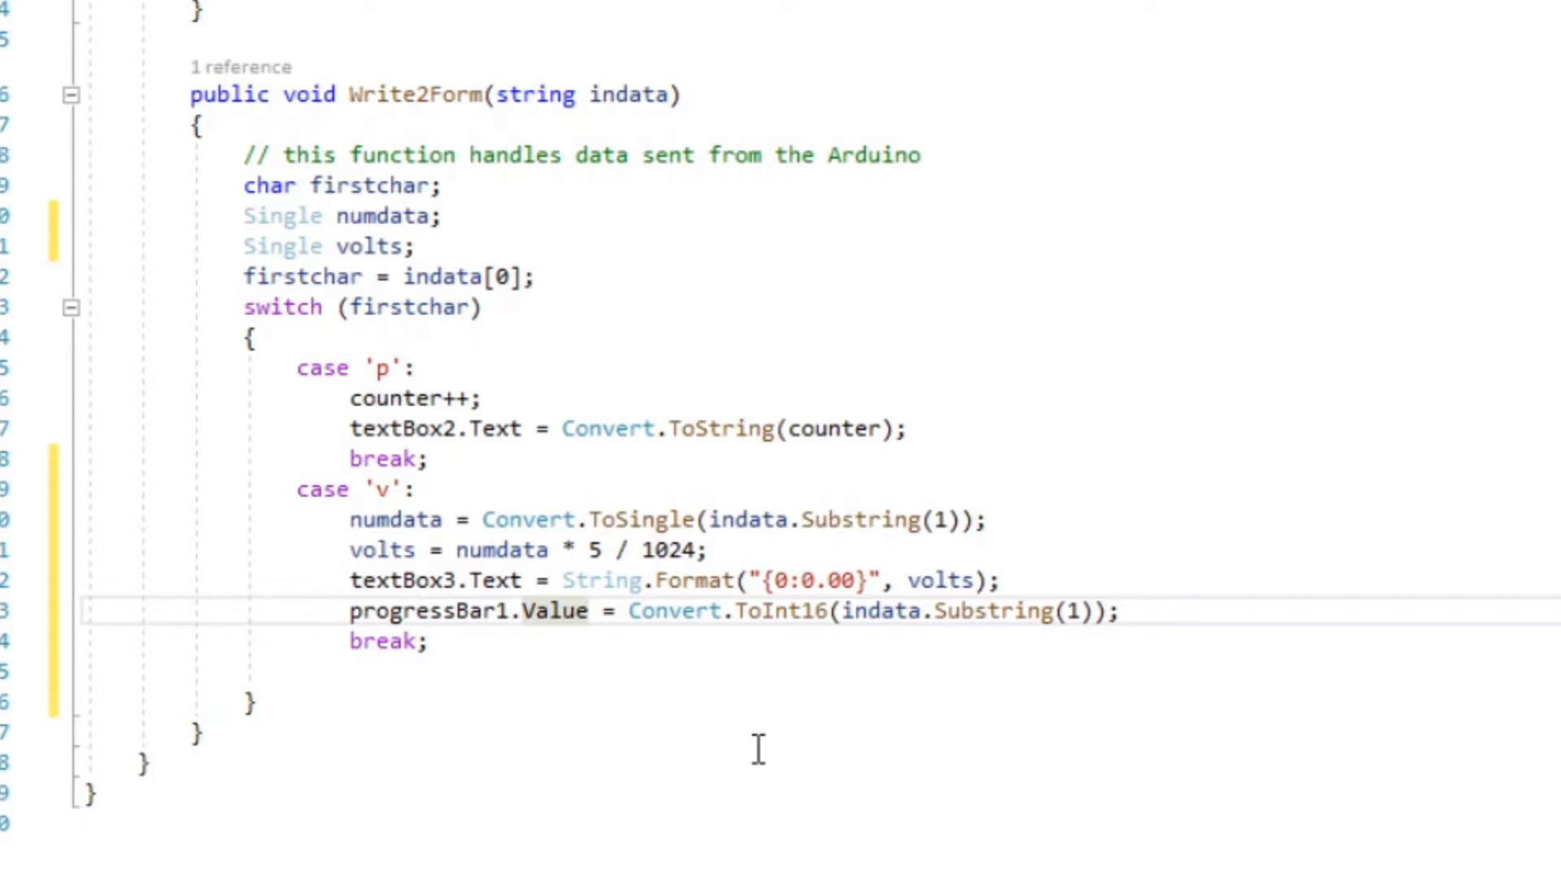
mouse_move(726, 677)
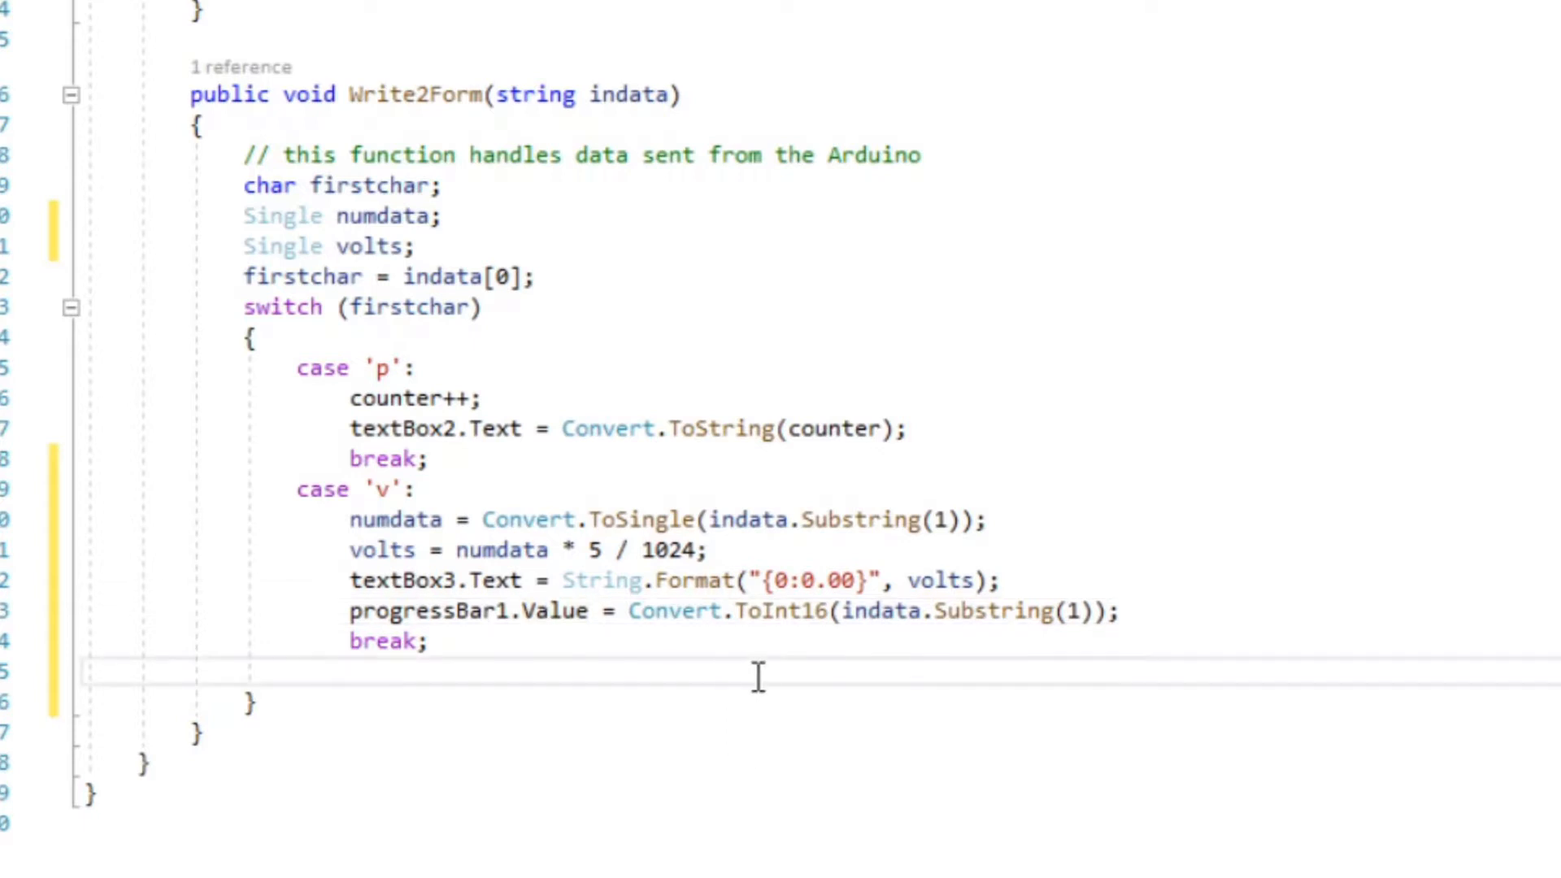
mouse_move(966, 612)
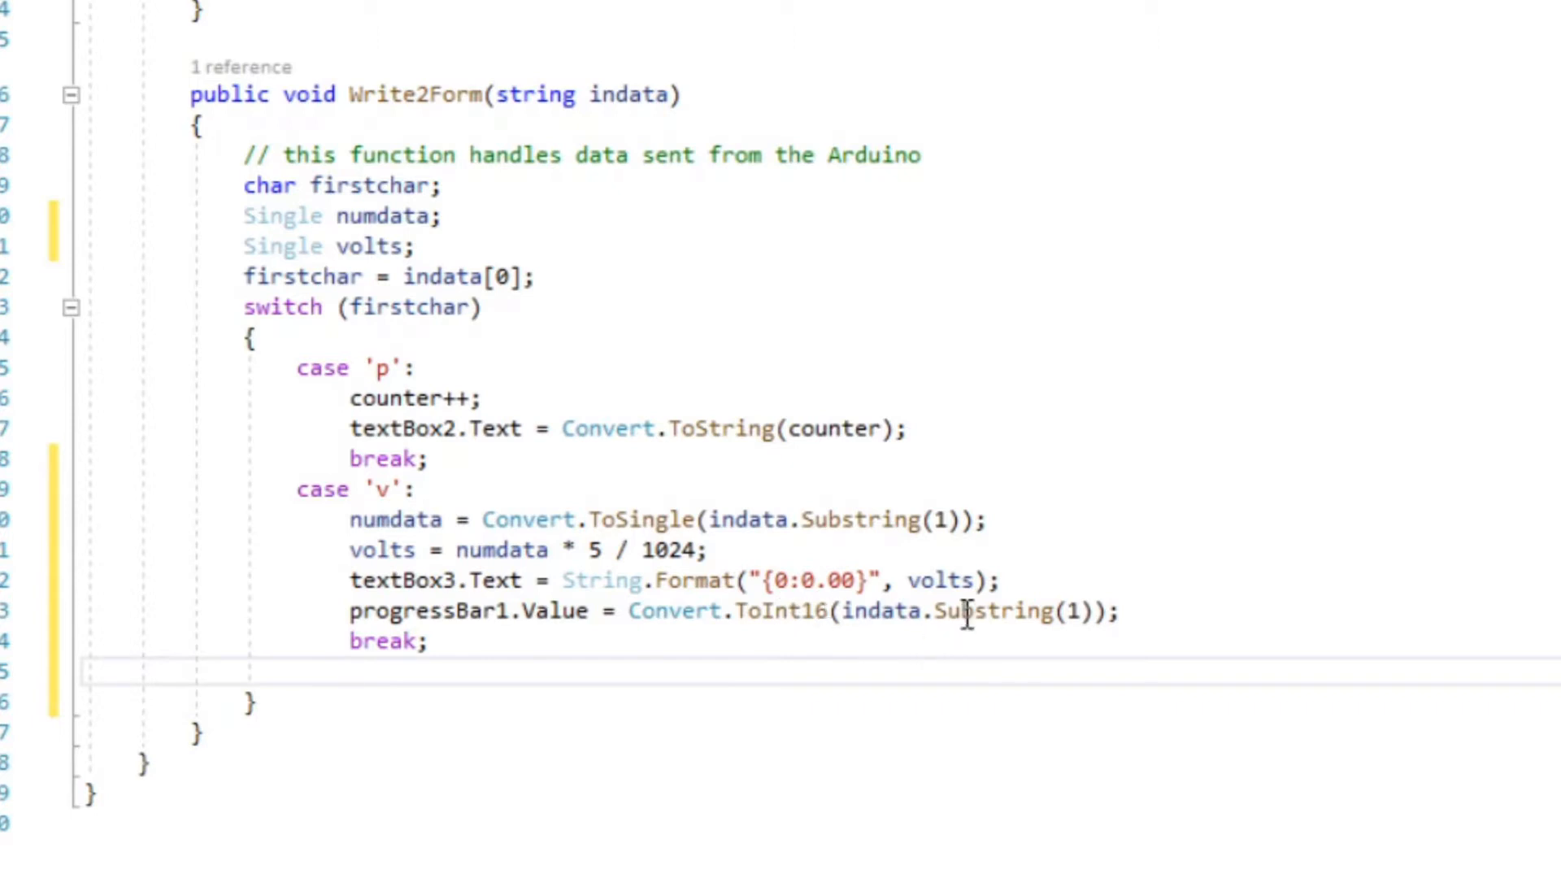